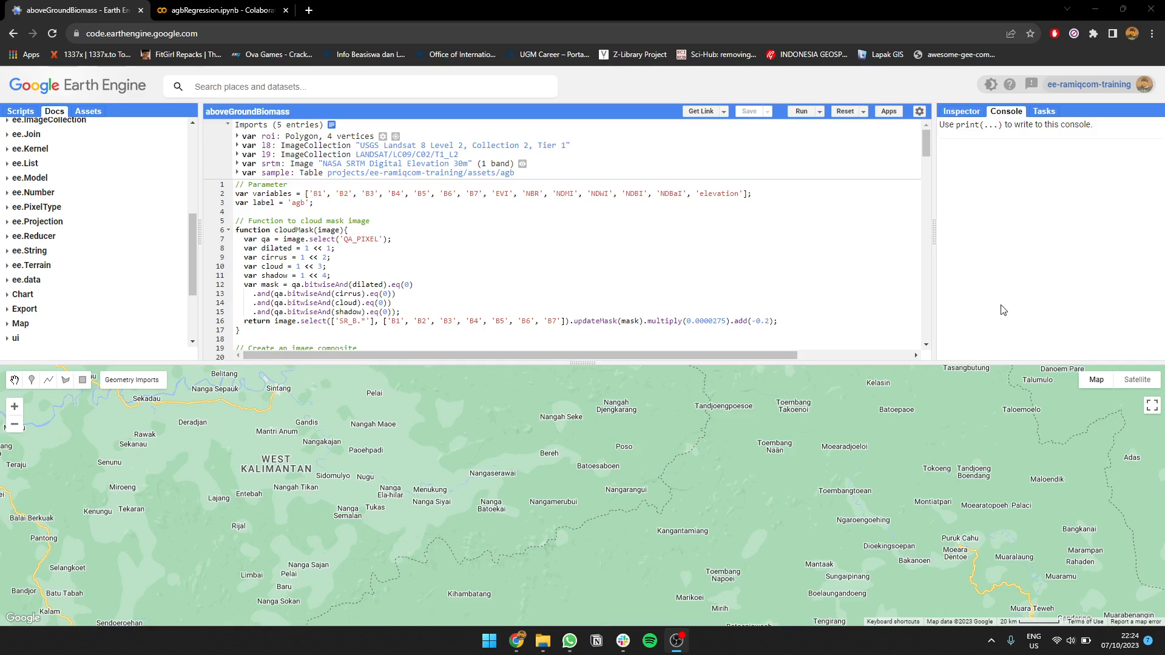
{"action": "mouse_move", "coordinate": [905, 275]}
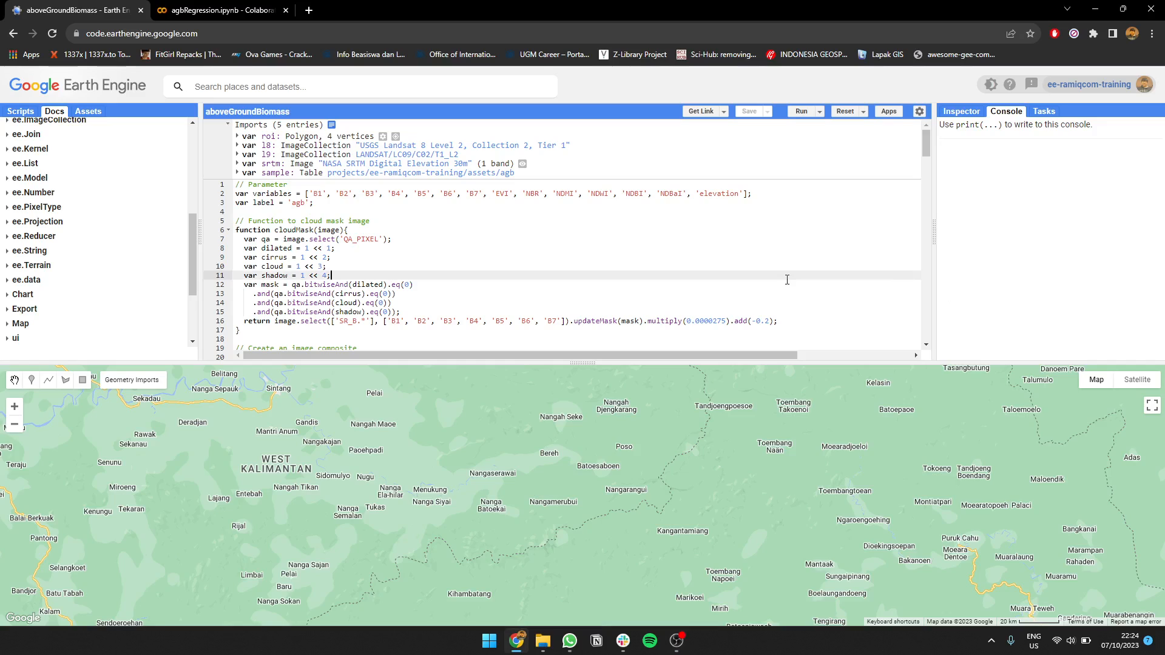
{"action": "mouse_move", "coordinate": [362, 198]}
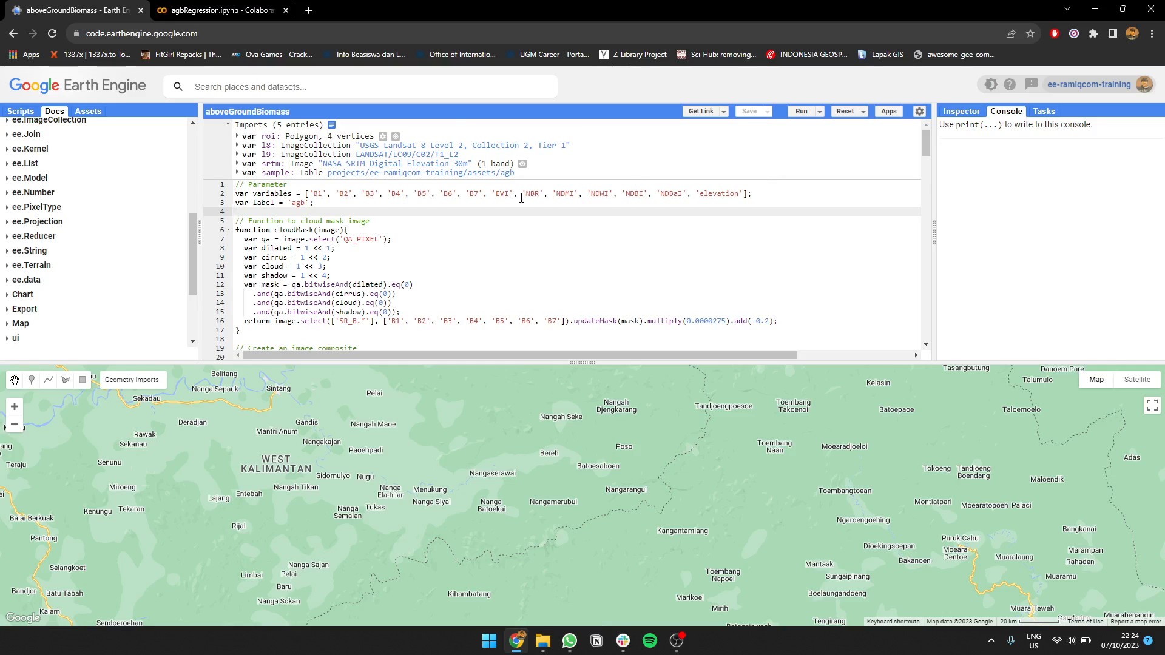
- Run the biomass script and hide the AGB Prediction layer to show the composite and R² chart
{"action": "scroll", "scroll_direction": "down", "scroll_amount": 3}
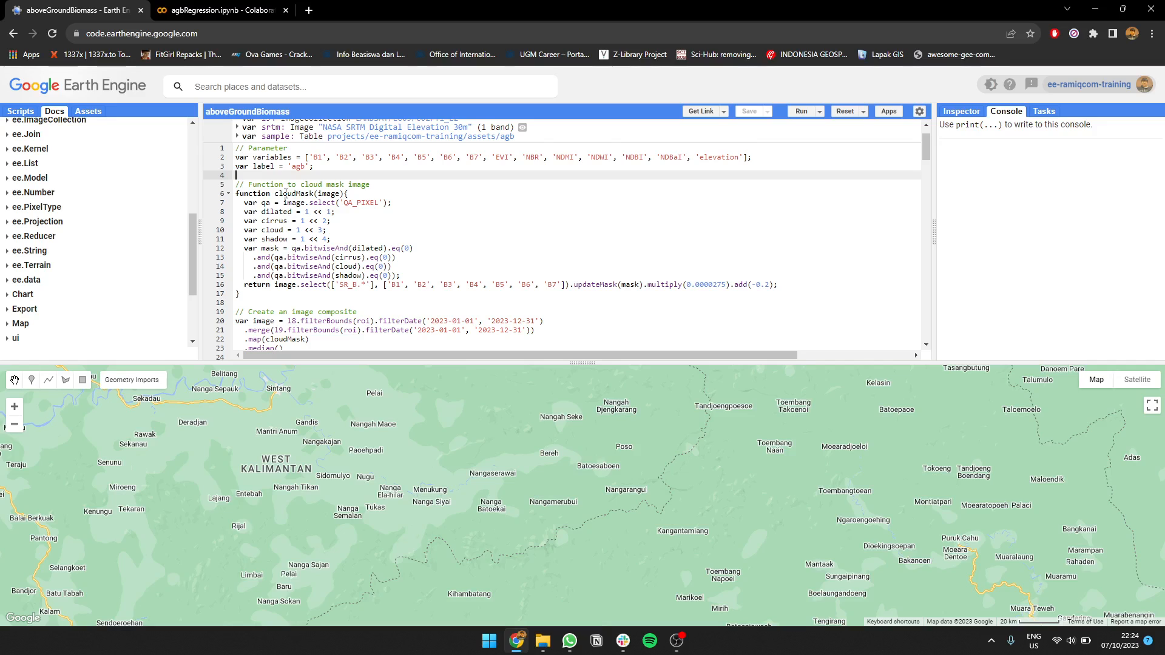
{"action": "scroll", "scroll_direction": "down", "scroll_amount": 3}
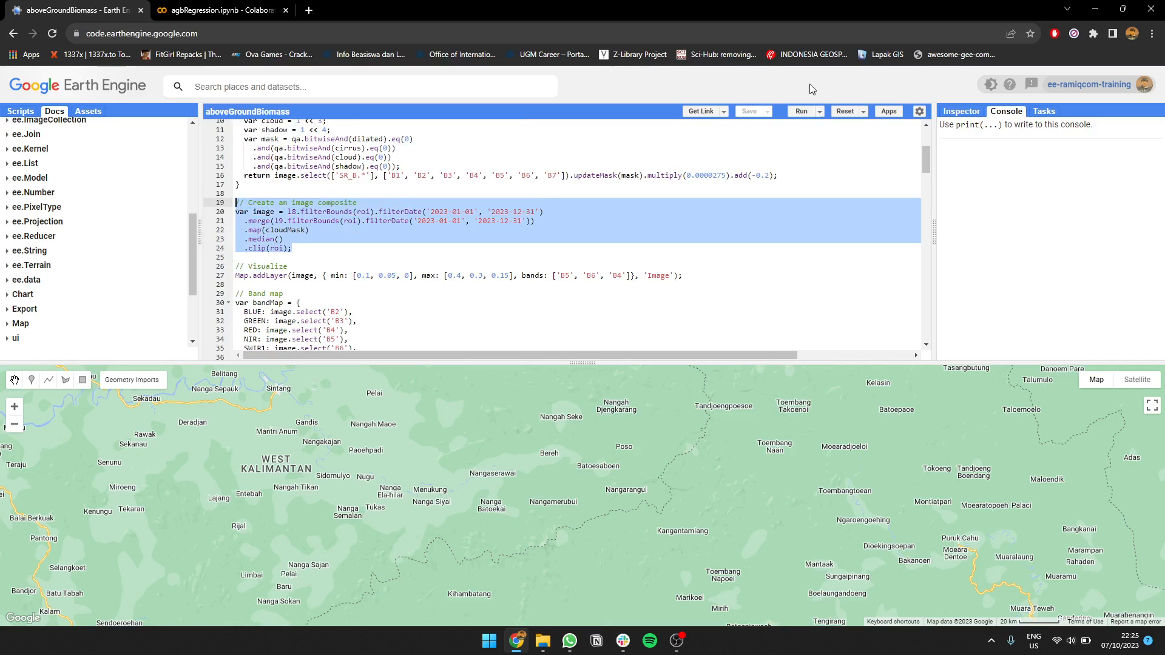
{"action": "left_click", "coordinate": [800, 111]}
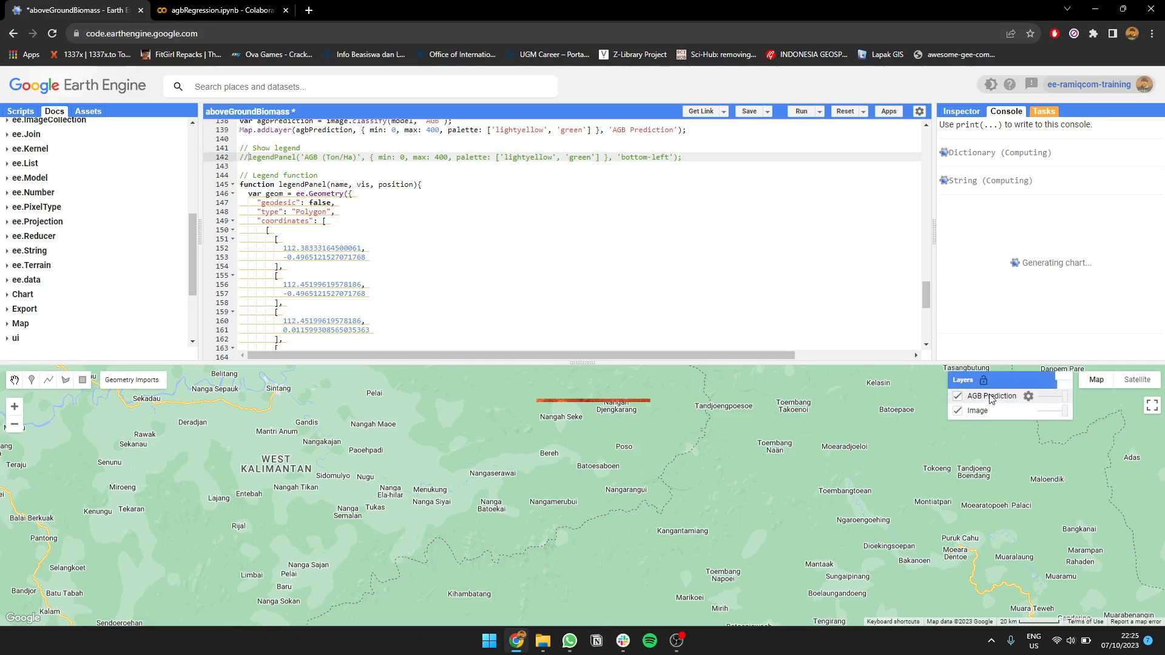
{"action": "left_click", "coordinate": [801, 112]}
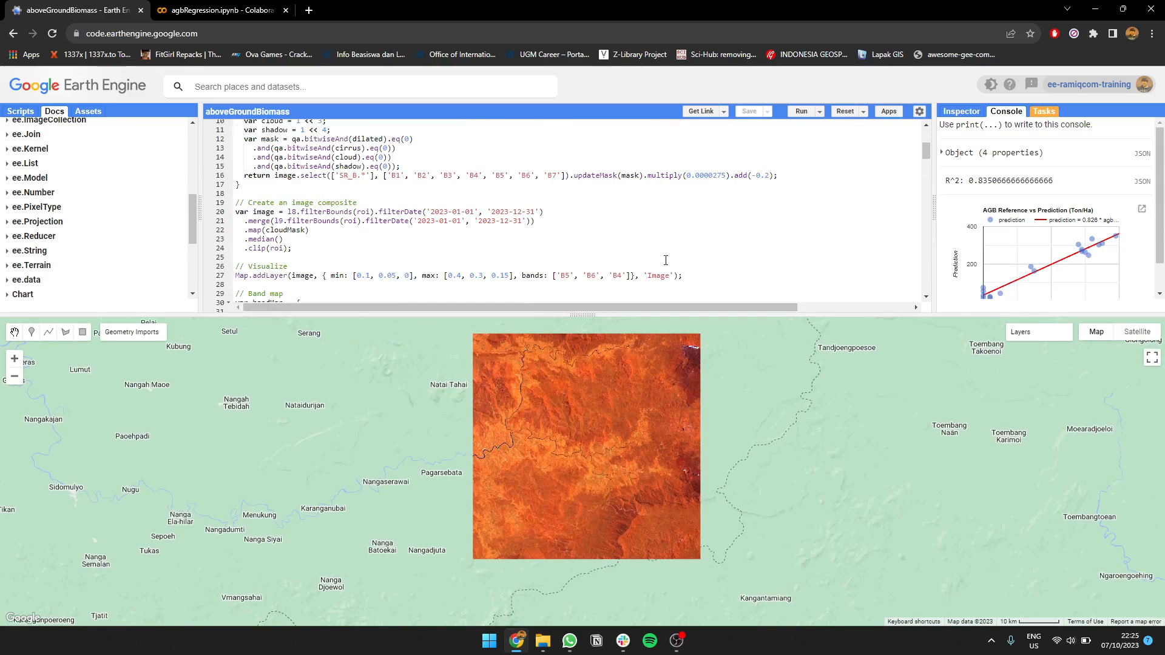
{"action": "mouse_move", "coordinate": [634, 180]}
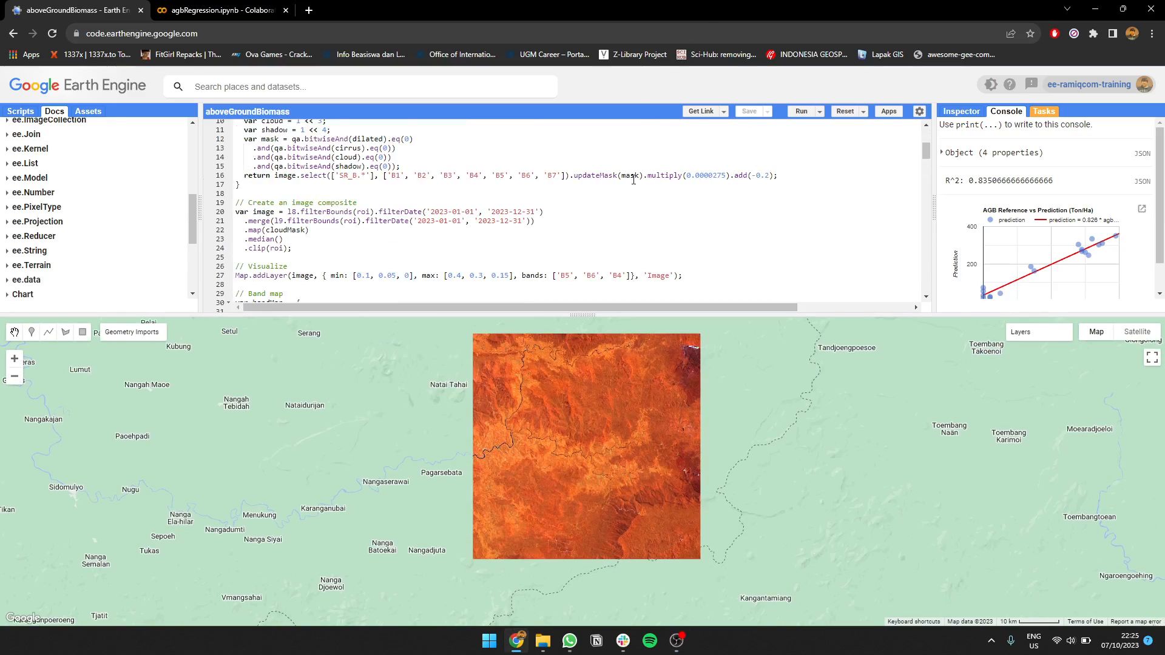
{"action": "scroll", "scroll_direction": "down", "scroll_amount": 3}
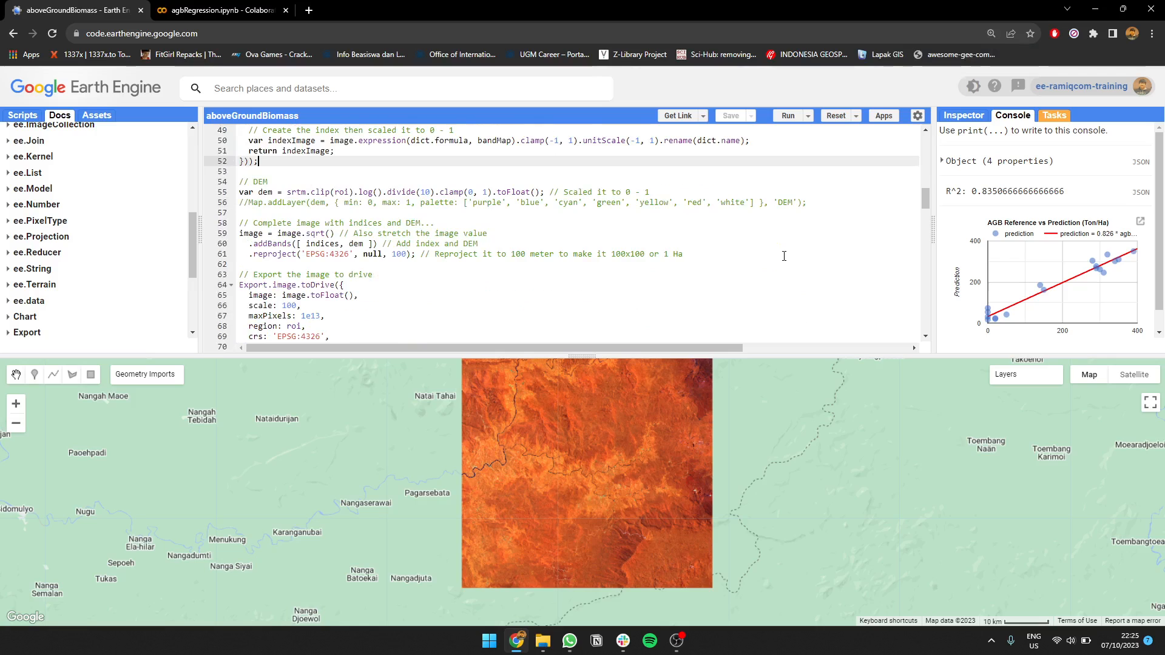
{"action": "mouse_move", "coordinate": [784, 253]}
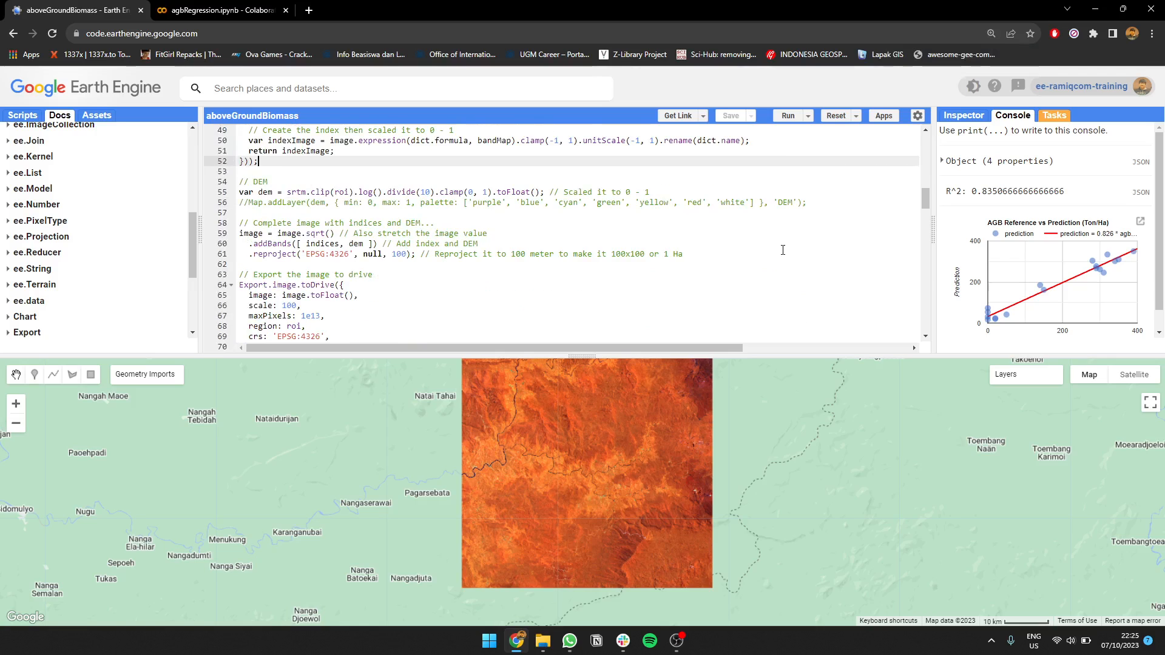
{"action": "mouse_move", "coordinate": [798, 350]}
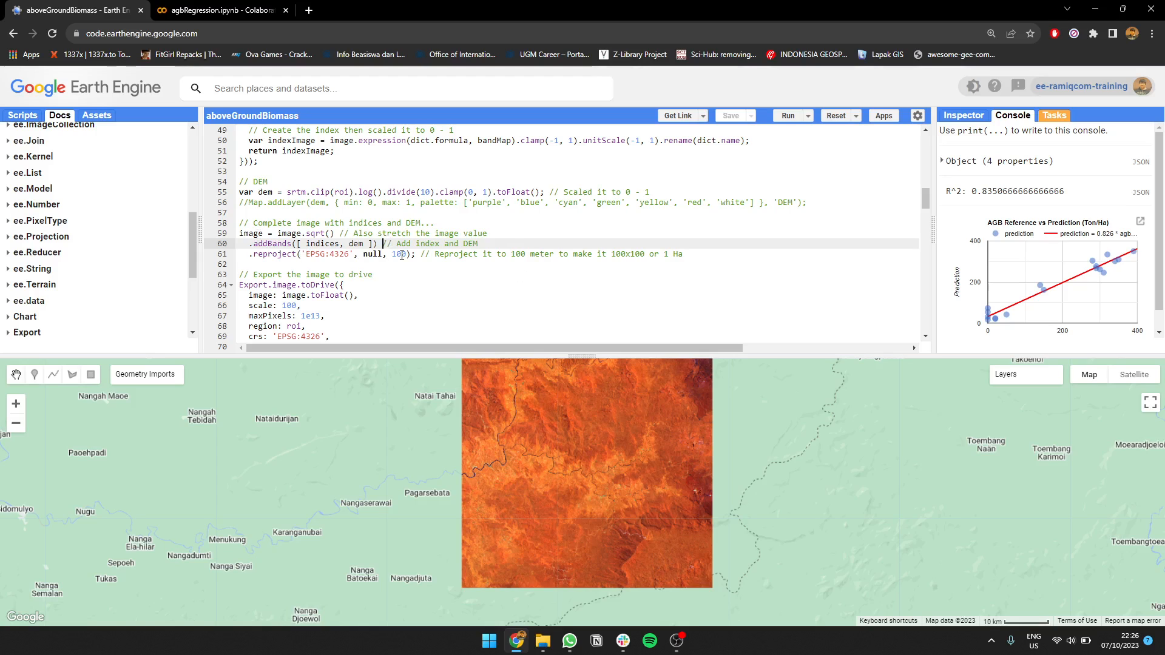
{"action": "scroll", "scroll_direction": "down", "scroll_amount": 3}
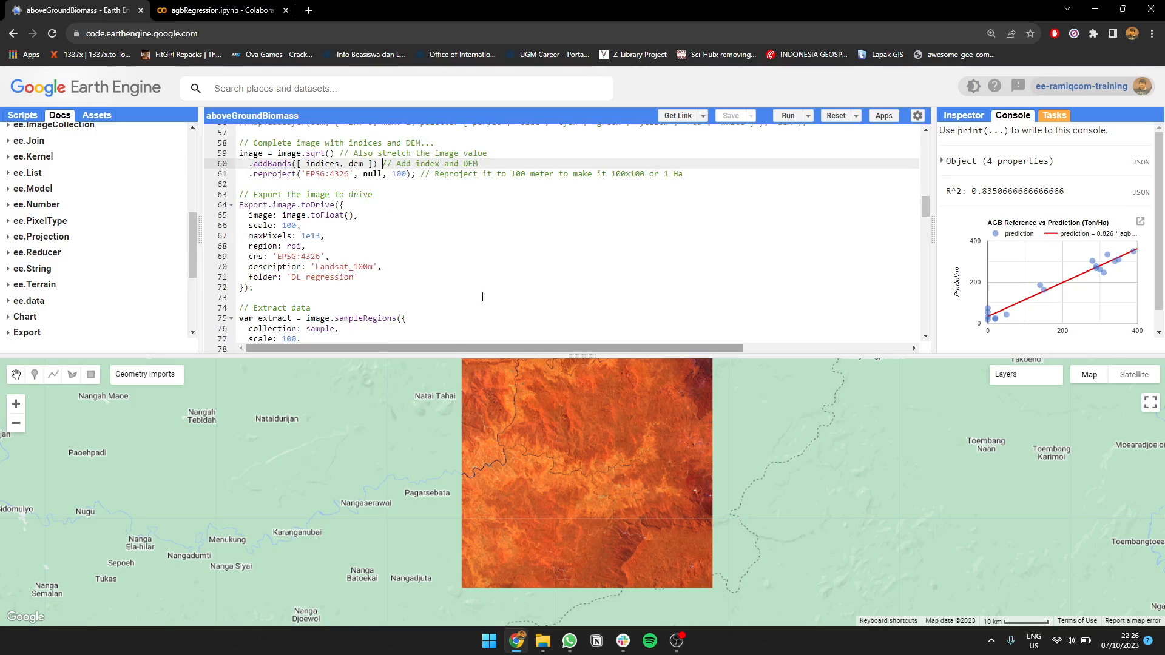
{"action": "mouse_move", "coordinate": [801, 434]}
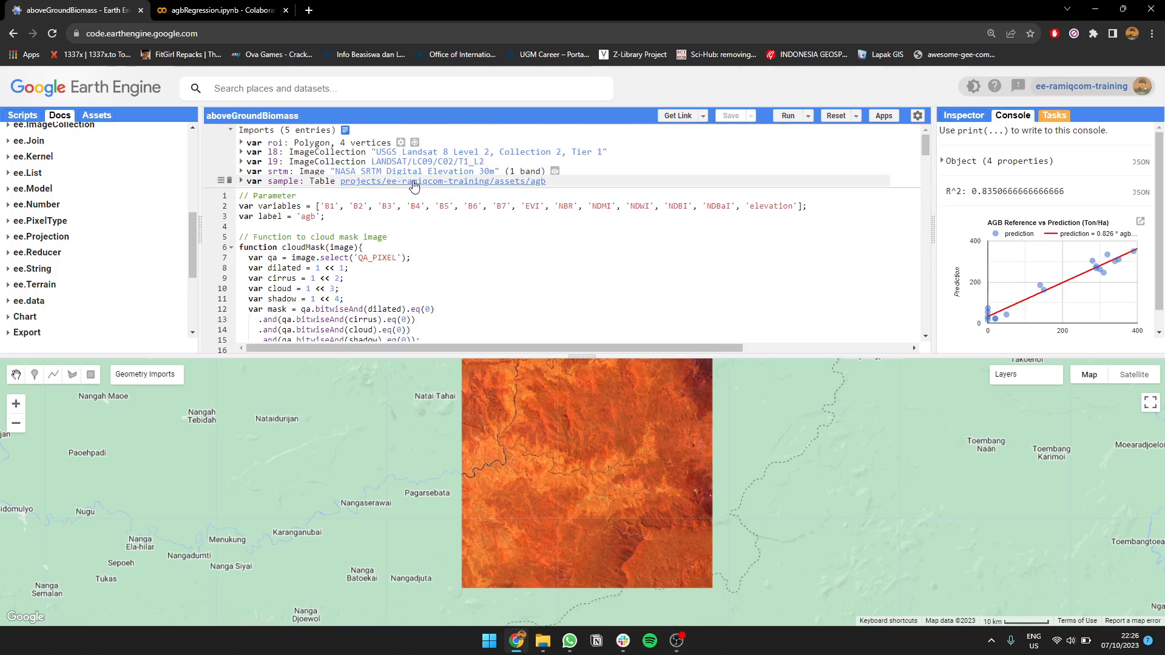
{"action": "left_click", "coordinate": [441, 180]}
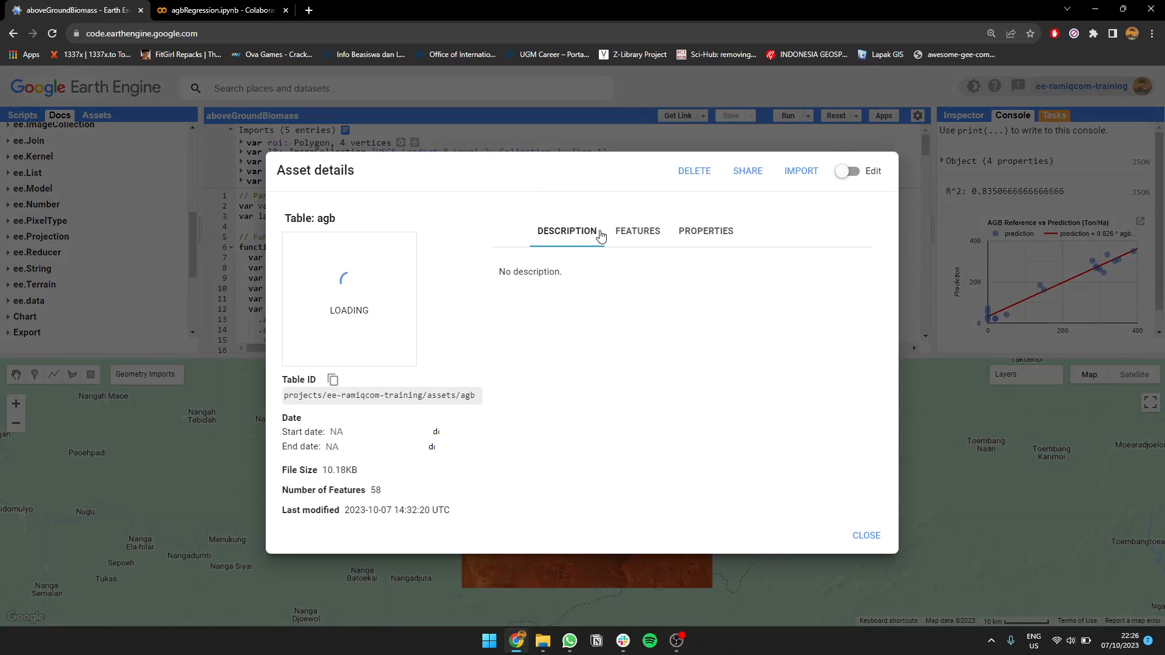
{"action": "left_click", "coordinate": [637, 231]}
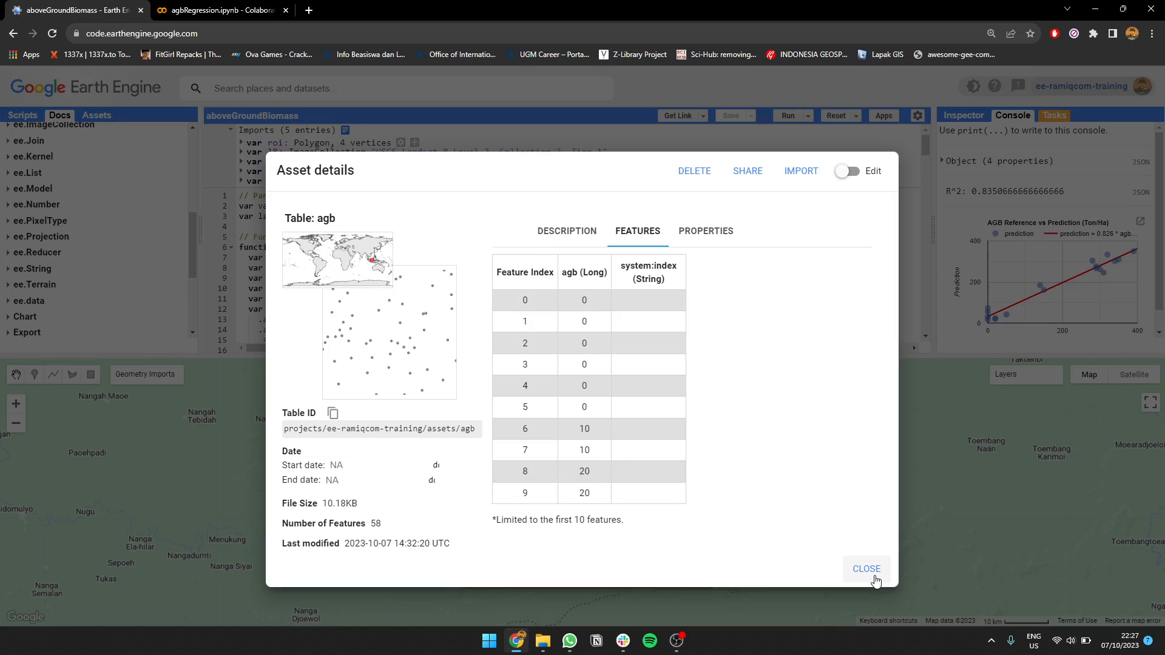
{"action": "left_click", "coordinate": [865, 569]}
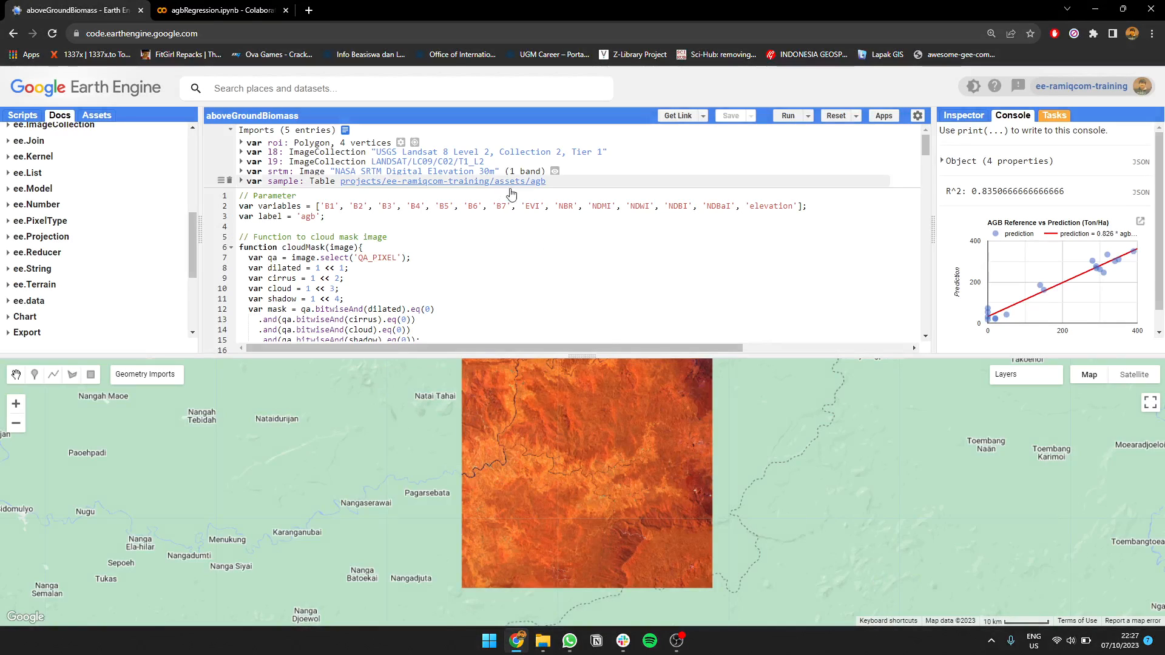
{"action": "left_click", "coordinate": [442, 181]}
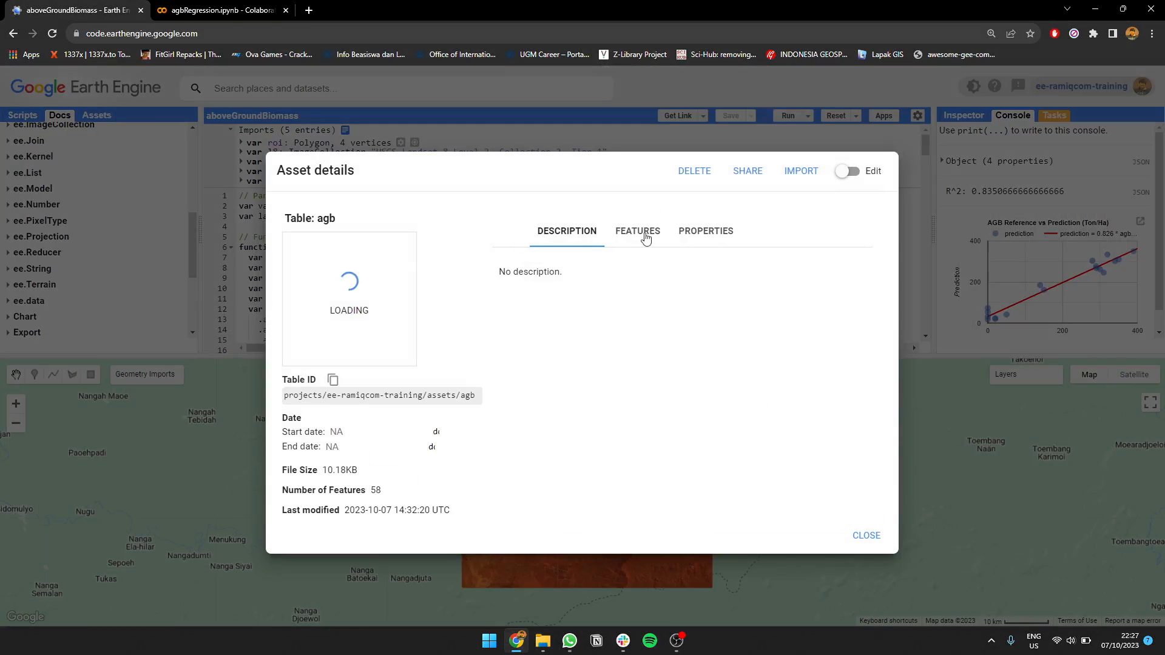
{"action": "left_click", "coordinate": [637, 230]}
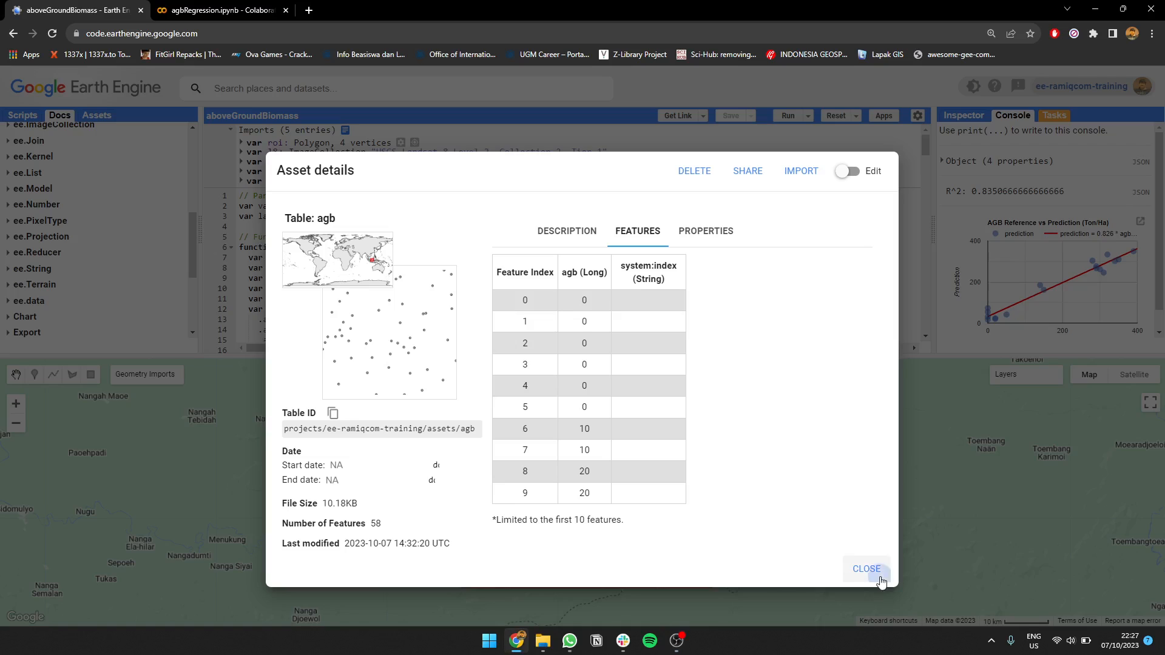
{"action": "left_click", "coordinate": [865, 568]}
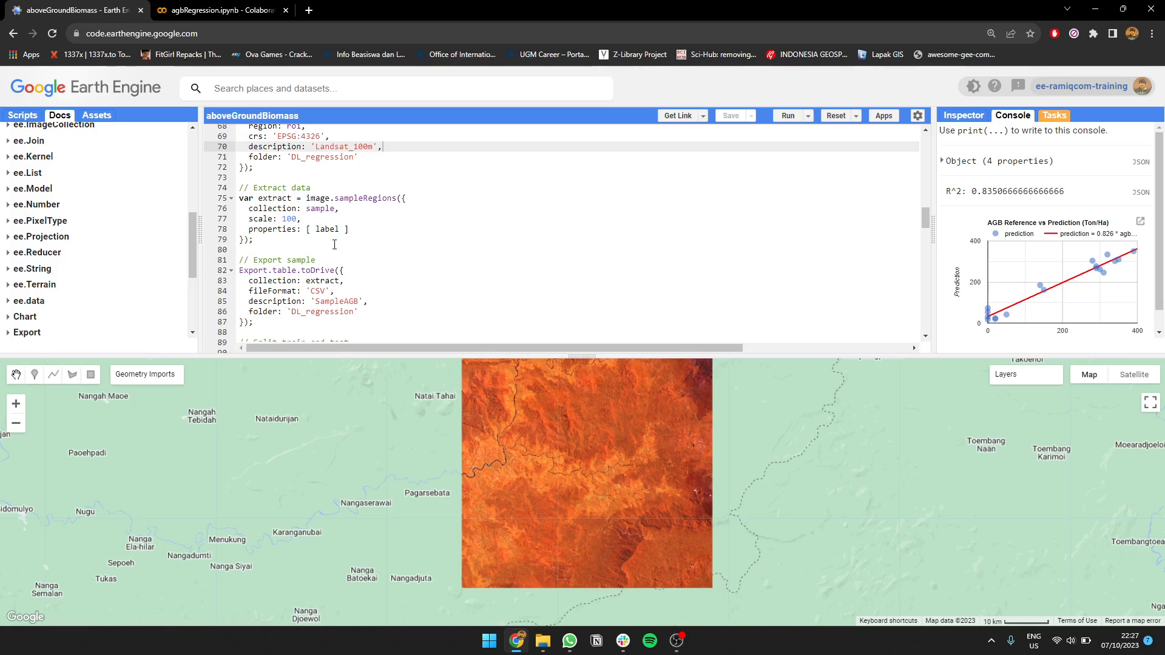
- Review the sample export code, then switch to the agbRegression.ipynb Colab tab
{"action": "scroll", "scroll_direction": "down", "scroll_amount": 3}
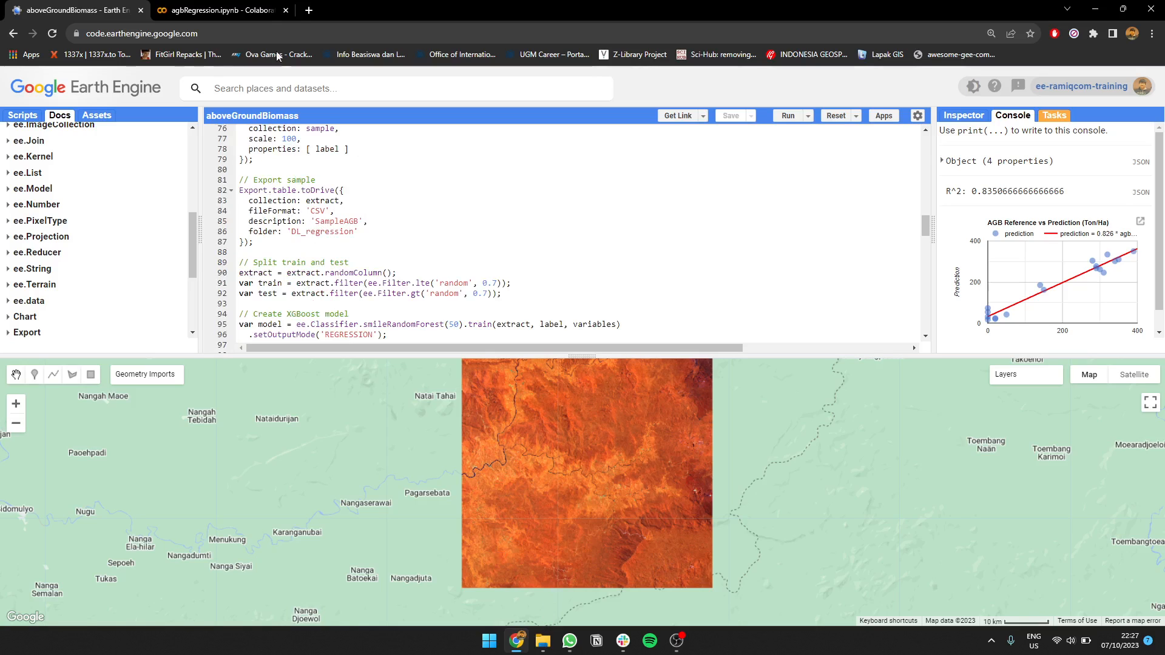
{"action": "left_click", "coordinate": [216, 10]}
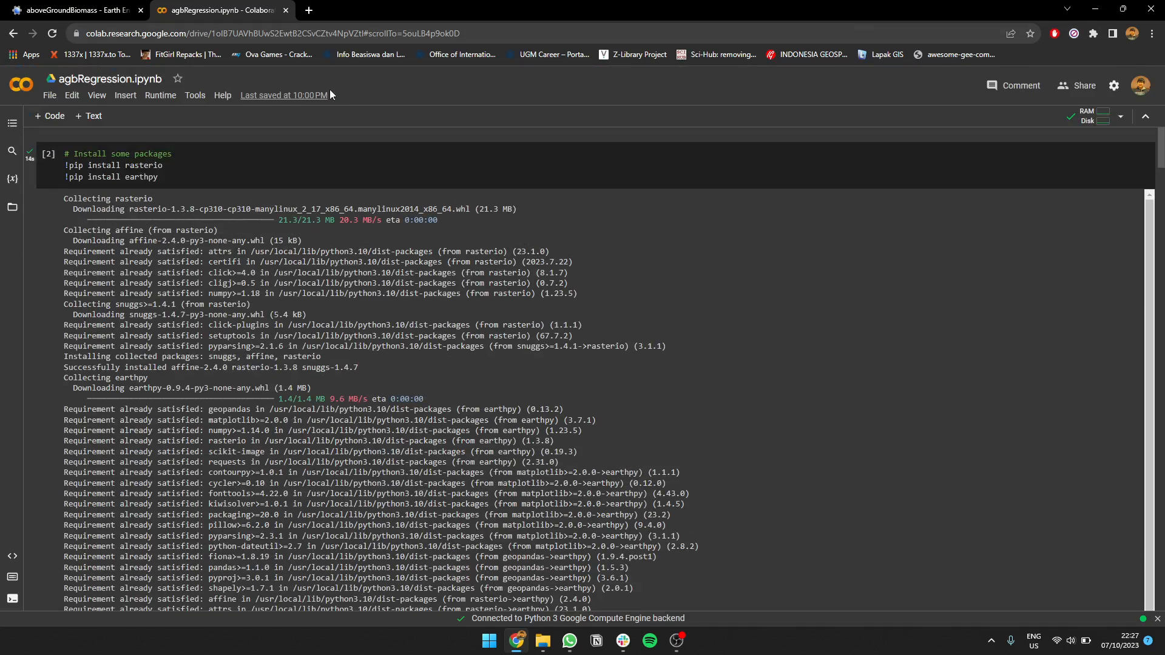
- Disconnect and delete the notebook runtime via the Runtime menu, confirming Yes
{"action": "left_click", "coordinate": [161, 95]}
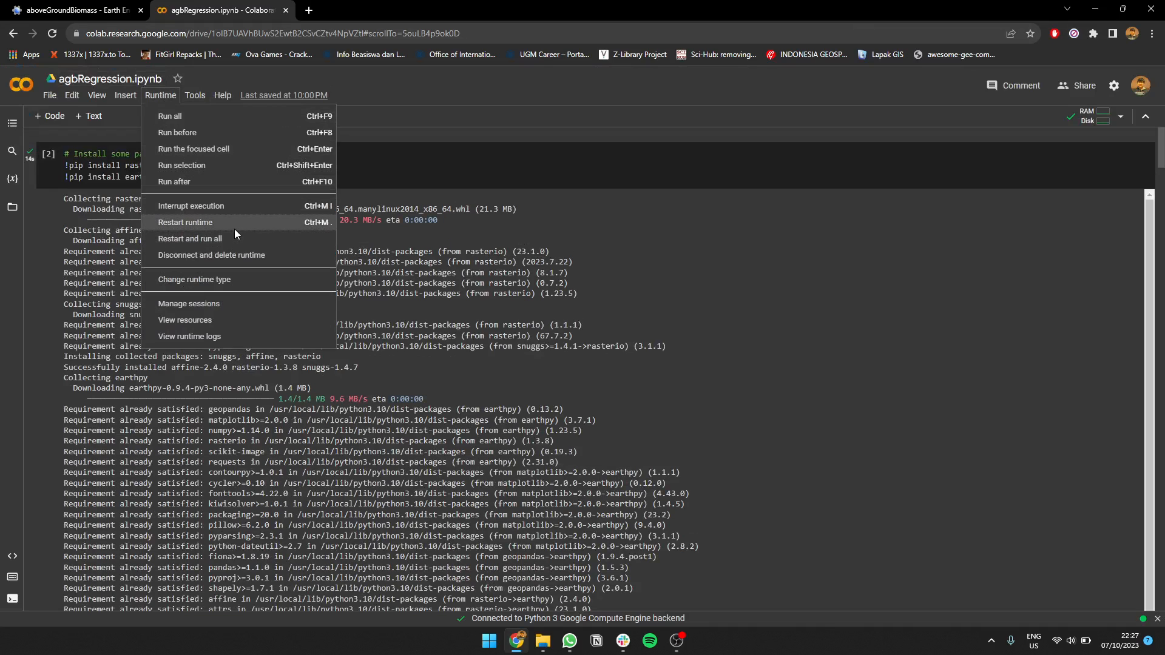
{"action": "left_click", "coordinate": [211, 255]}
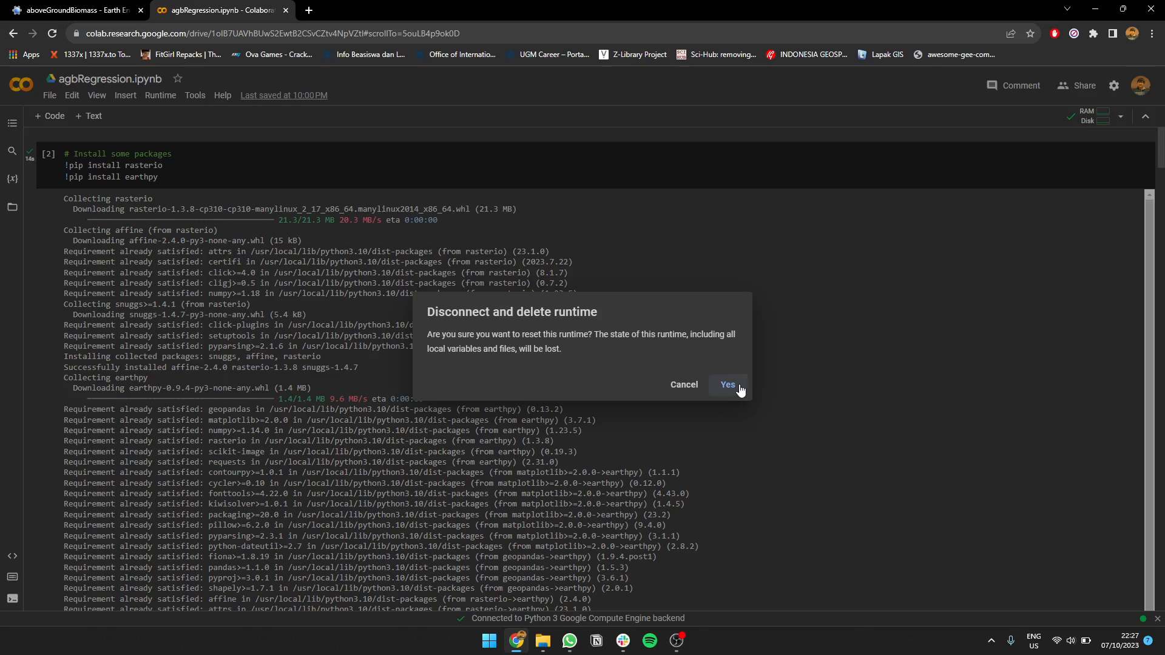
{"action": "left_click", "coordinate": [70, 10]}
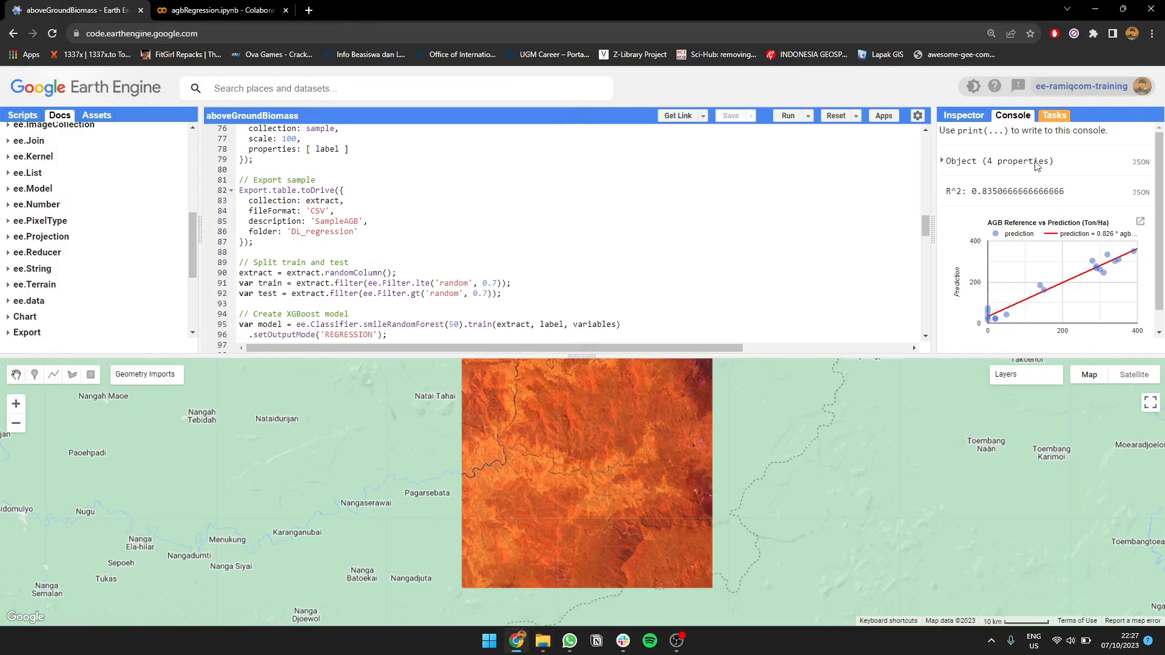
- Show the Tasks list with the pending SampleAGB and Landsat_100m exports
{"action": "left_click", "coordinate": [1055, 116]}
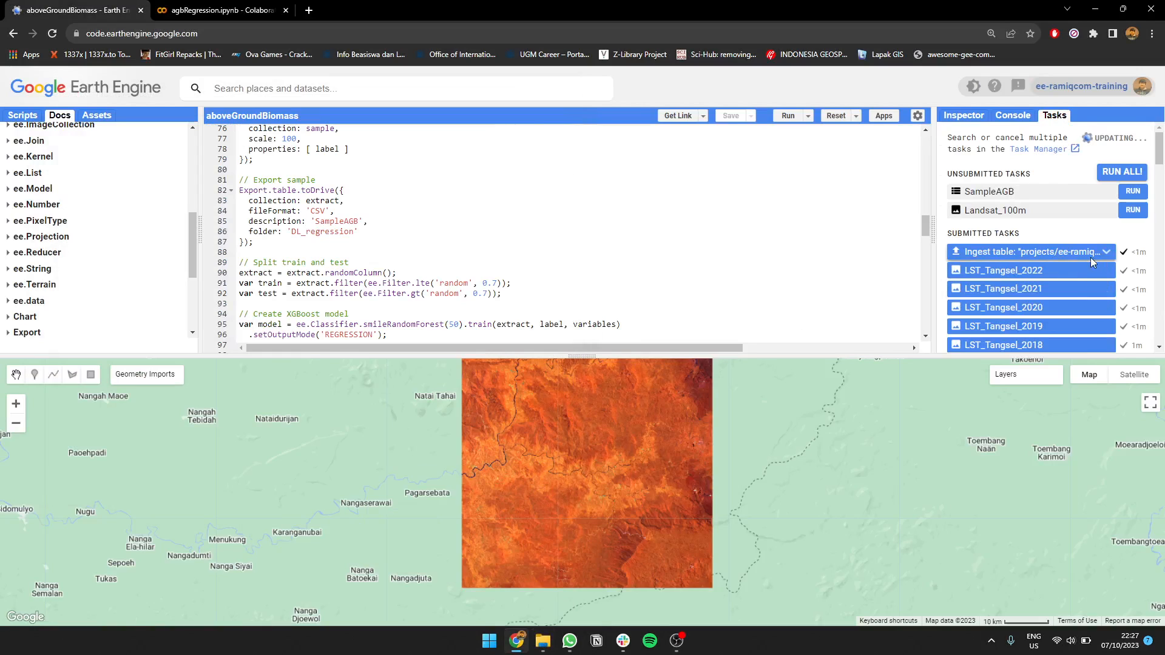
{"action": "scroll", "scroll_direction": "down", "scroll_amount": 3}
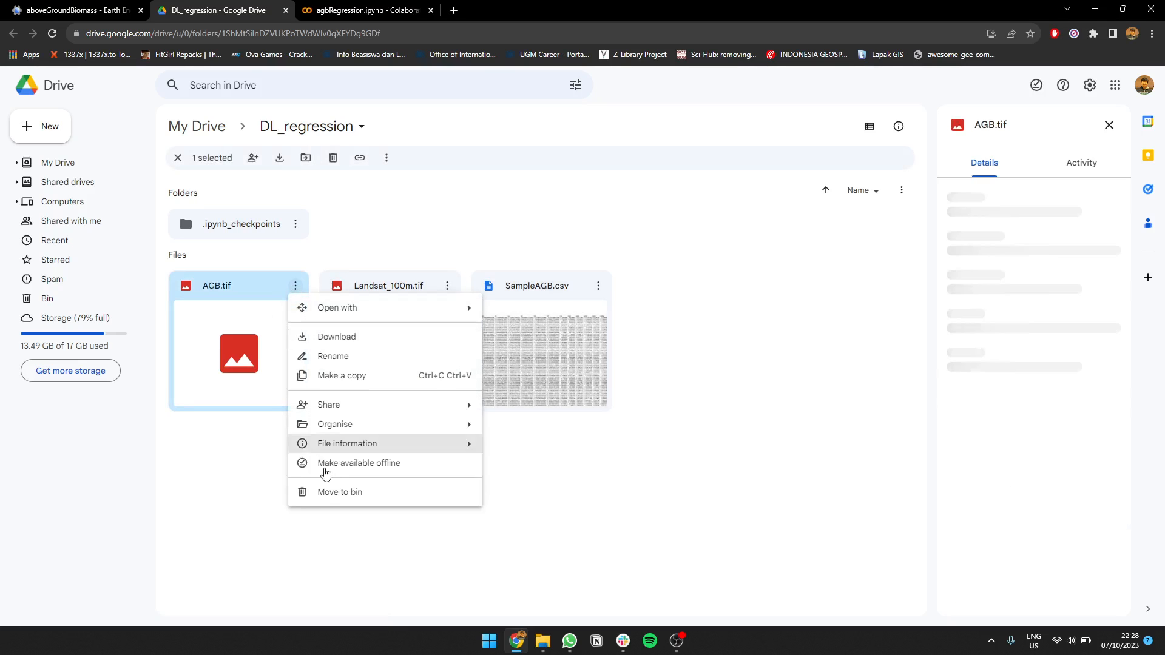
- Move AGB.tif to the bin in the DL_regression folder and return to the notebook
{"action": "left_click", "coordinate": [338, 491]}
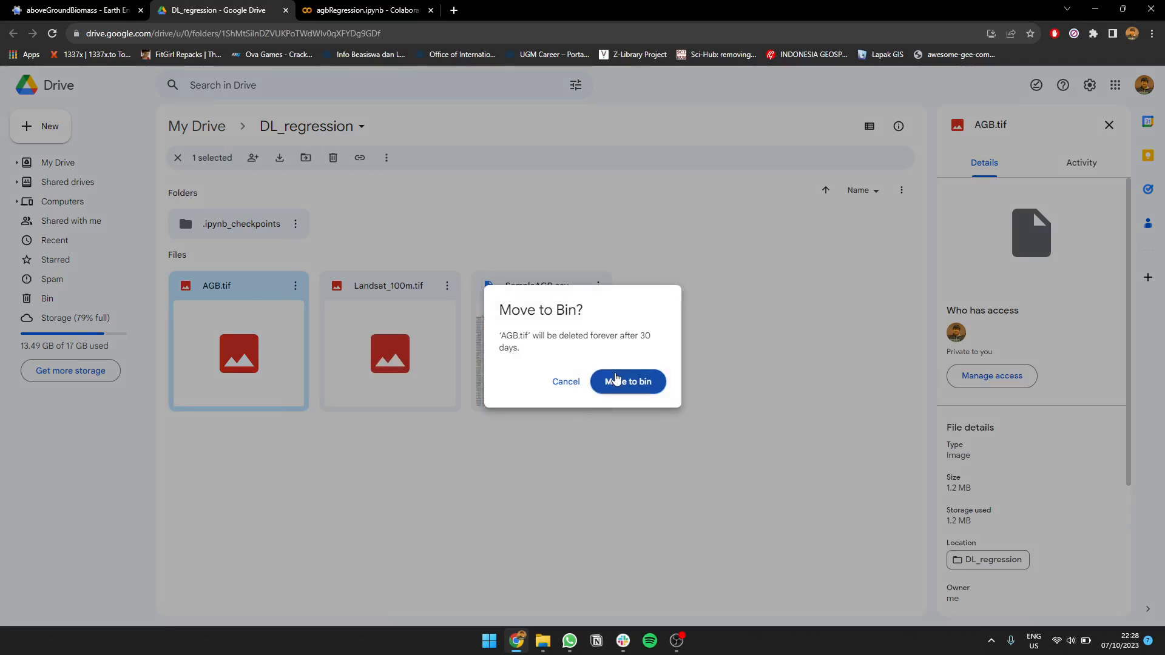
{"action": "left_click", "coordinate": [627, 381]}
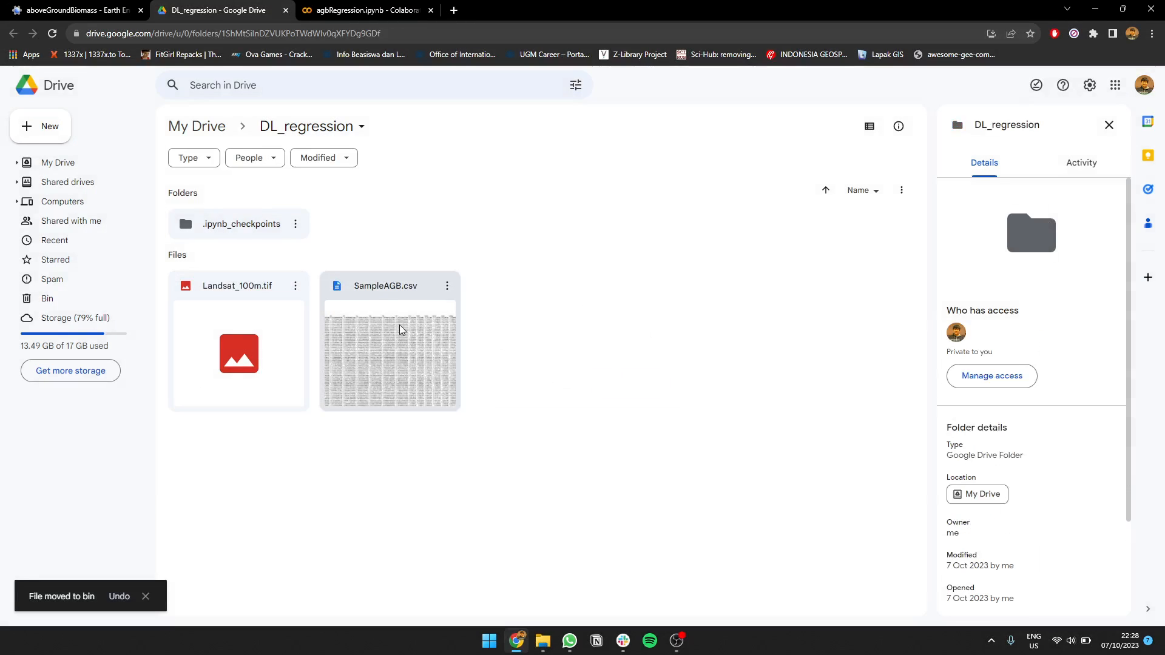
{"action": "left_click", "coordinate": [364, 10]}
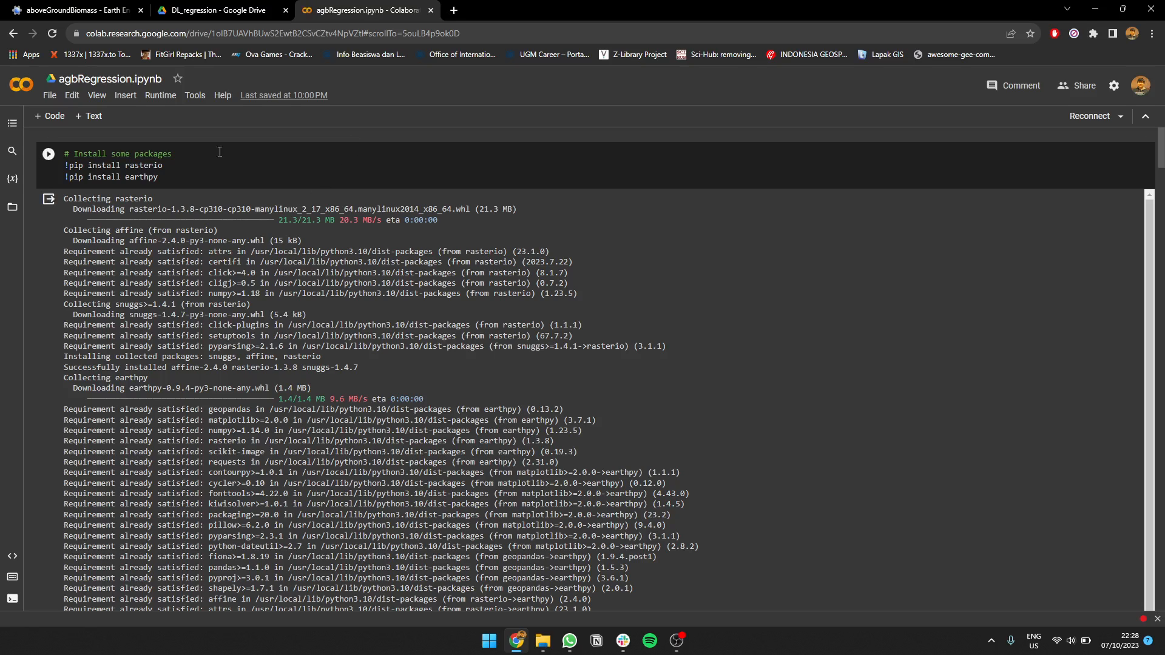
{"action": "mouse_move", "coordinate": [910, 265]}
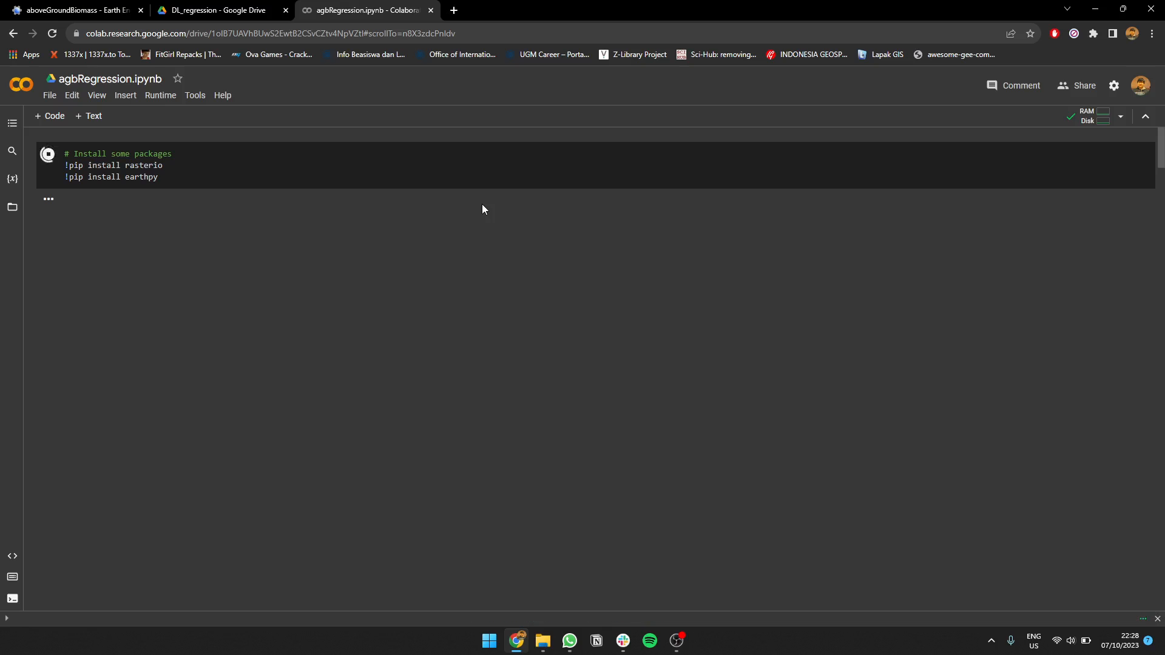
- Install rasterio and earthpy, then run the package import cell in the notebook
{"action": "left_click", "coordinate": [47, 157]}
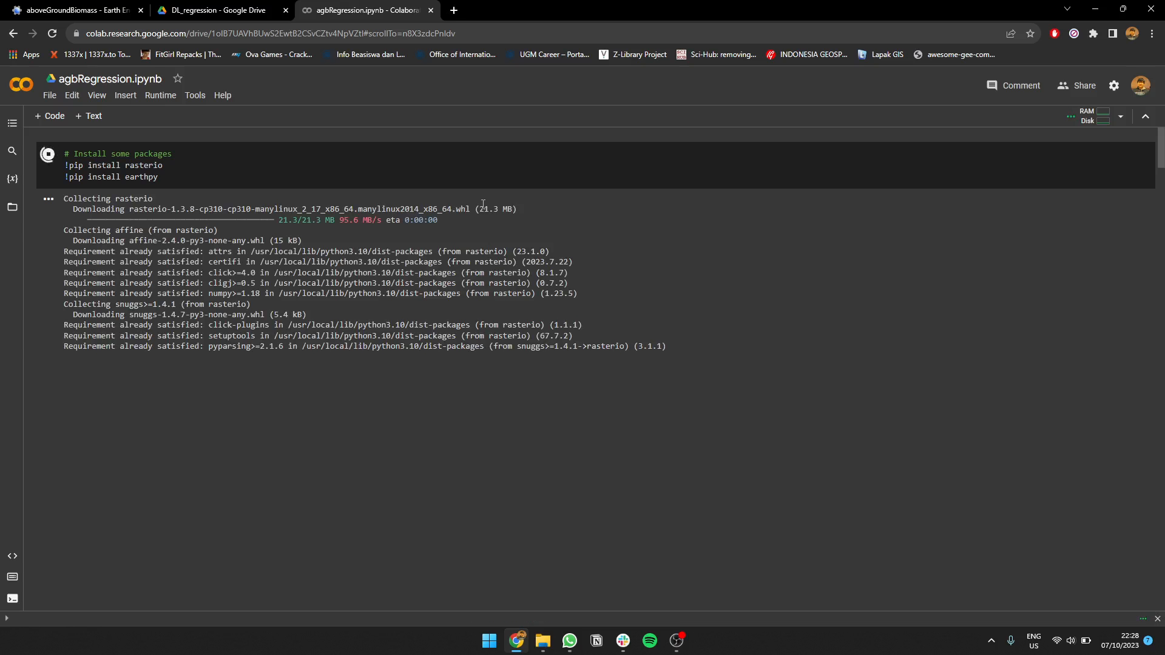
{"action": "left_click", "coordinate": [47, 154]}
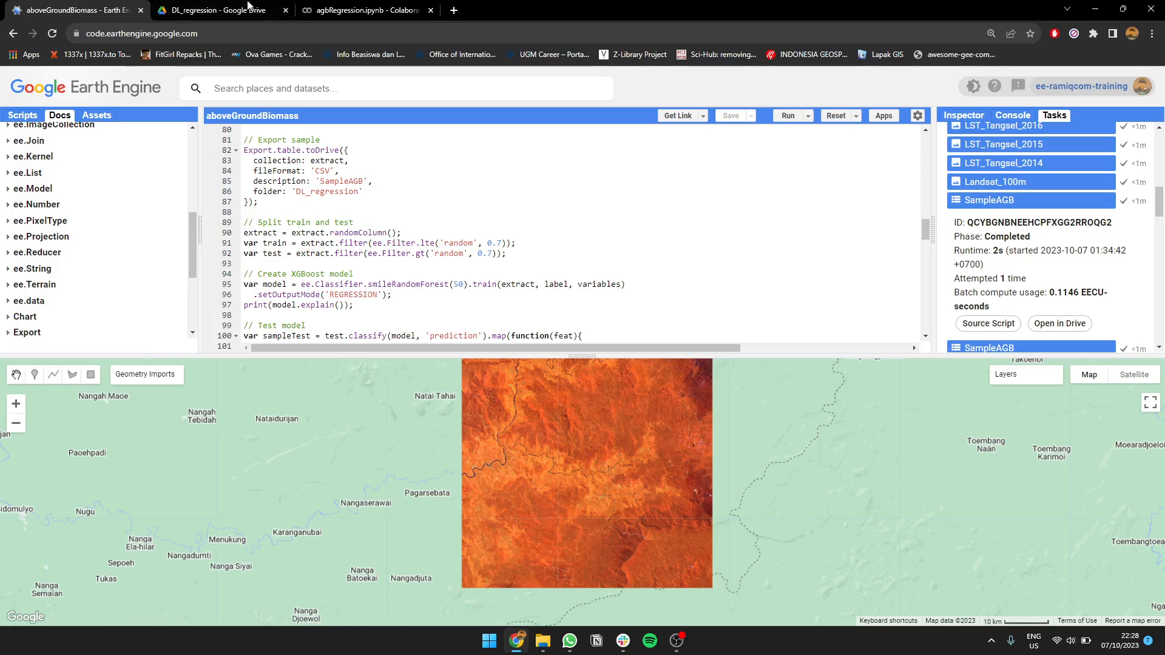
{"action": "left_click", "coordinate": [364, 10]}
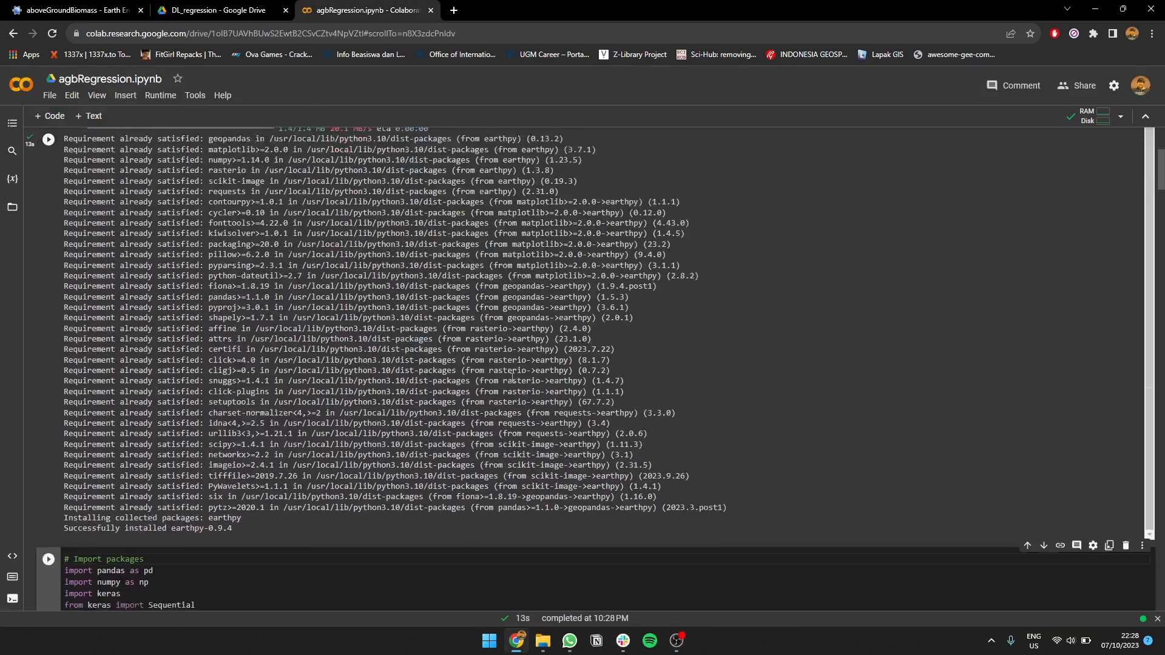
{"action": "scroll", "scroll_direction": "down", "scroll_amount": 3}
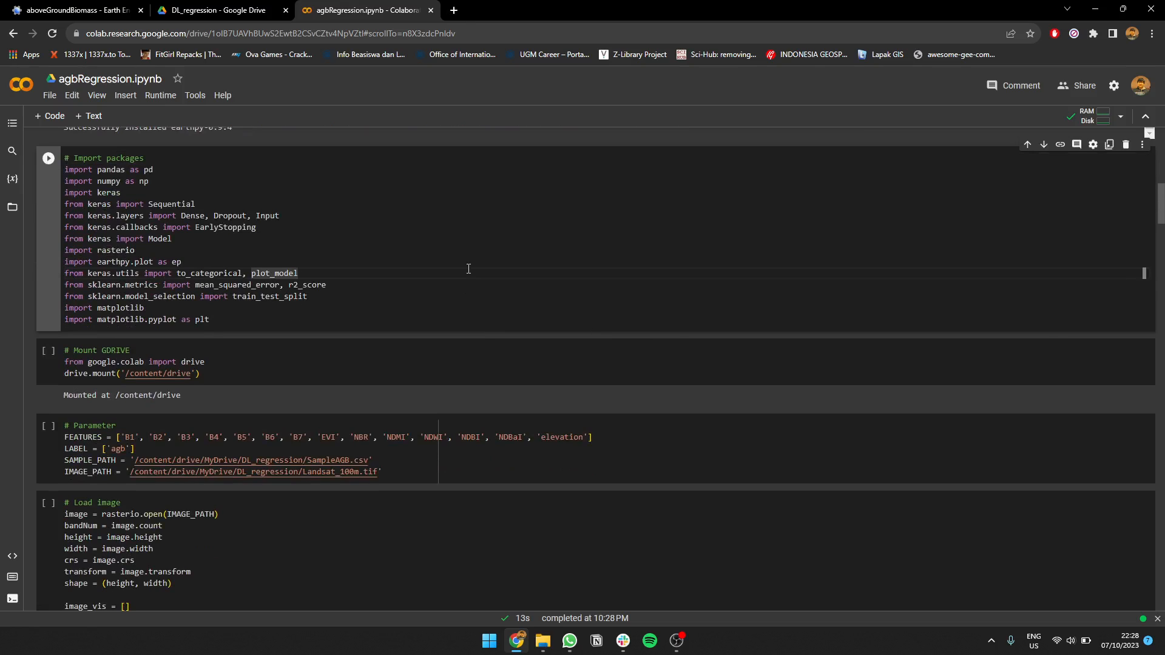
{"action": "left_click", "coordinate": [48, 350]}
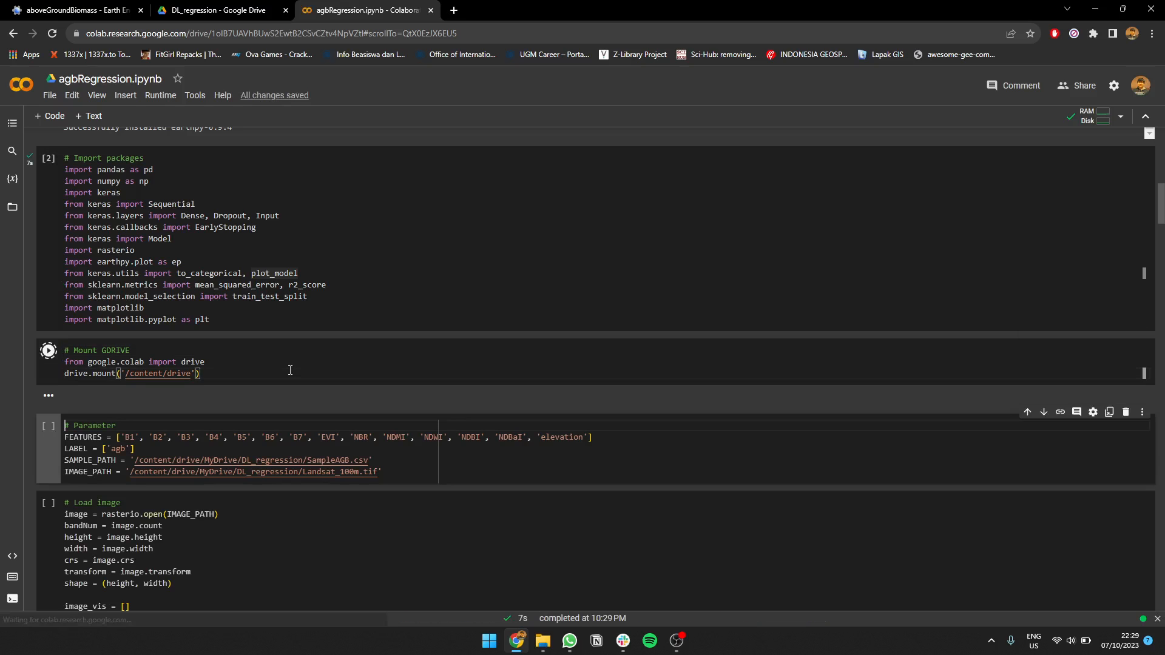
- Run the Drive-mount cell and grant access by connecting to Google Drive with the Google account
{"action": "left_click", "coordinate": [49, 350]}
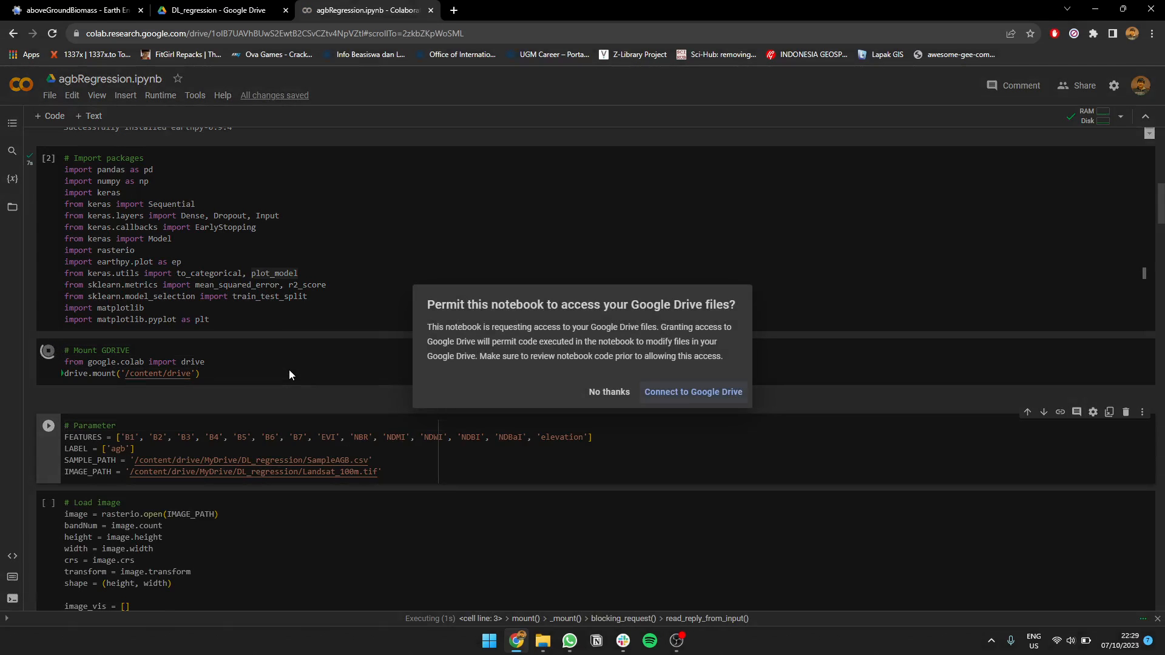
{"action": "left_click", "coordinate": [692, 392]}
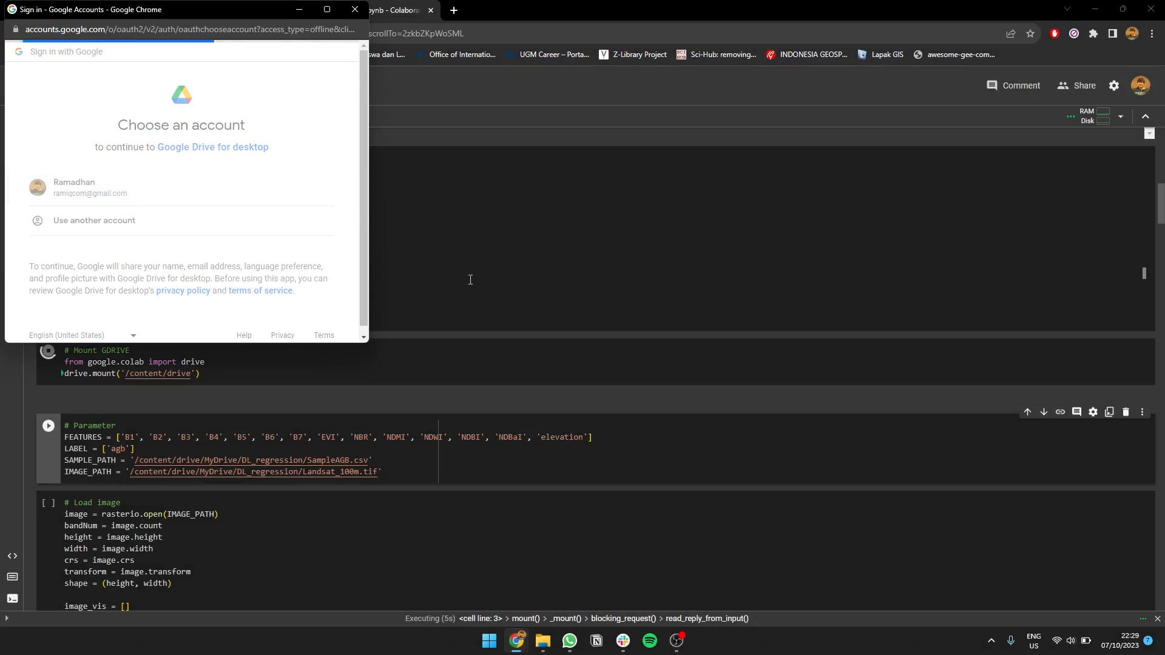
{"action": "left_click", "coordinate": [89, 187]}
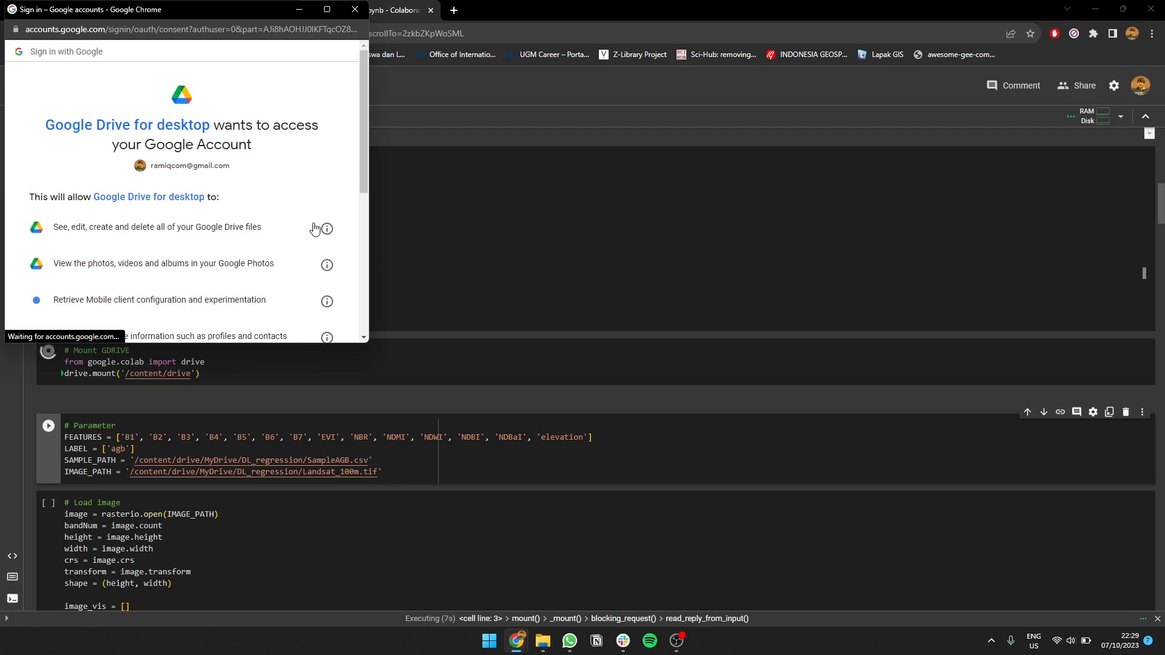
{"action": "scroll", "scroll_direction": "down", "scroll_amount": 3}
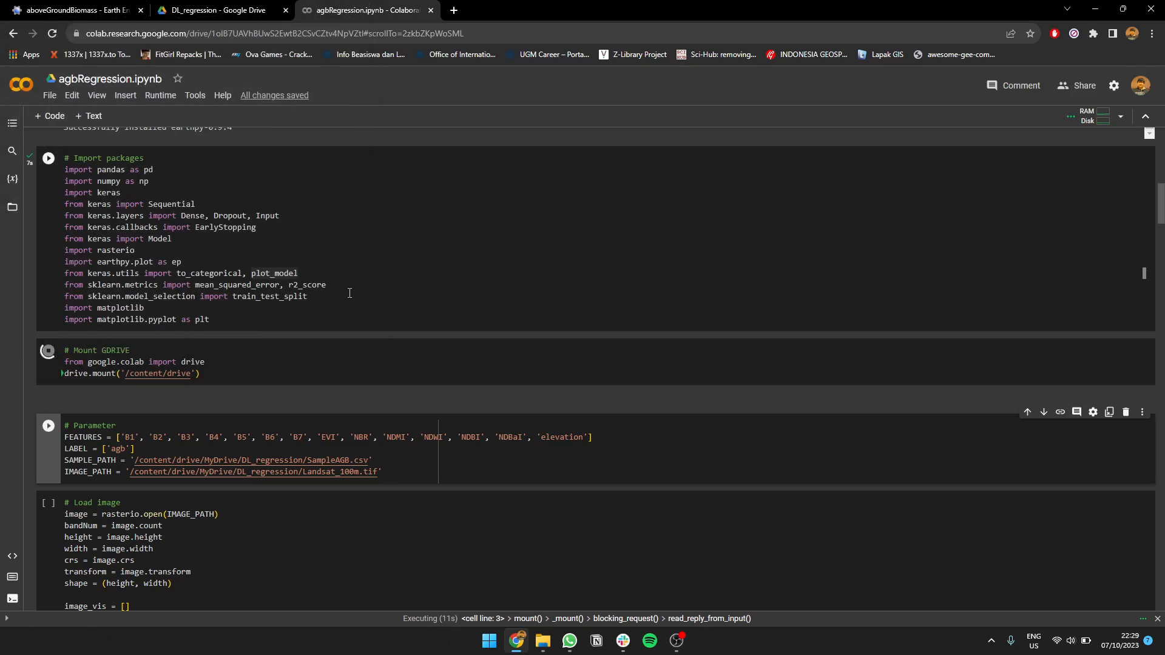
{"action": "scroll", "scroll_direction": "down", "scroll_amount": 3}
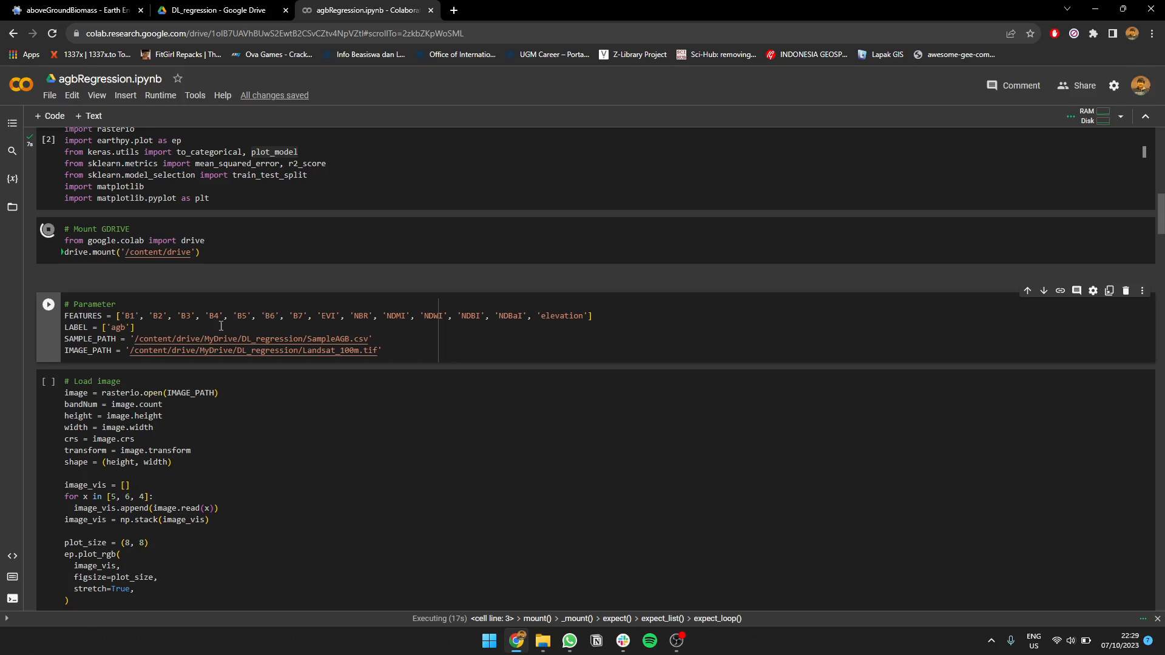
{"action": "mouse_move", "coordinate": [178, 356]}
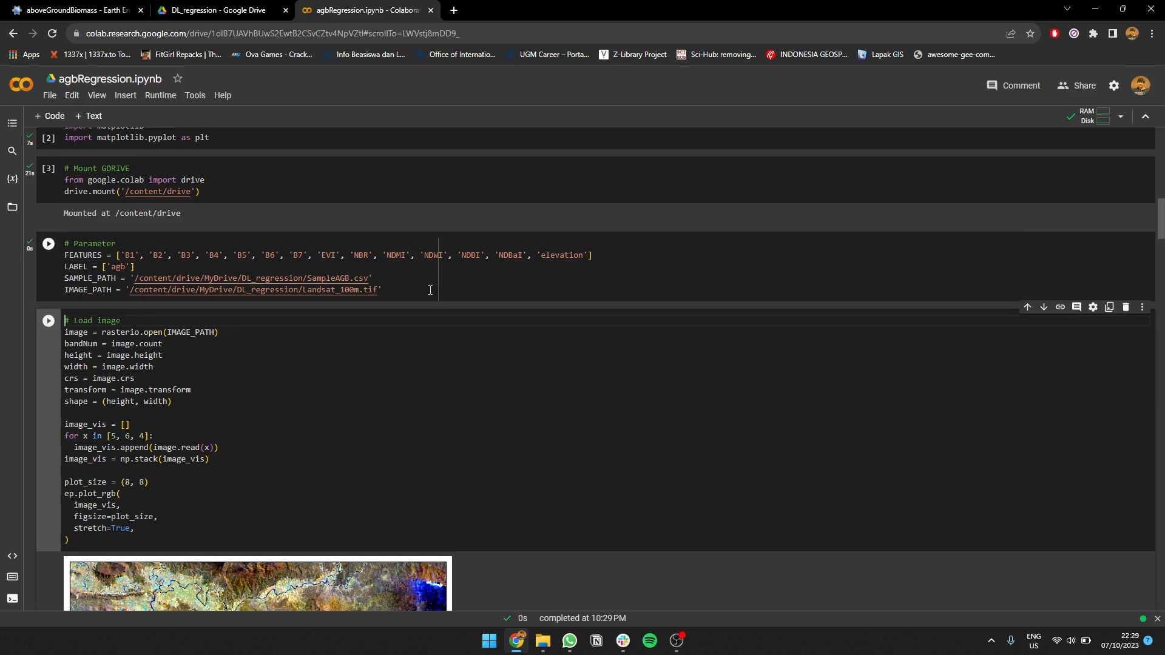
- Run the Parameter, Load image and Read sample cells to plot Landsat and load SampleAGB.csv
{"action": "scroll", "scroll_direction": "down", "scroll_amount": 3}
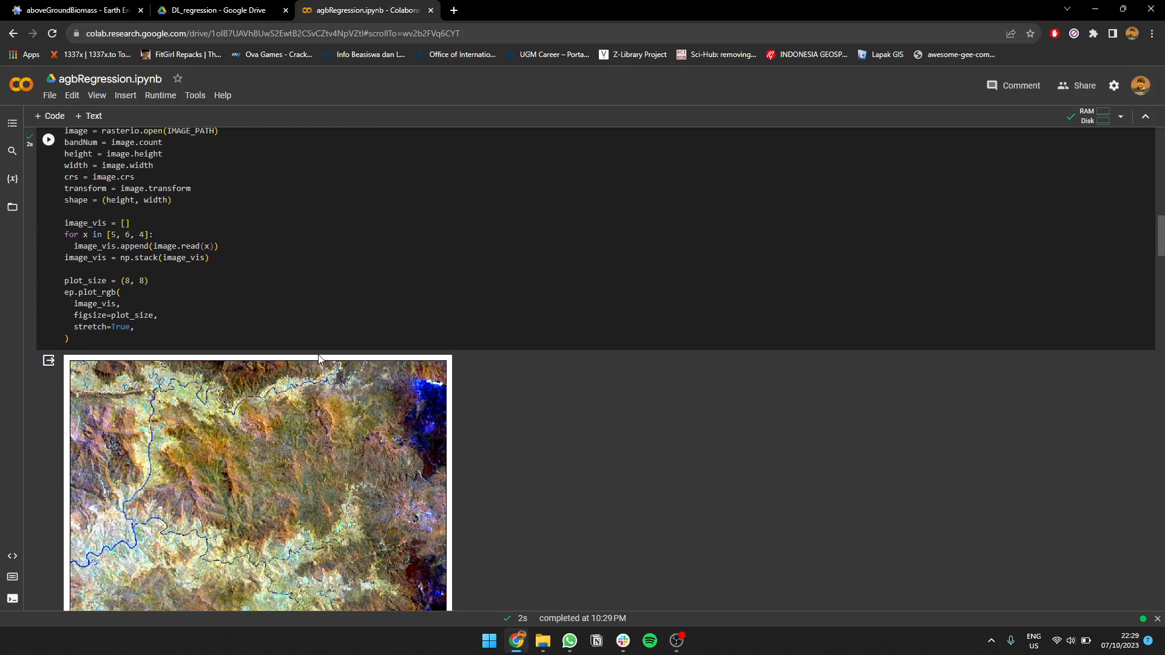
{"action": "scroll", "scroll_direction": "down", "scroll_amount": 3}
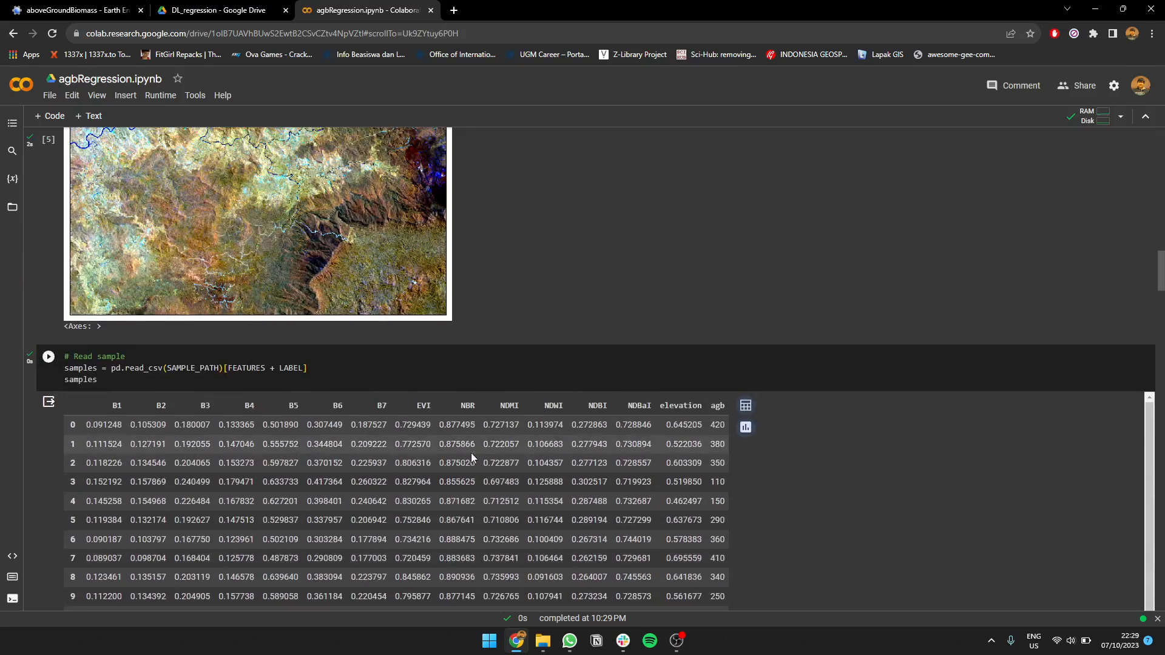
{"action": "scroll", "scroll_direction": "down", "scroll_amount": 3}
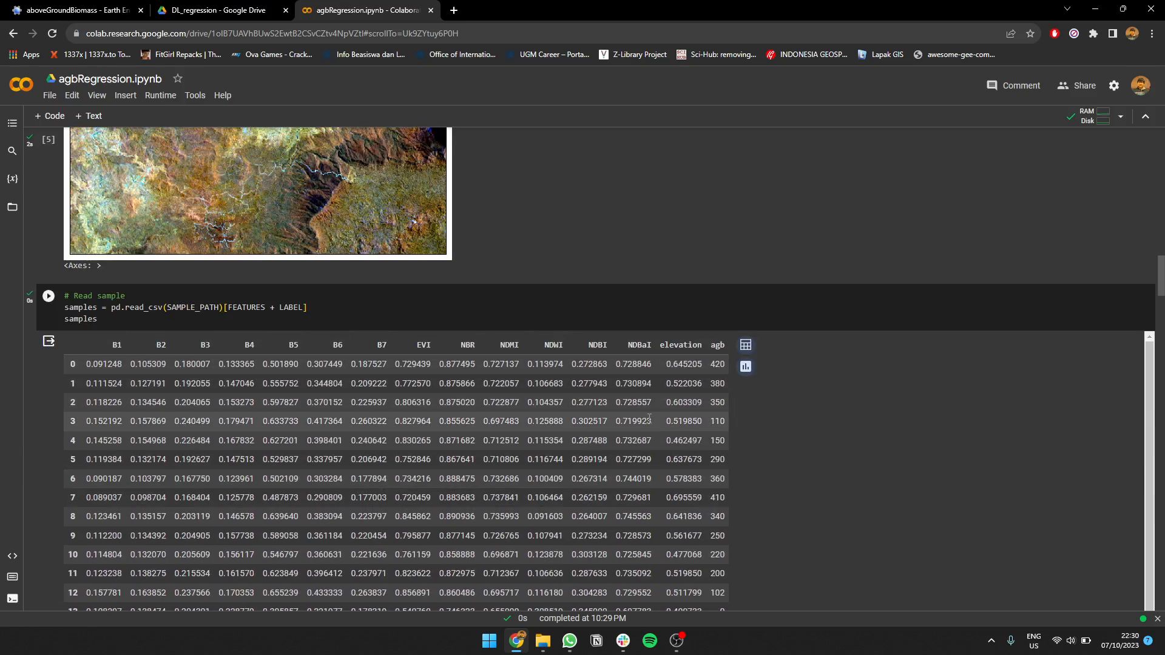
- Run the train/test split cell, noting the output column and the 450 label divisor, giving 46/12 rows
{"action": "scroll", "scroll_direction": "down", "scroll_amount": 3}
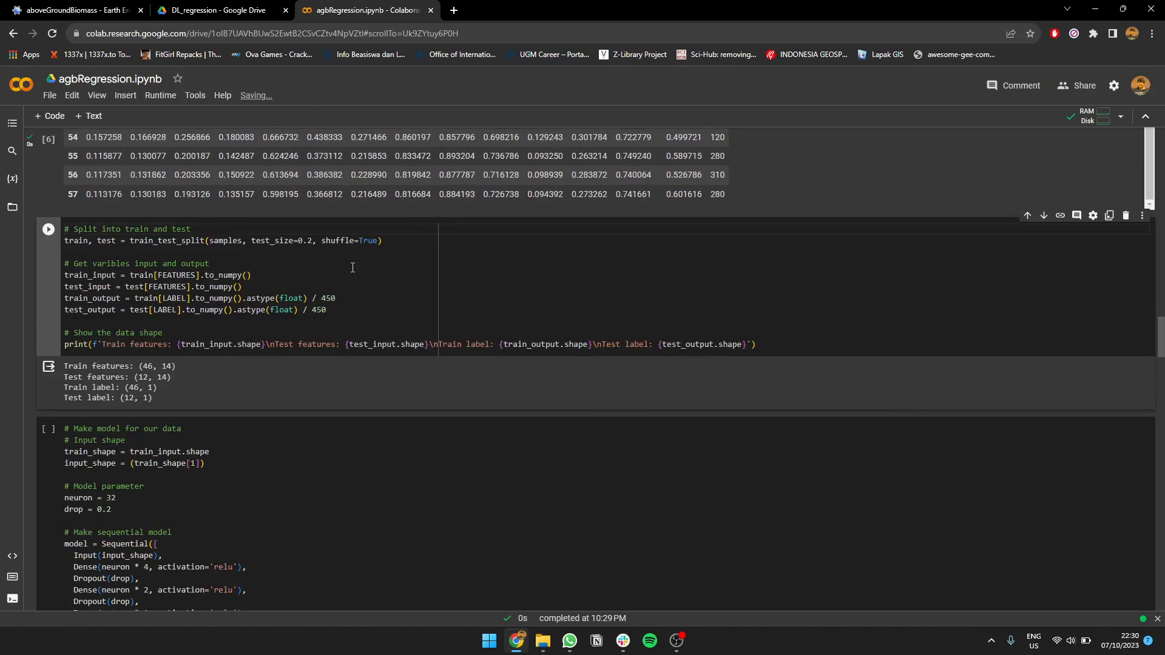
{"action": "double_click", "coordinate": [194, 265]}
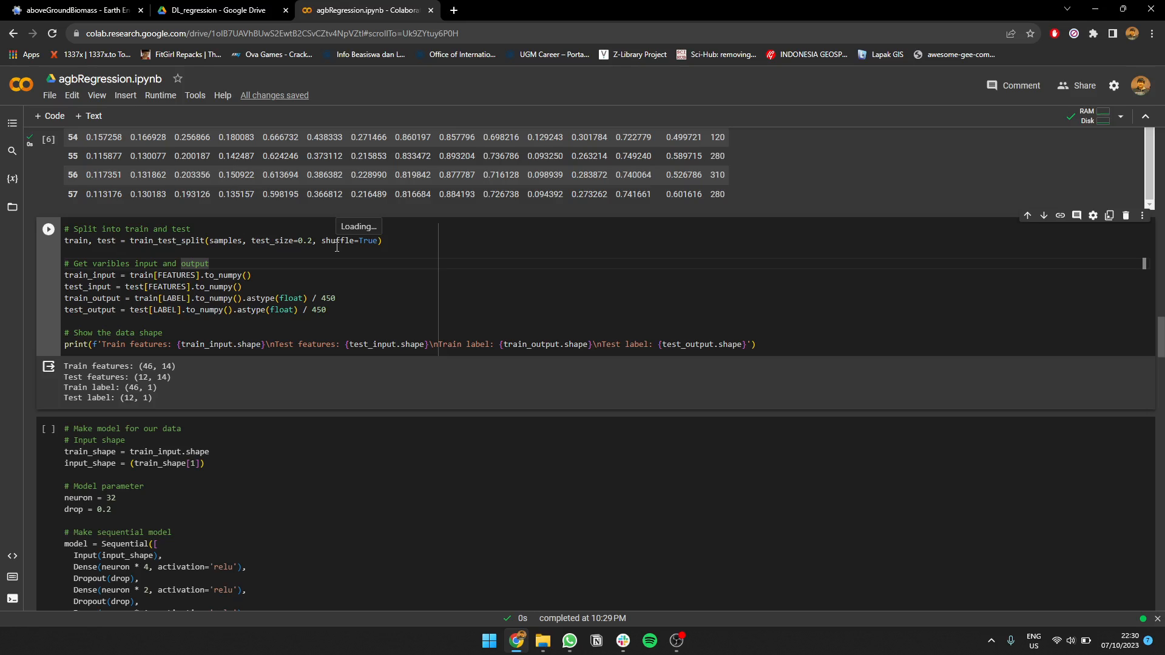
{"action": "mouse_move", "coordinate": [335, 240]}
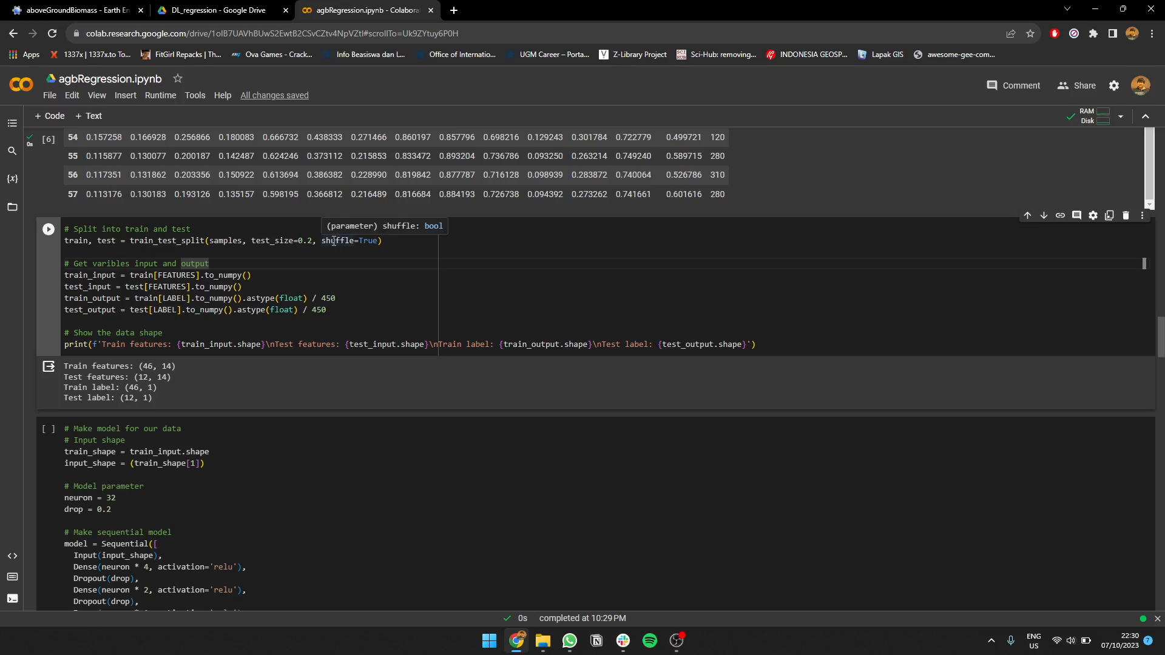
{"action": "mouse_move", "coordinate": [178, 252]}
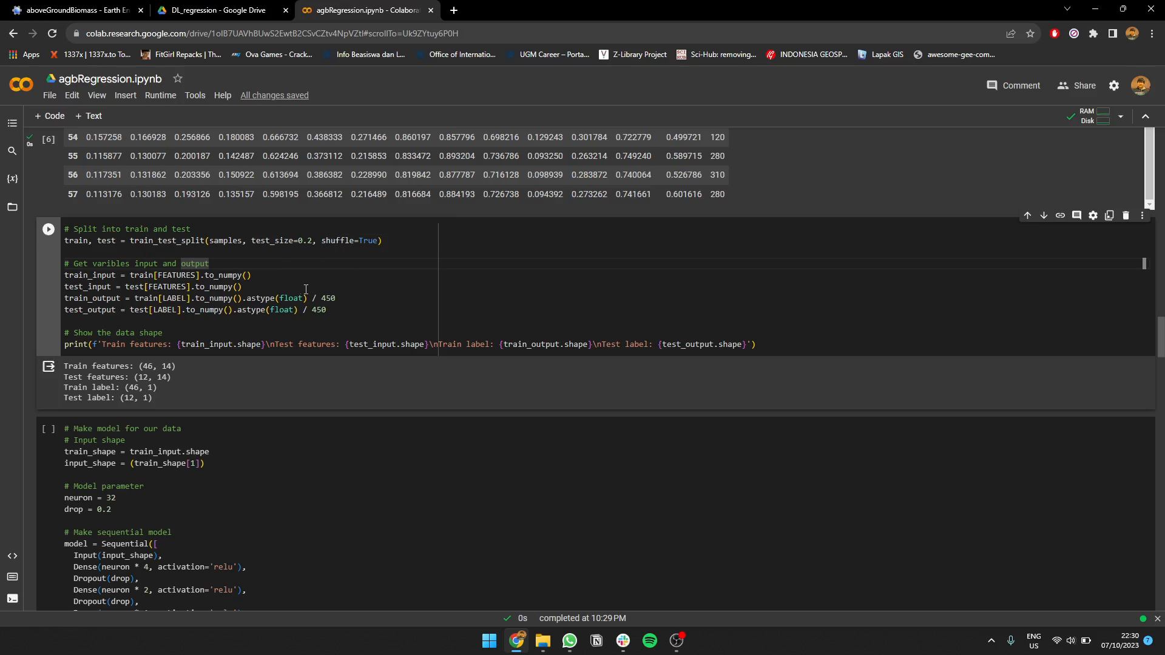
{"action": "double_click", "coordinate": [325, 299]}
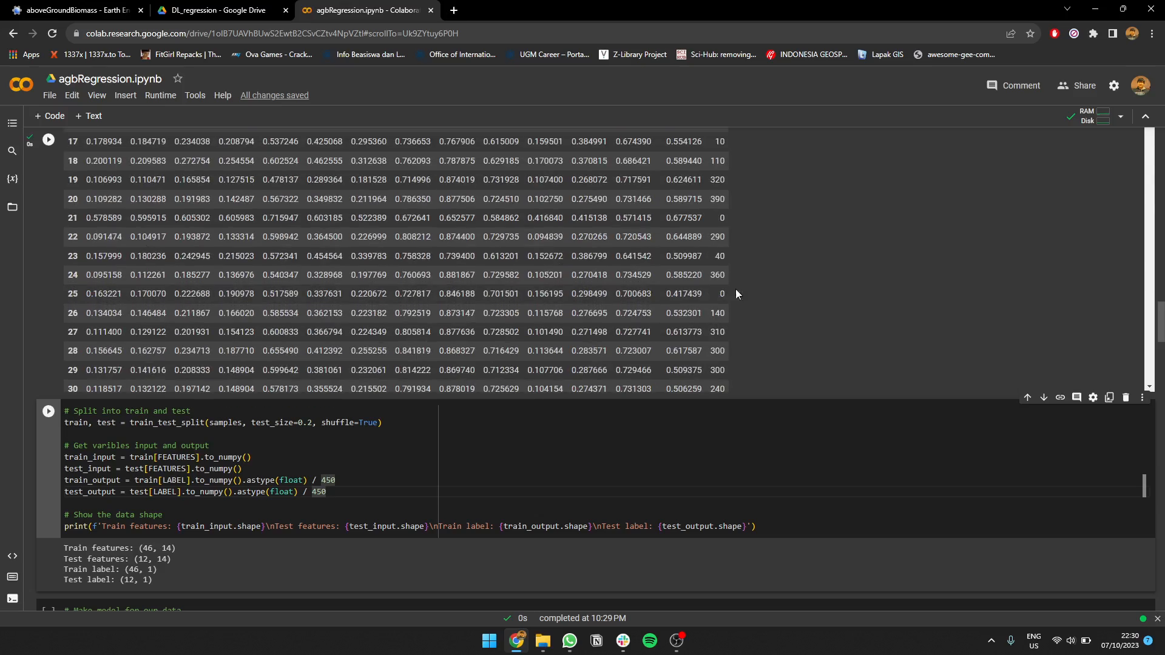
{"action": "scroll", "scroll_direction": "down", "scroll_amount": 3}
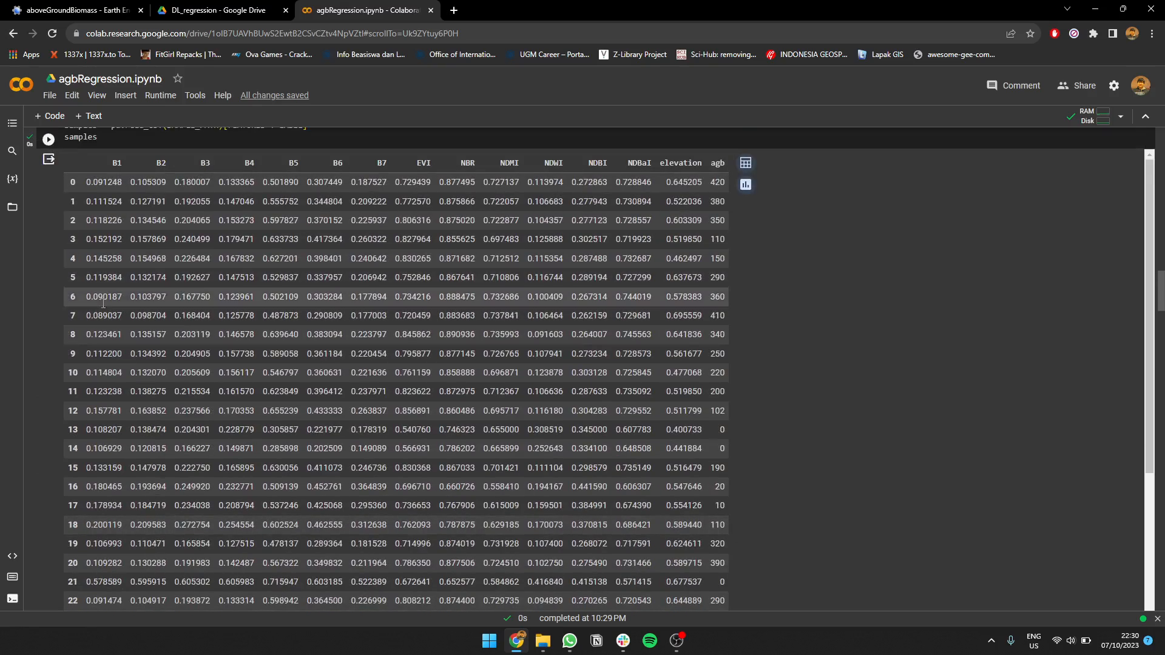
{"action": "scroll", "scroll_direction": "down", "scroll_amount": 3}
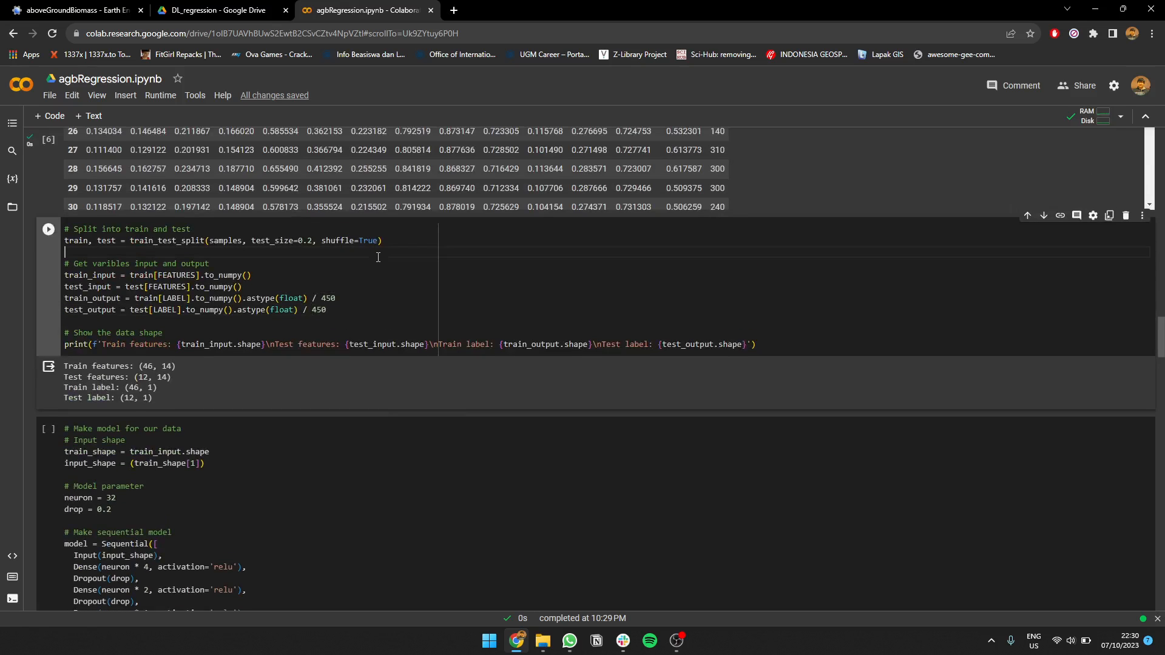
{"action": "mouse_move", "coordinate": [376, 269]}
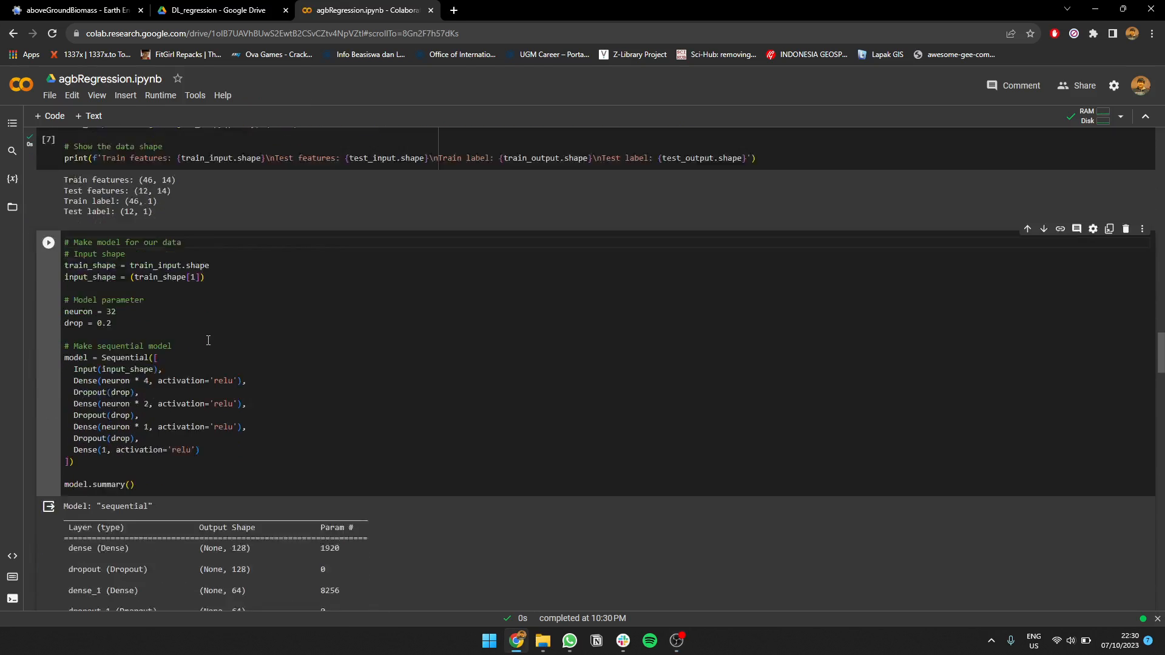
- Run the model cell to build the Sequential network with 32 neurons and print its summary
{"action": "scroll", "scroll_direction": "down", "scroll_amount": 3}
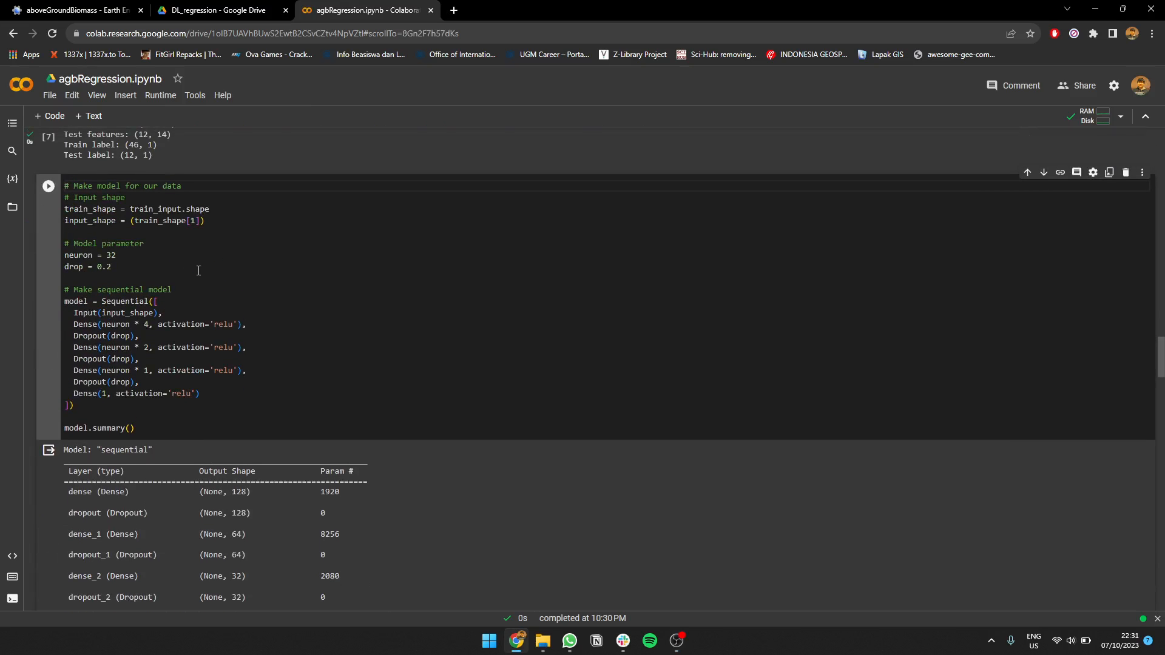
{"action": "mouse_move", "coordinate": [269, 256]}
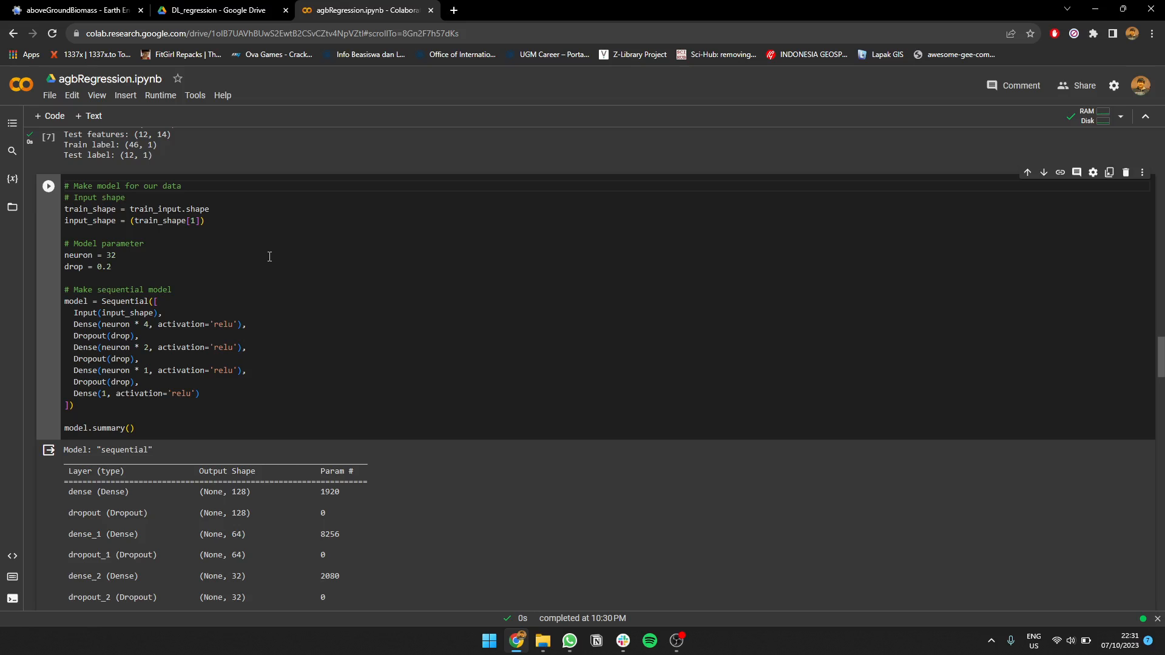
{"action": "double_click", "coordinate": [111, 256]}
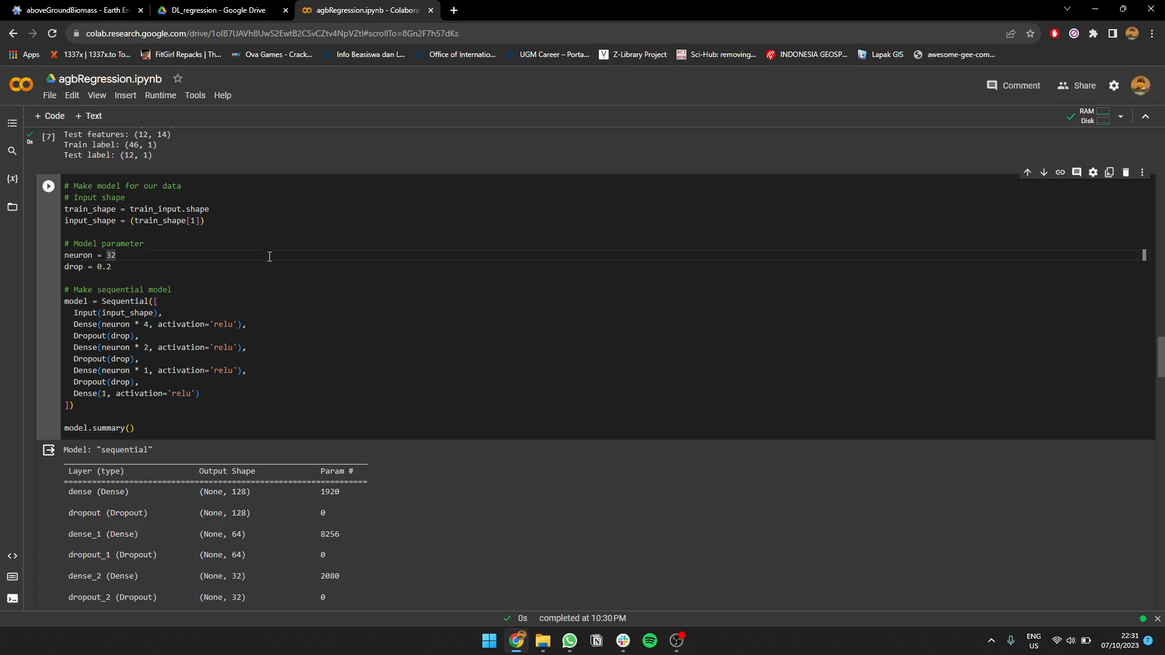
{"action": "scroll", "scroll_direction": "down", "scroll_amount": 3}
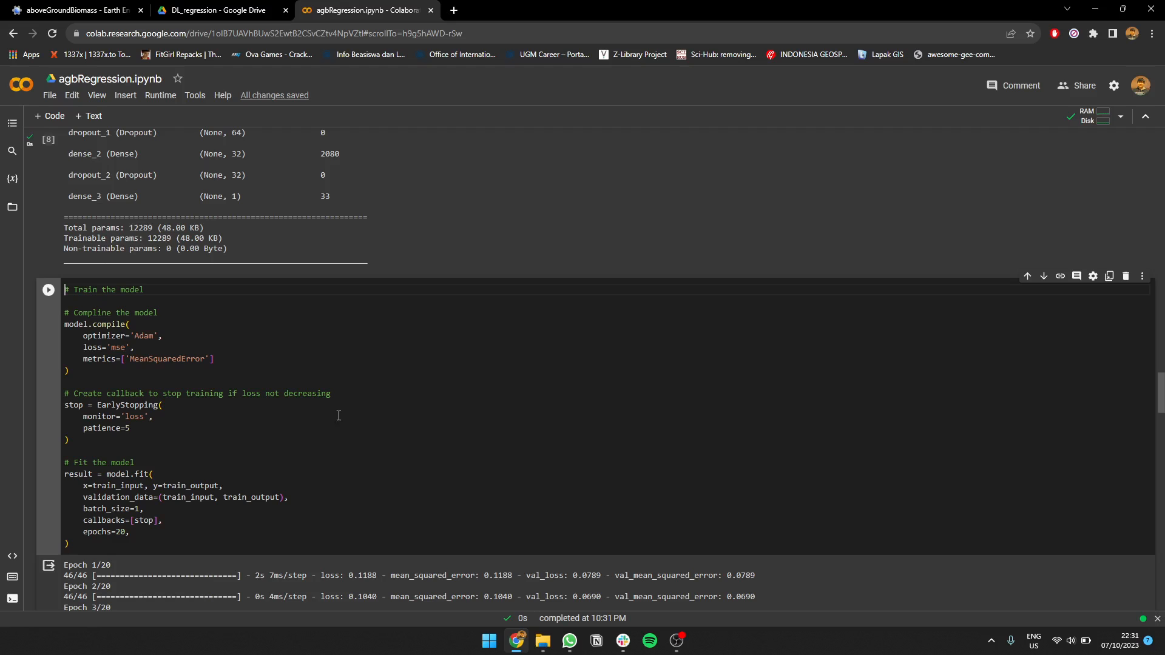
- Scroll through the epoch-by-epoch loss and MSE log until all 20 epochs finish near 0.013 validation MSE
{"action": "scroll", "scroll_direction": "down", "scroll_amount": 3}
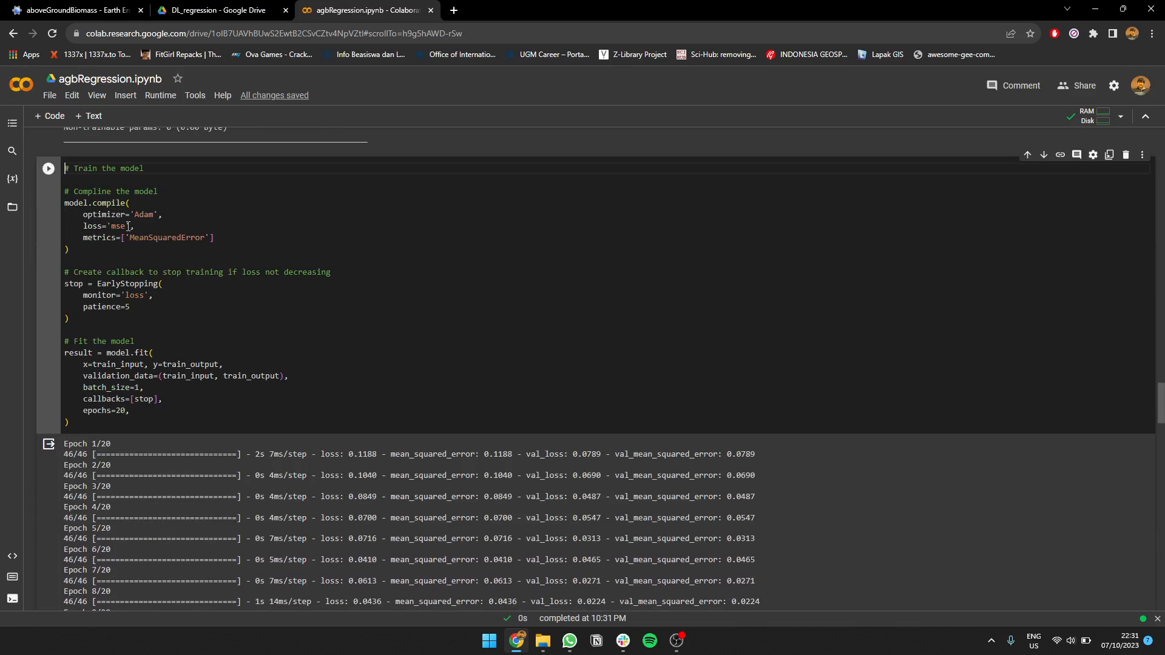
{"action": "mouse_move", "coordinate": [132, 238]}
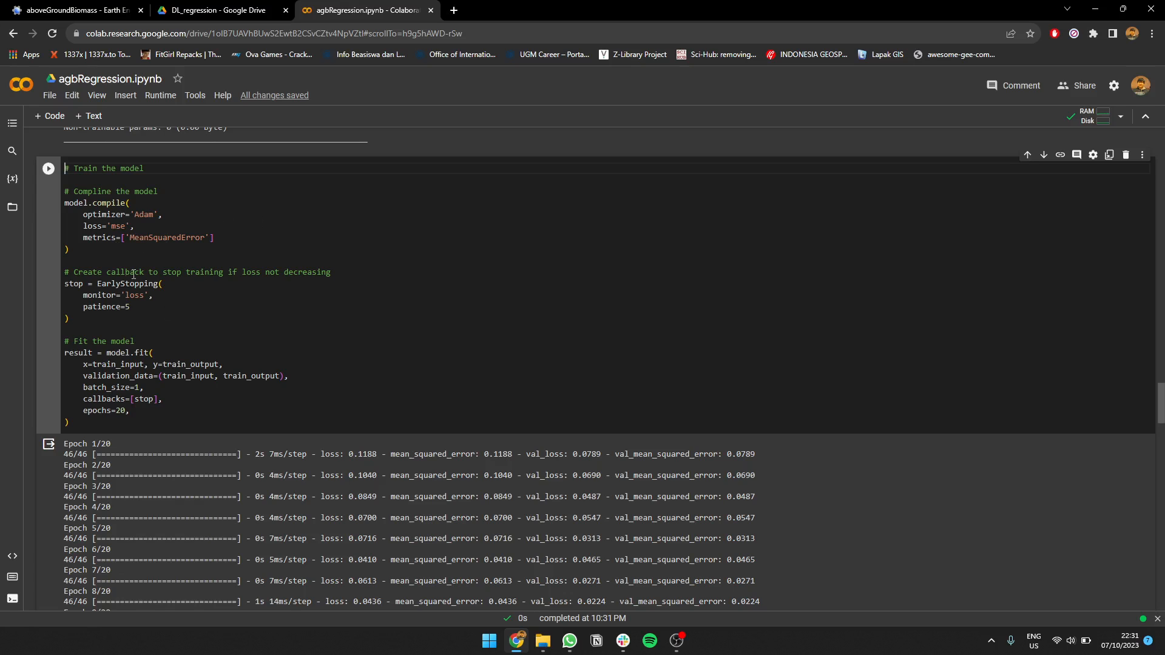
{"action": "scroll", "scroll_direction": "down", "scroll_amount": 3}
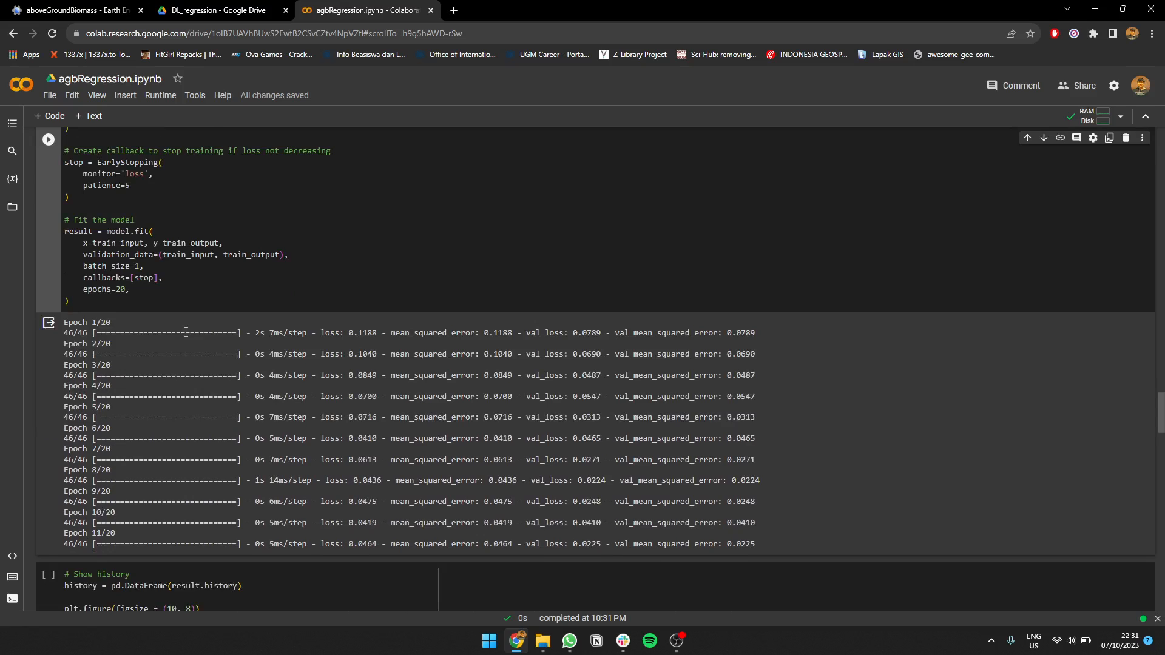
{"action": "scroll", "scroll_direction": "down", "scroll_amount": 3}
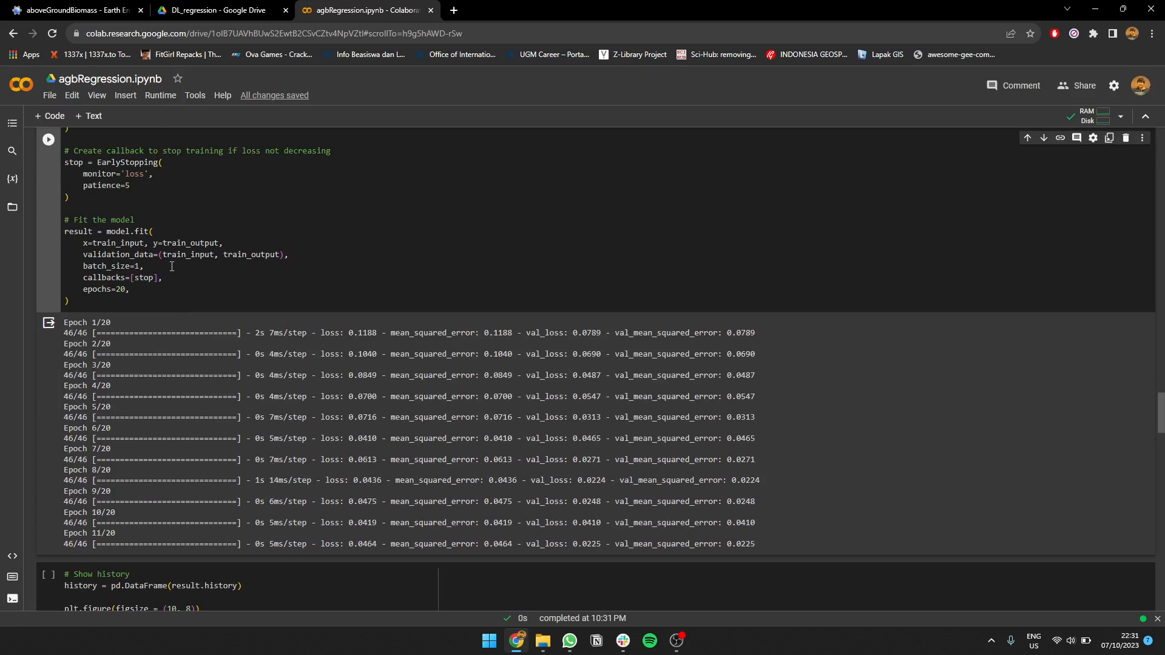
{"action": "mouse_move", "coordinate": [172, 273]}
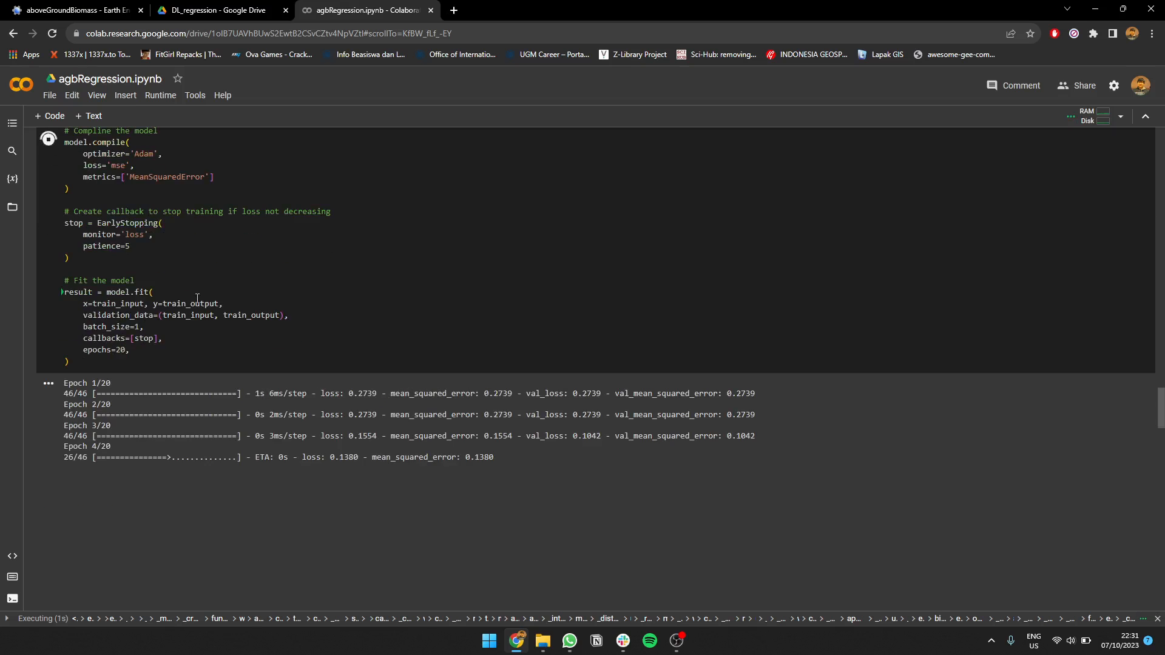
{"action": "scroll", "scroll_direction": "down", "scroll_amount": 3}
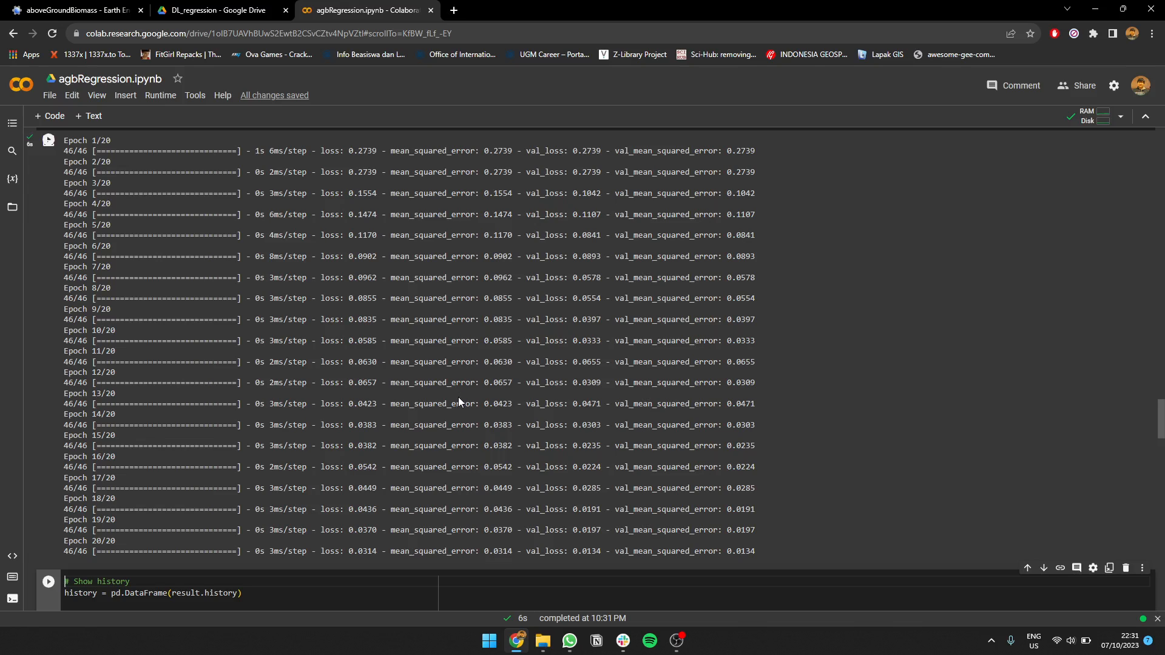
{"action": "mouse_move", "coordinate": [905, 404]}
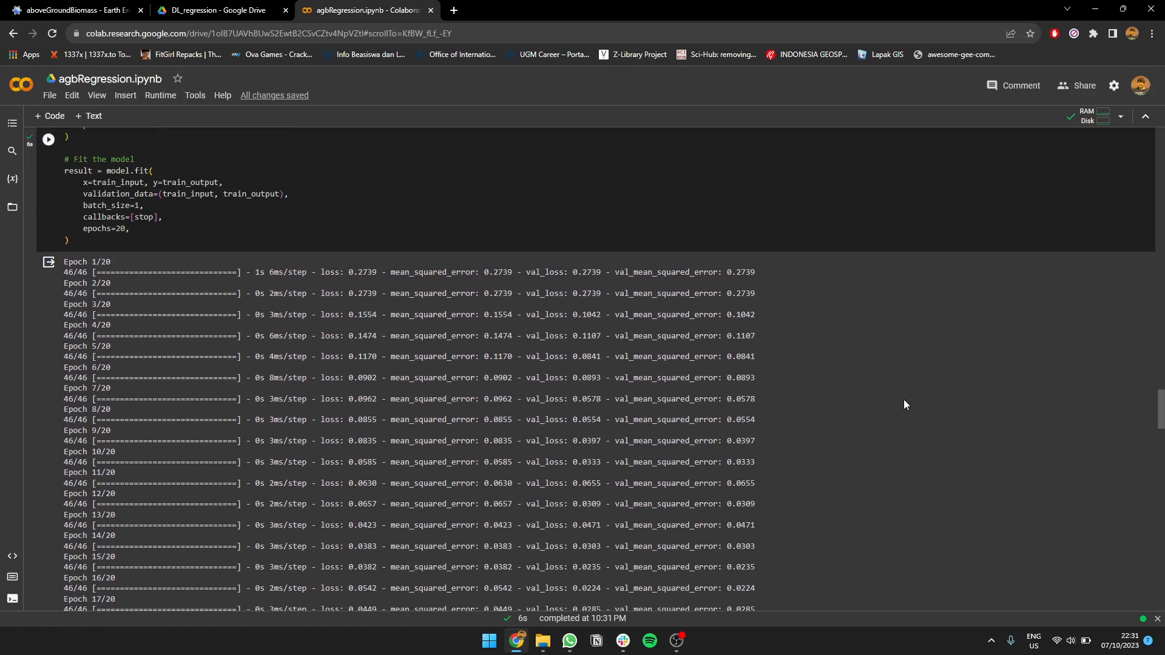
- Redraw the Train_MSE/Test_MSE history plot by re-running the 'Show history' cell
{"action": "scroll", "scroll_direction": "down", "scroll_amount": 3}
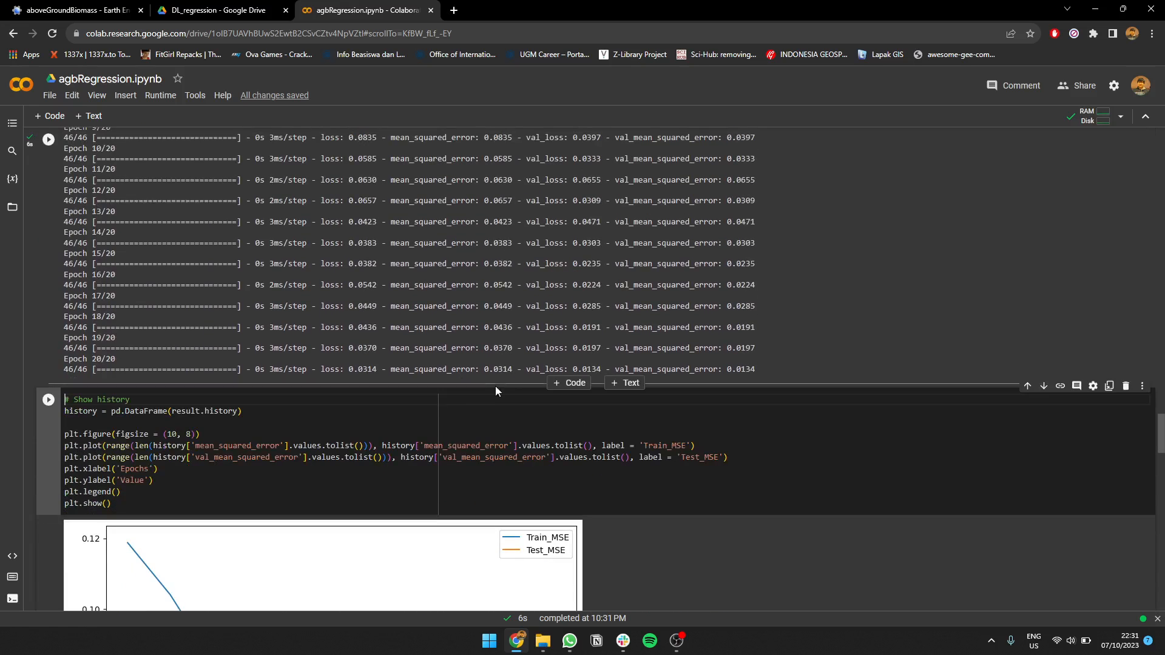
{"action": "scroll", "scroll_direction": "down", "scroll_amount": 3}
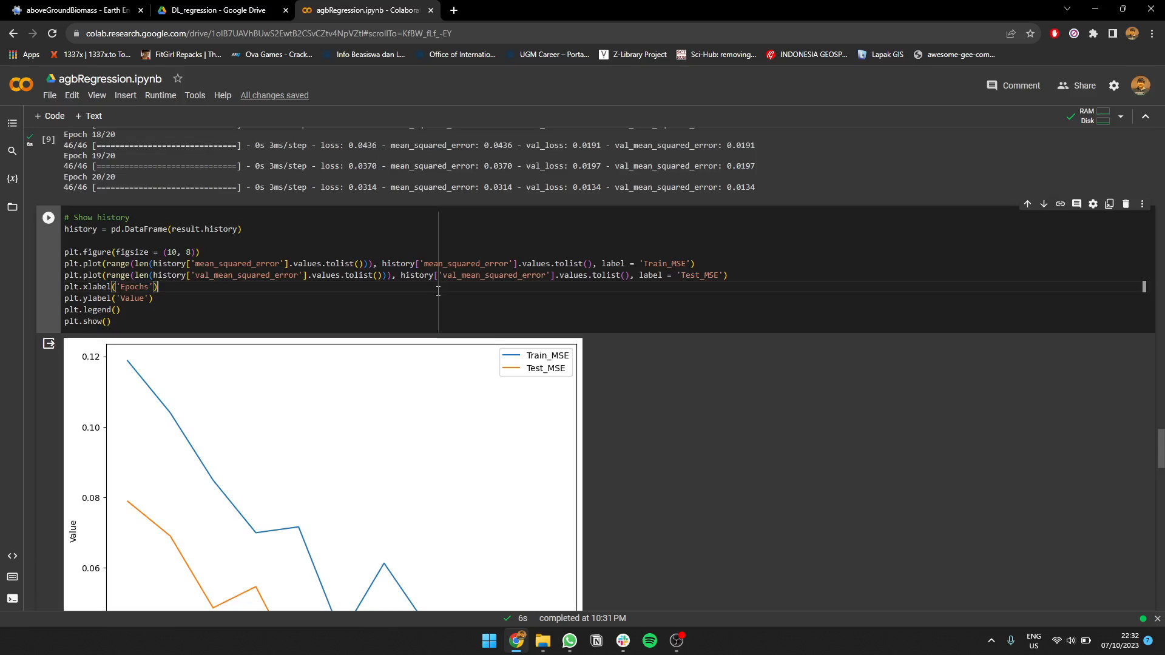
{"action": "left_click", "coordinate": [47, 217]}
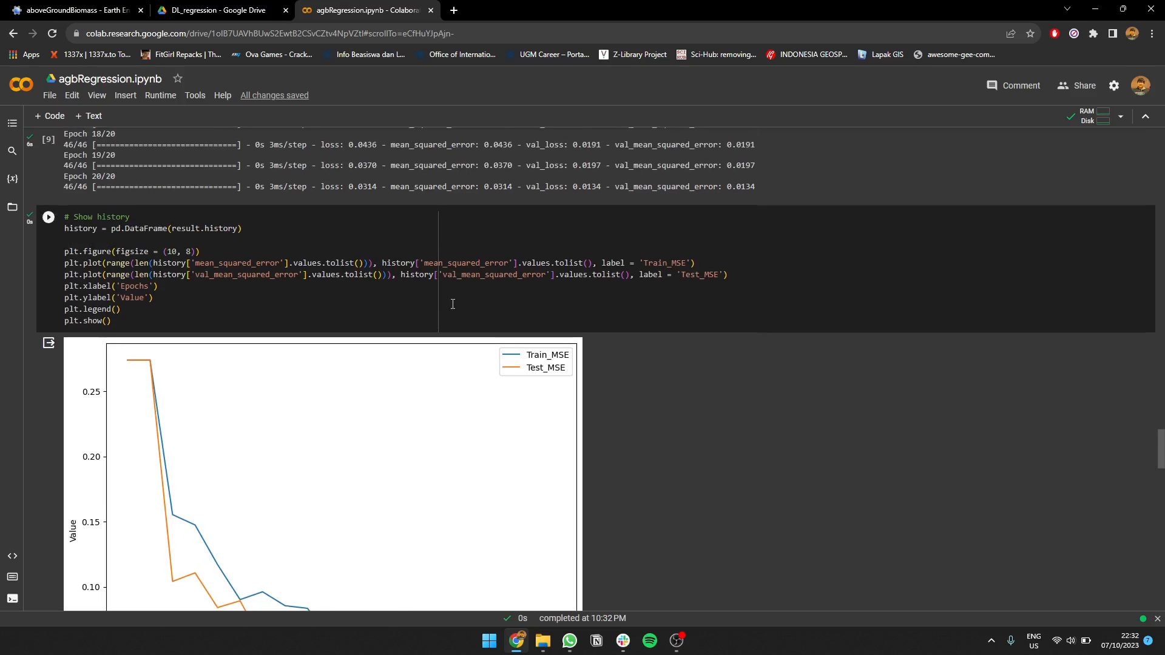
{"action": "scroll", "scroll_direction": "down", "scroll_amount": 3}
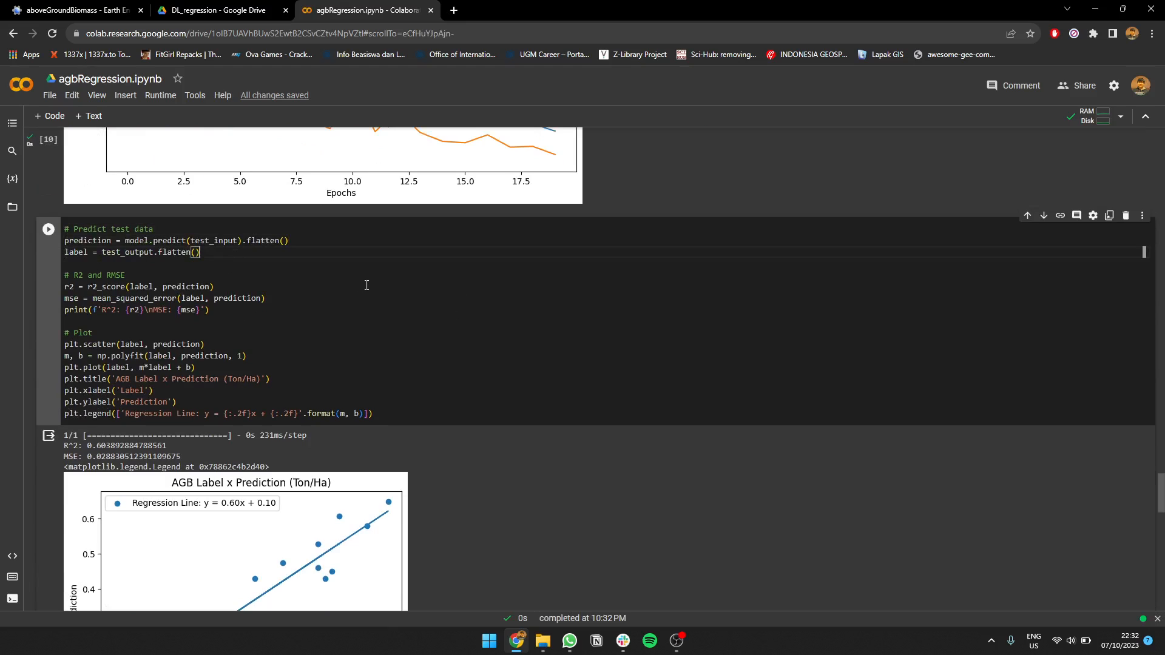
- Re-run 'Predict test data' to get R² about 0.82, MSE near 0.015 and the 0.79x regression scatter
{"action": "left_click", "coordinate": [47, 230]}
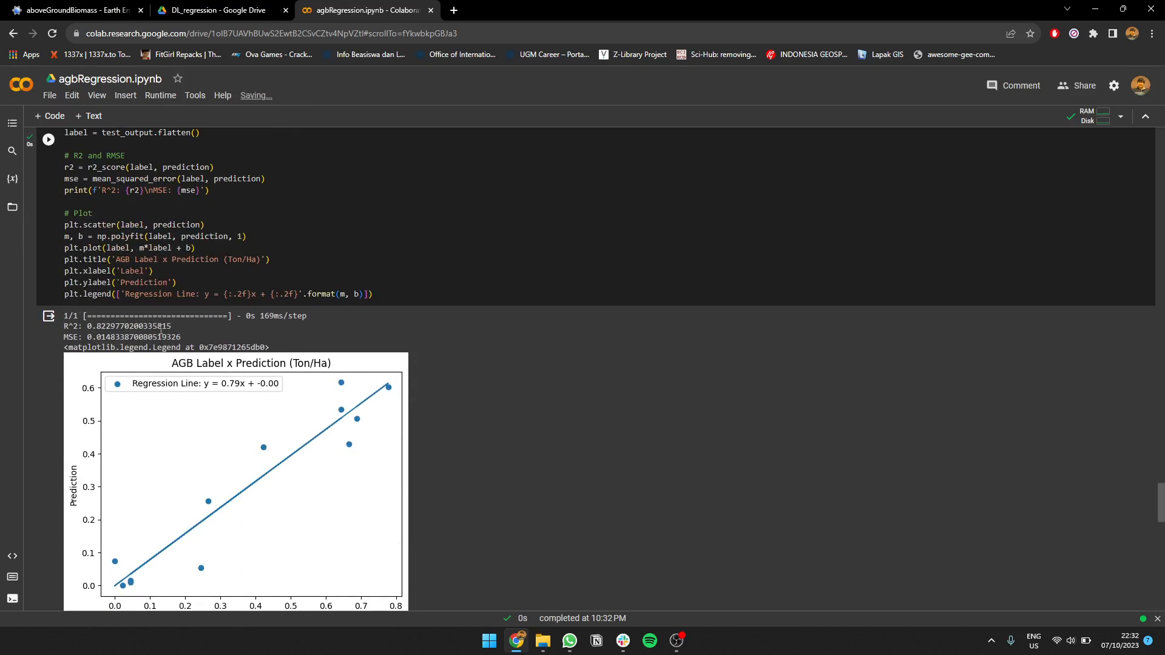
{"action": "scroll", "scroll_direction": "down", "scroll_amount": 3}
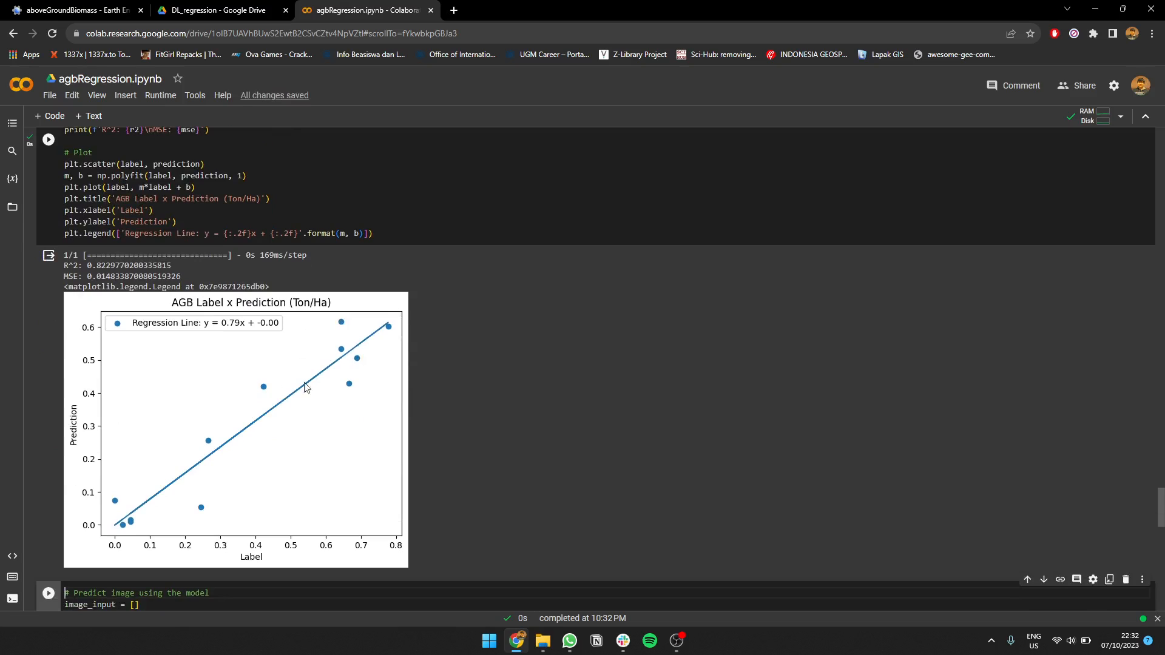
{"action": "mouse_move", "coordinate": [353, 340]}
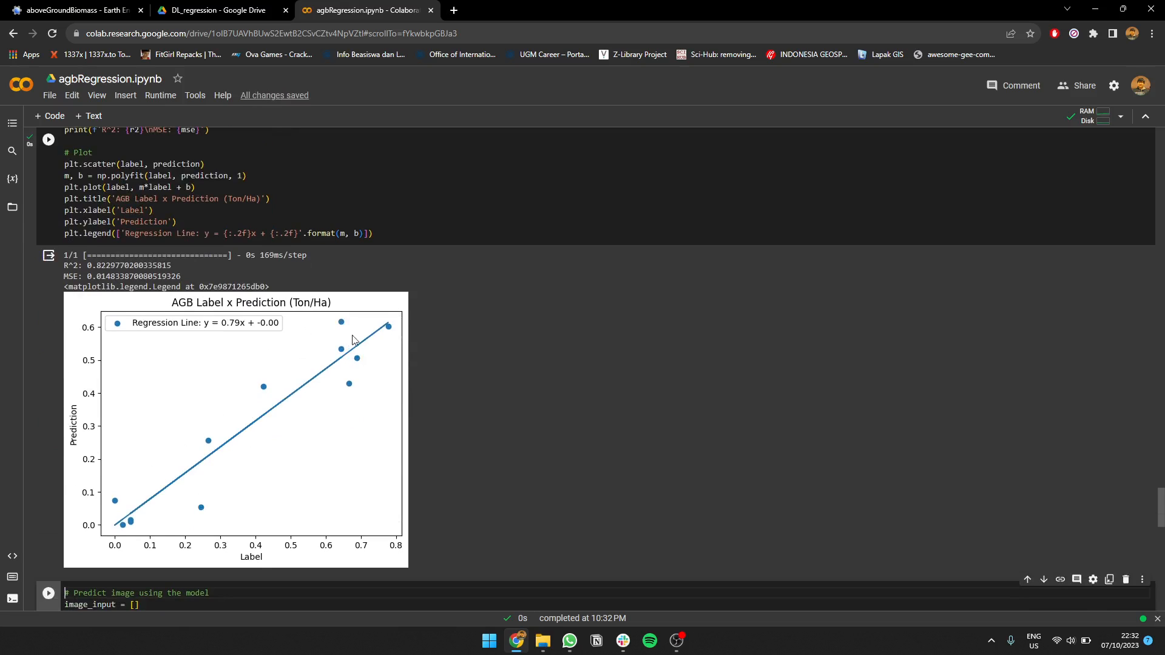
{"action": "mouse_move", "coordinate": [359, 377]}
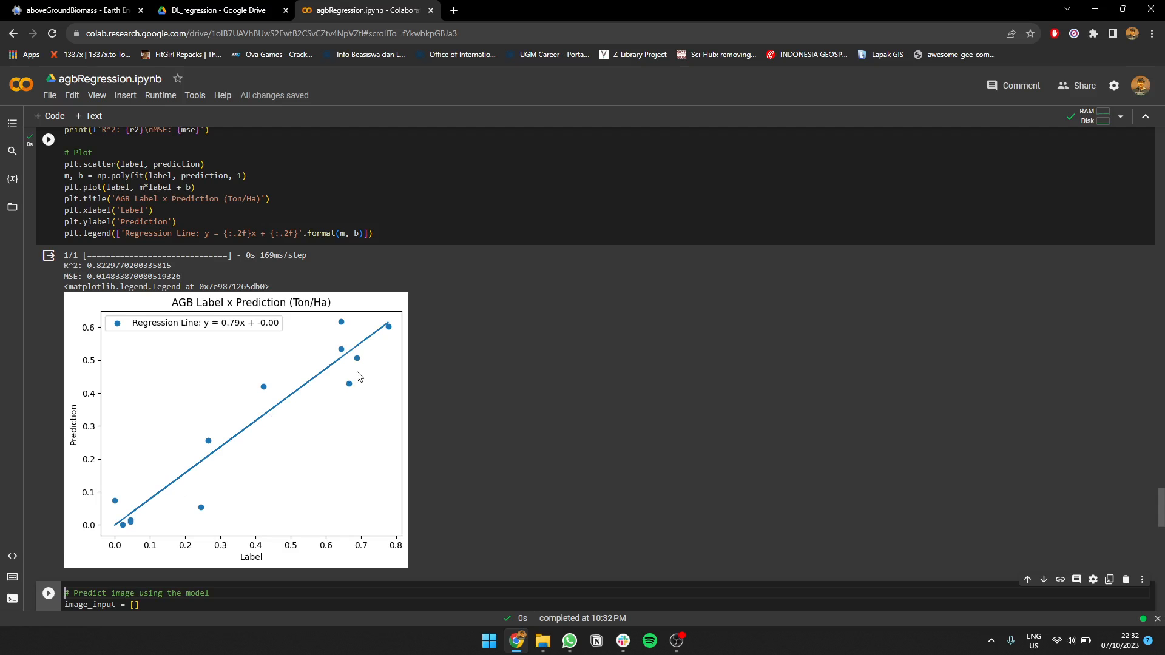
{"action": "scroll", "scroll_direction": "down", "scroll_amount": 3}
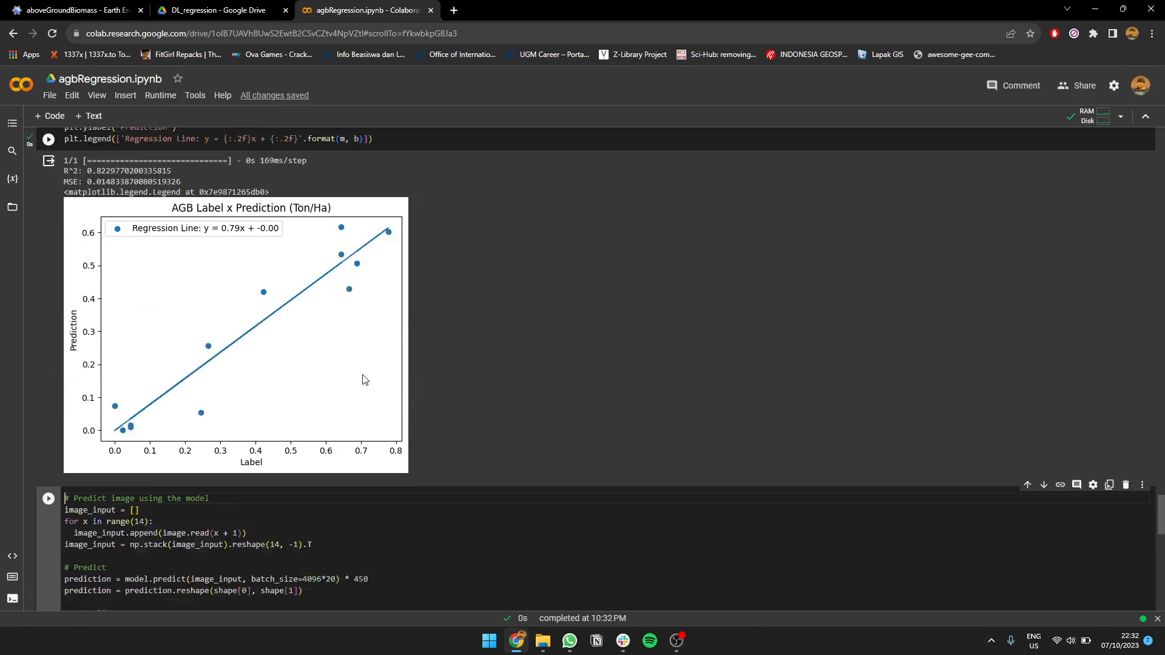
- Scroll through the predicted whole-image biomass map, shown yellow-to-green up to about 450
{"action": "scroll", "scroll_direction": "down", "scroll_amount": 3}
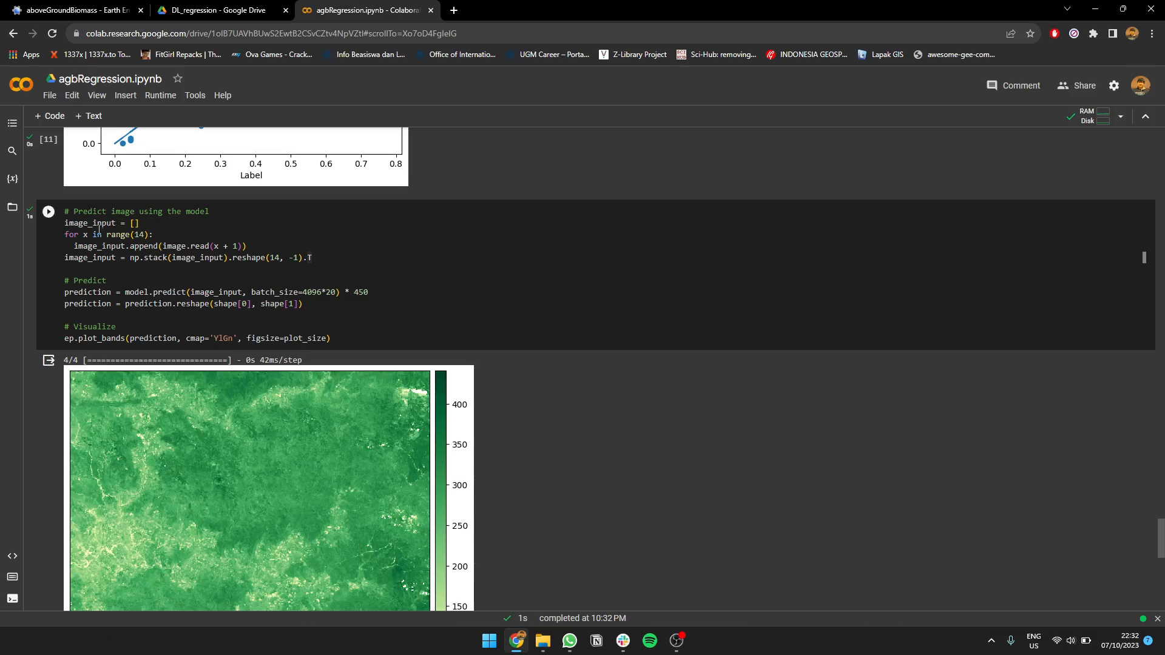
{"action": "scroll", "scroll_direction": "down", "scroll_amount": 3}
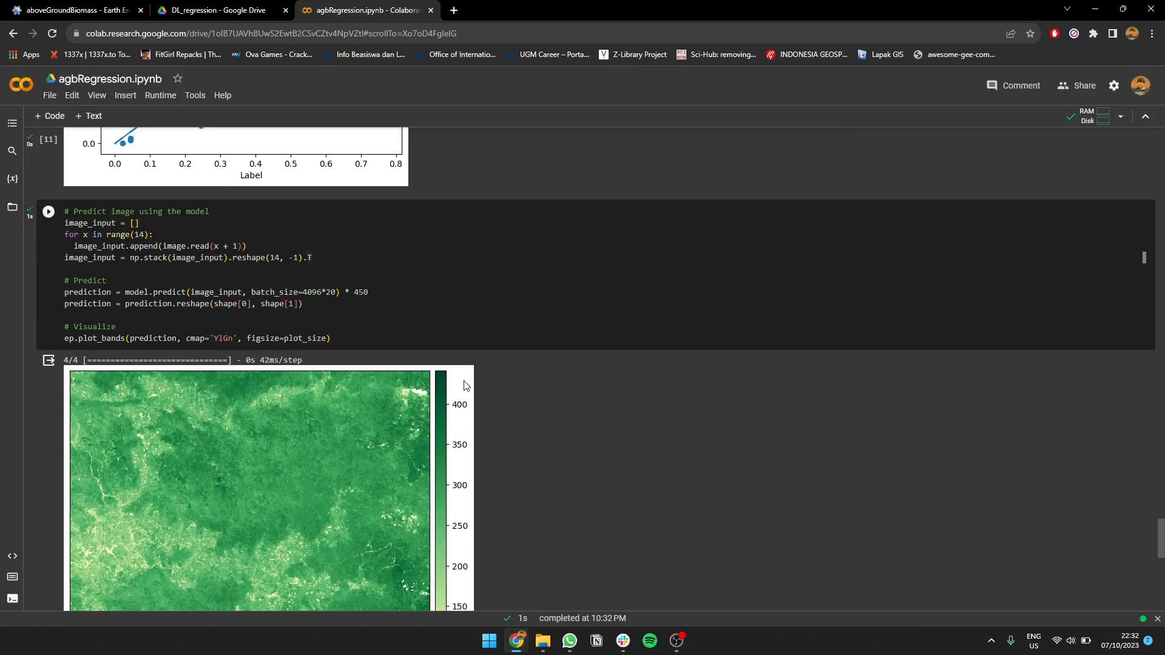
{"action": "scroll", "scroll_direction": "down", "scroll_amount": 3}
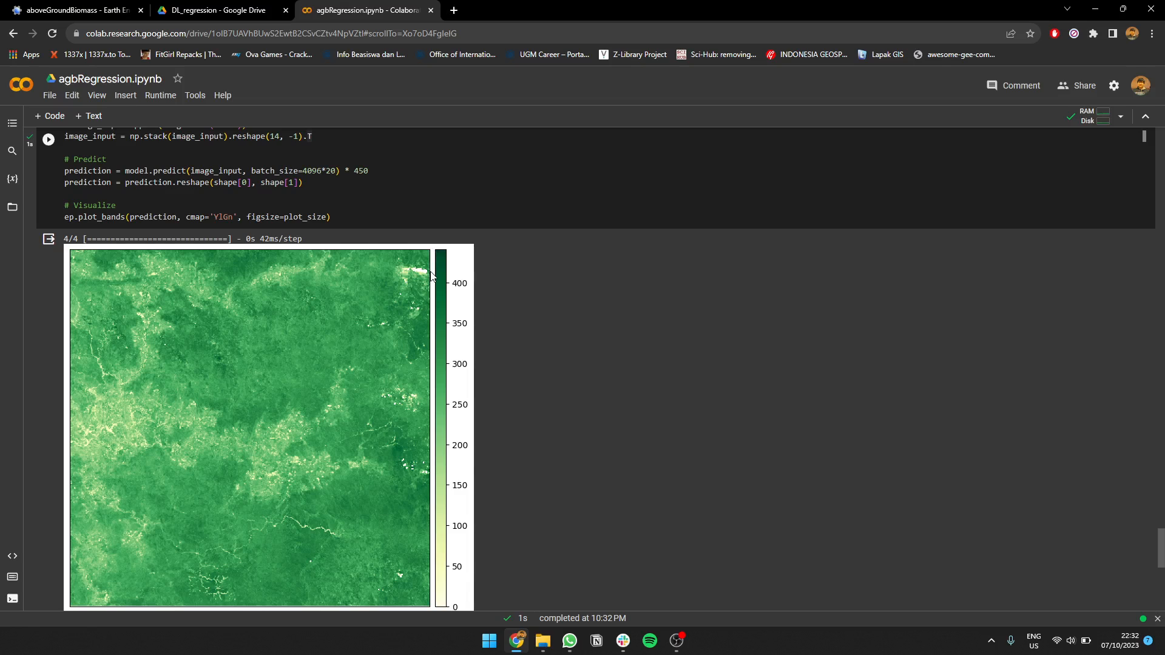
{"action": "mouse_move", "coordinate": [439, 248]}
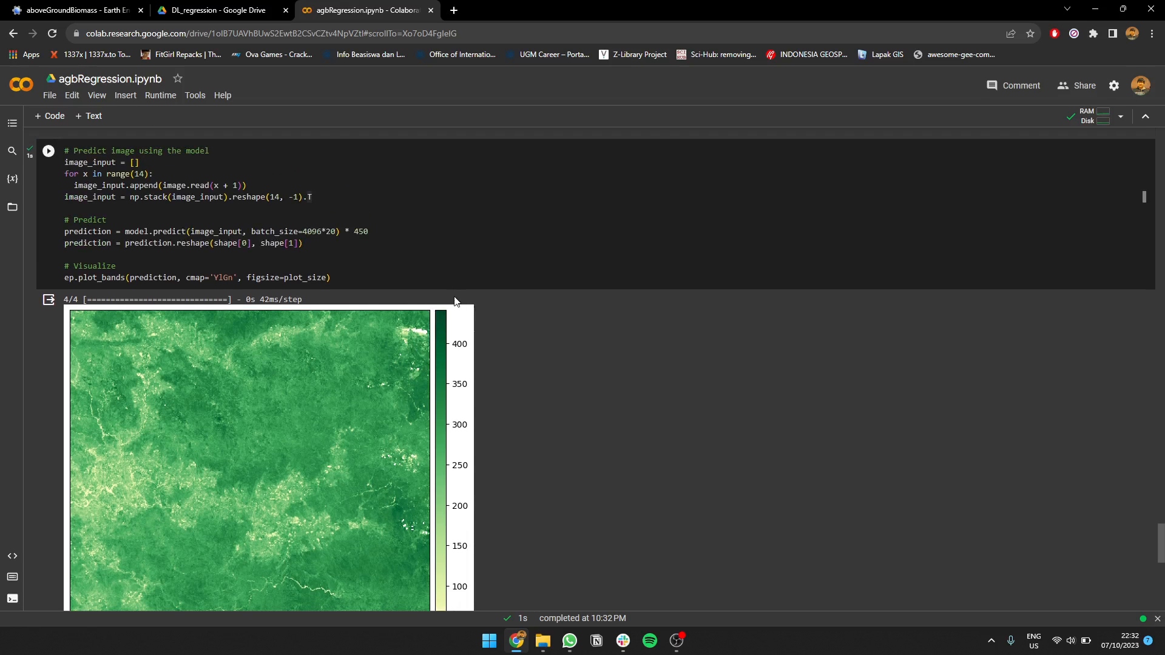
{"action": "scroll", "scroll_direction": "down", "scroll_amount": 3}
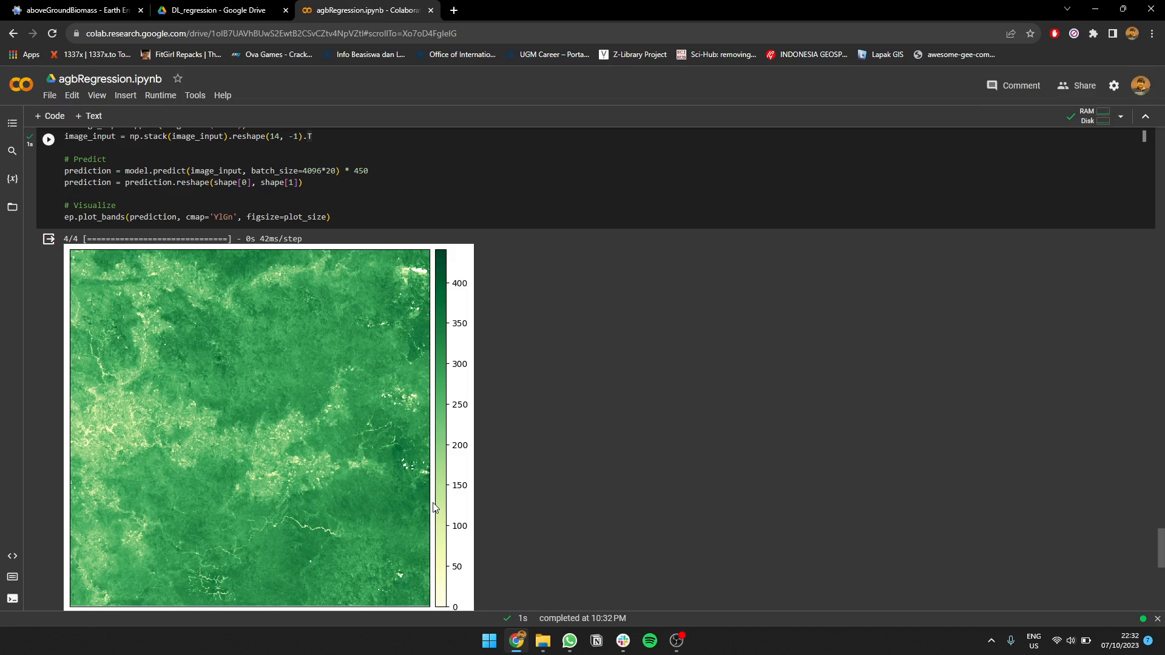
{"action": "scroll", "scroll_direction": "down", "scroll_amount": 3}
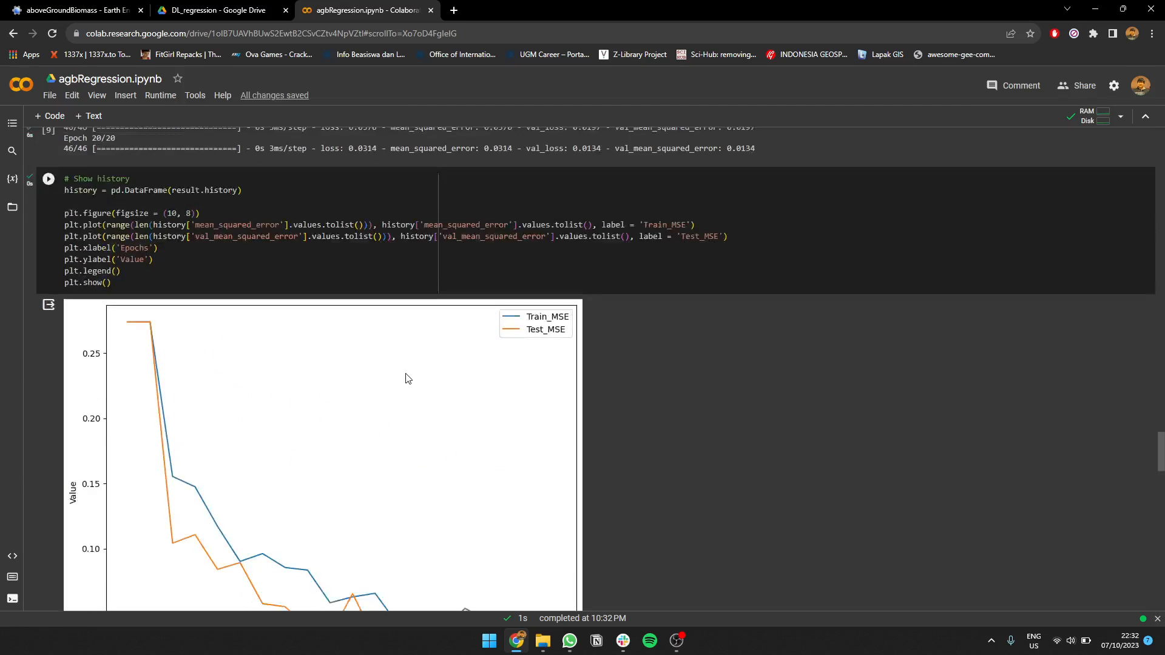
{"action": "scroll", "scroll_direction": "down", "scroll_amount": 3}
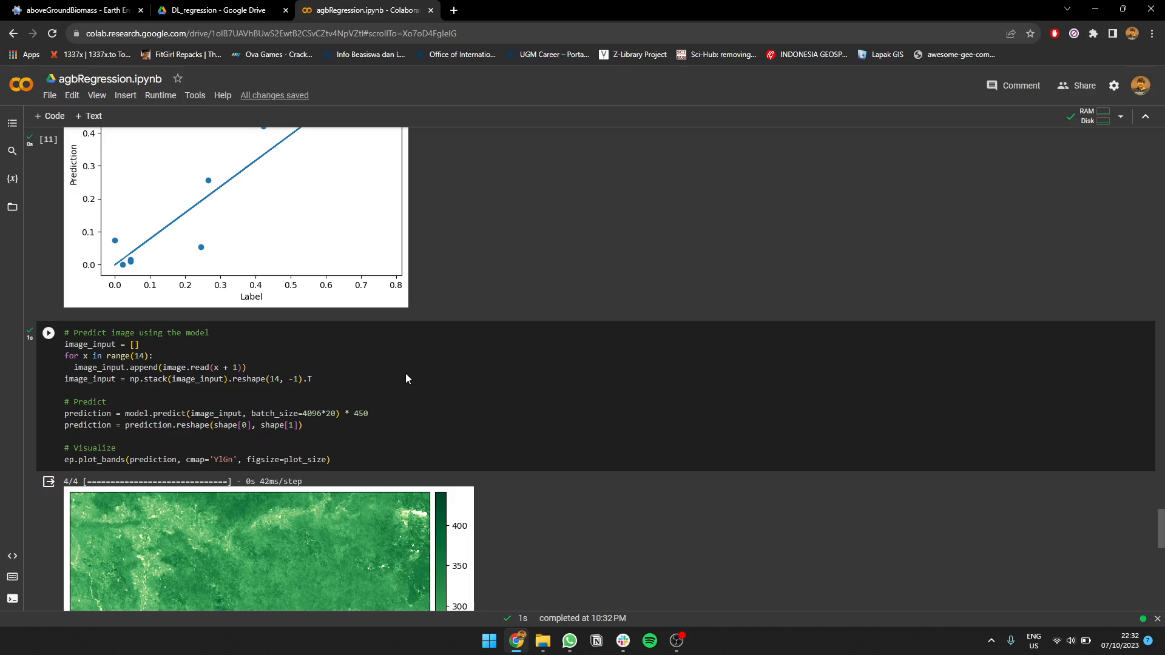
{"action": "scroll", "scroll_direction": "down", "scroll_amount": 3}
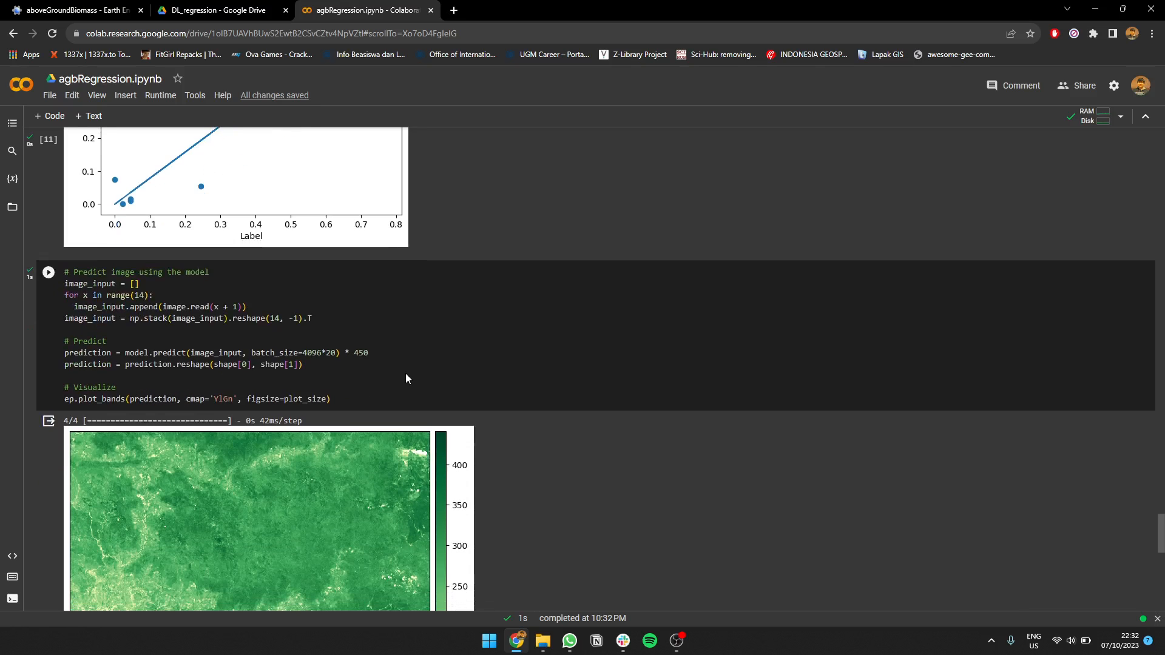
{"action": "scroll", "scroll_direction": "down", "scroll_amount": 3}
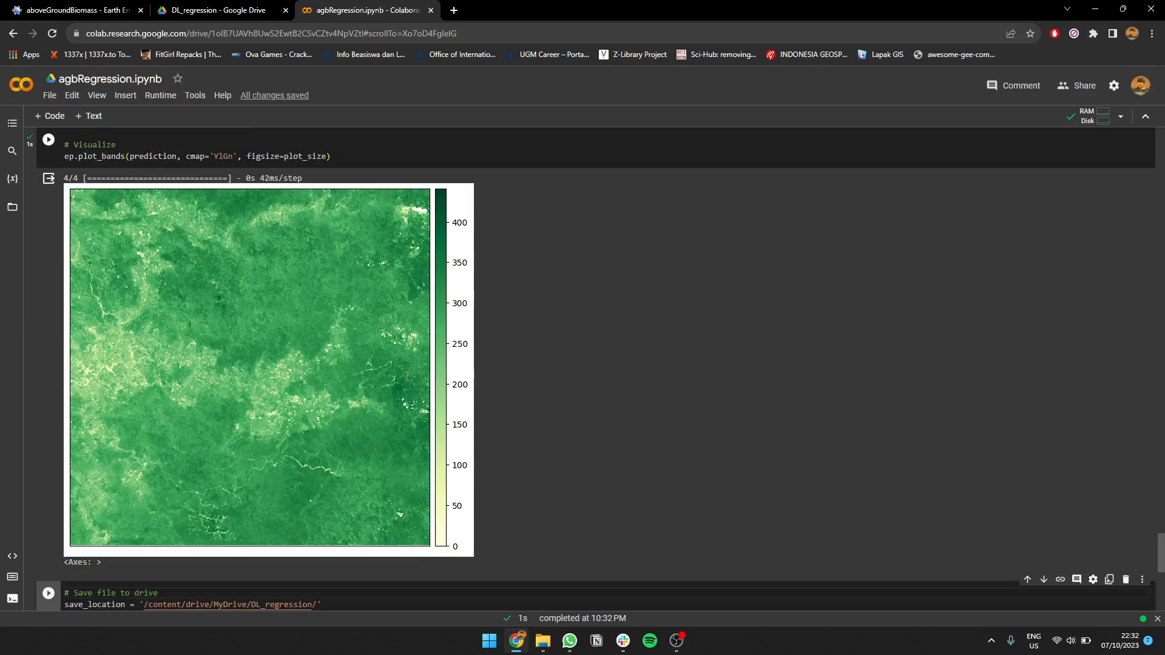
{"action": "scroll", "scroll_direction": "down", "scroll_amount": 3}
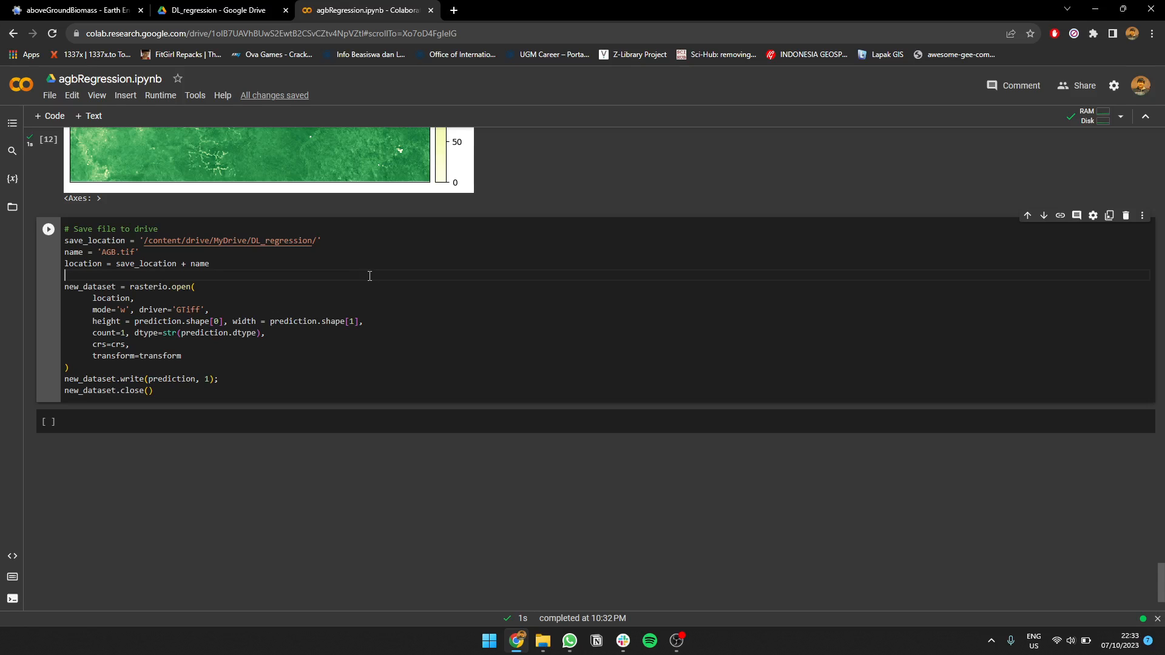
- Save the prediction as AGB.tif, confirm it in the DL_regression Drive folder, and launch QGIS Desktop
{"action": "left_click", "coordinate": [48, 229]}
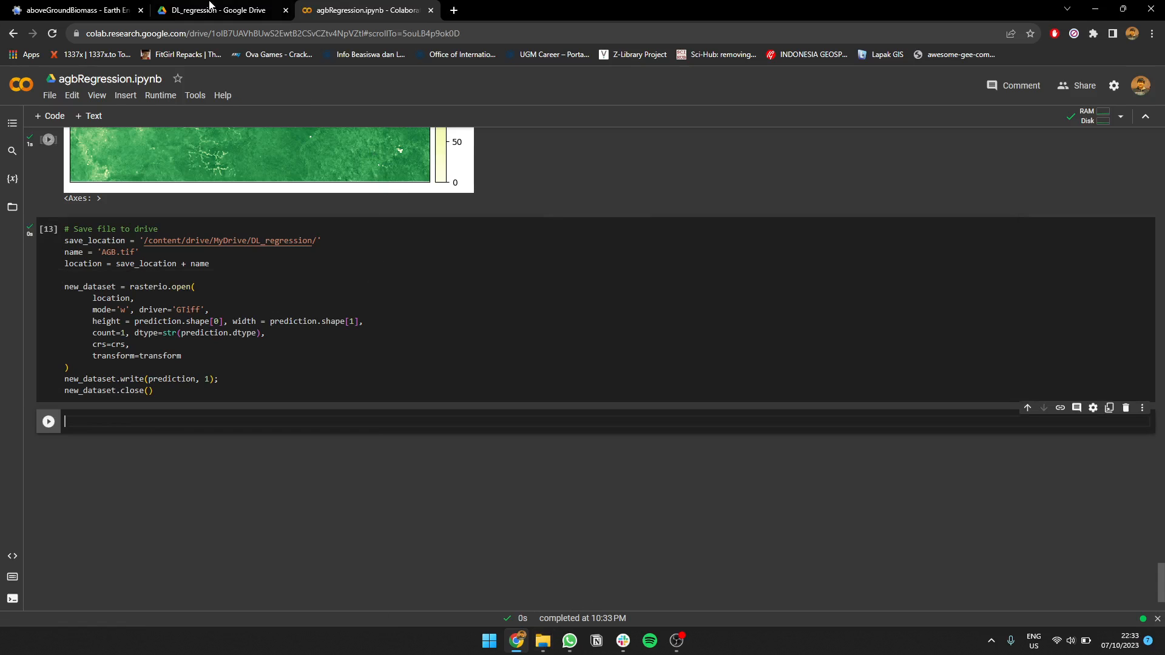
{"action": "left_click", "coordinate": [215, 9]}
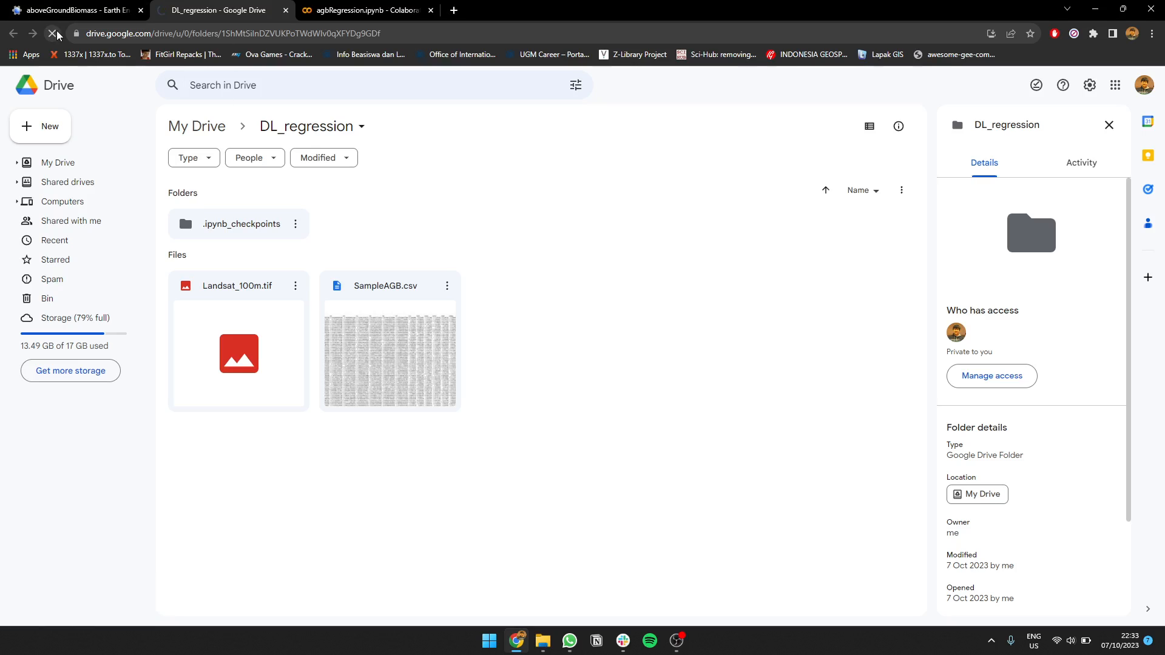
{"action": "left_click", "coordinate": [364, 10]}
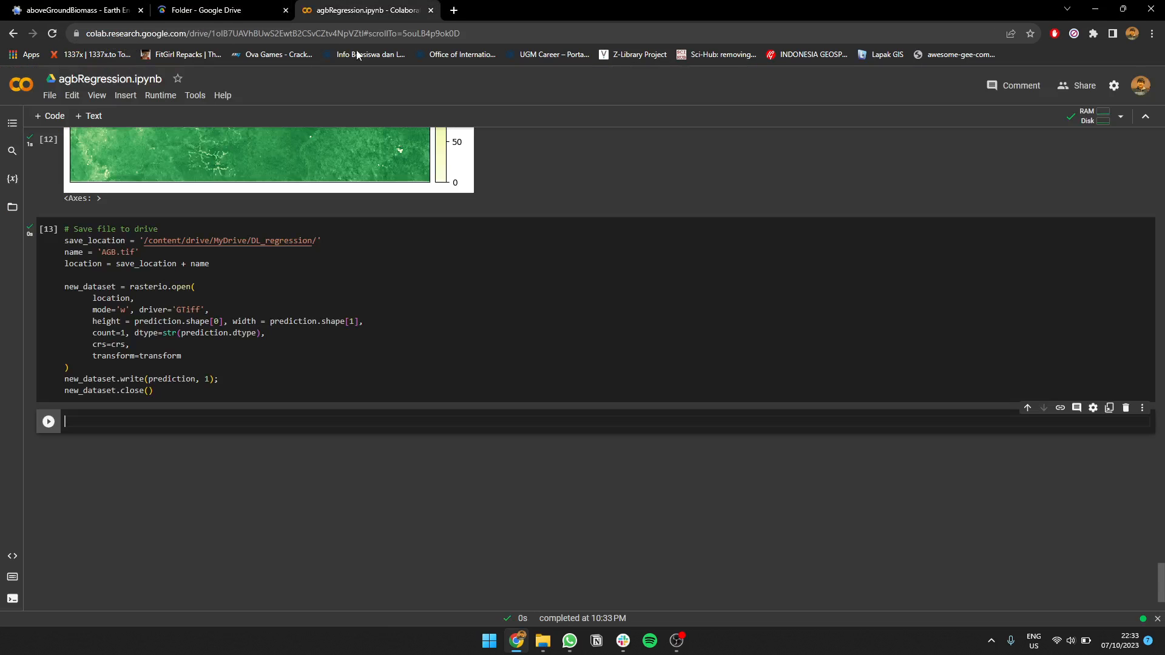
{"action": "left_click", "coordinate": [221, 10]}
{"action": "type", "text": "q"}
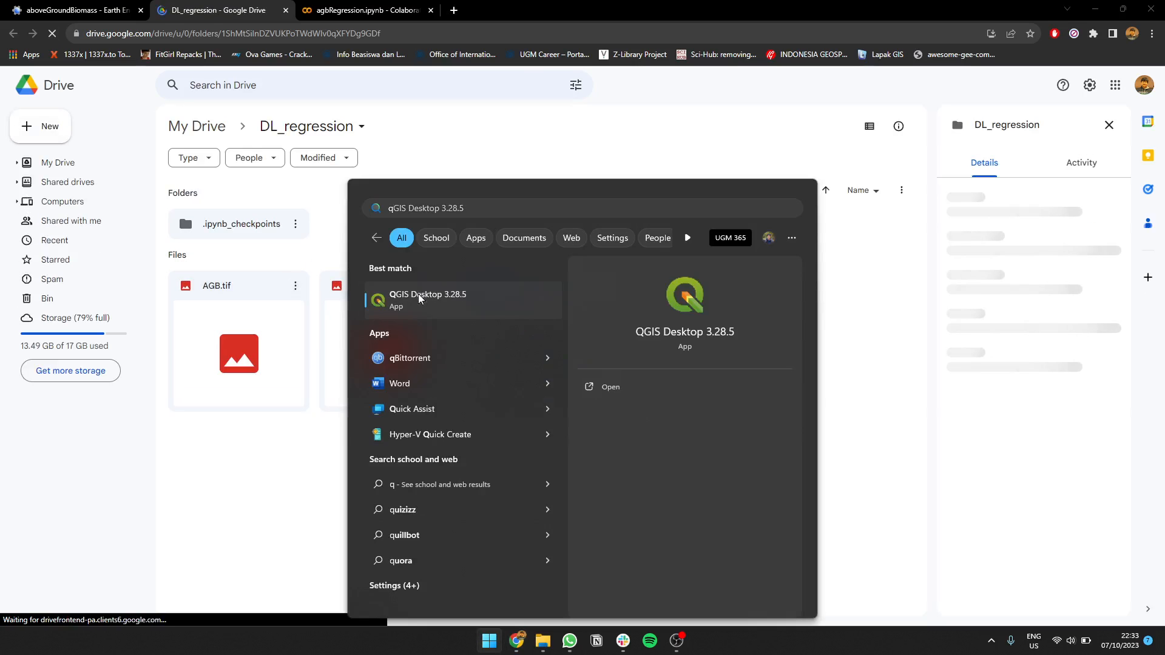
{"action": "left_click", "coordinate": [428, 300]}
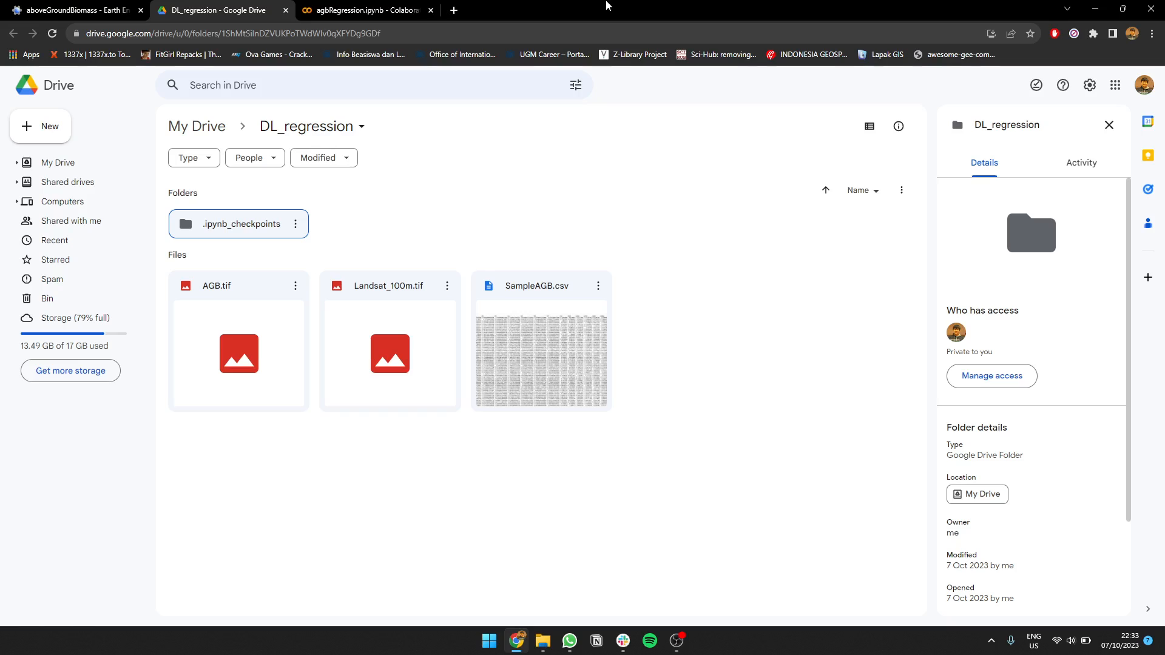
{"action": "mouse_move", "coordinate": [668, 604]}
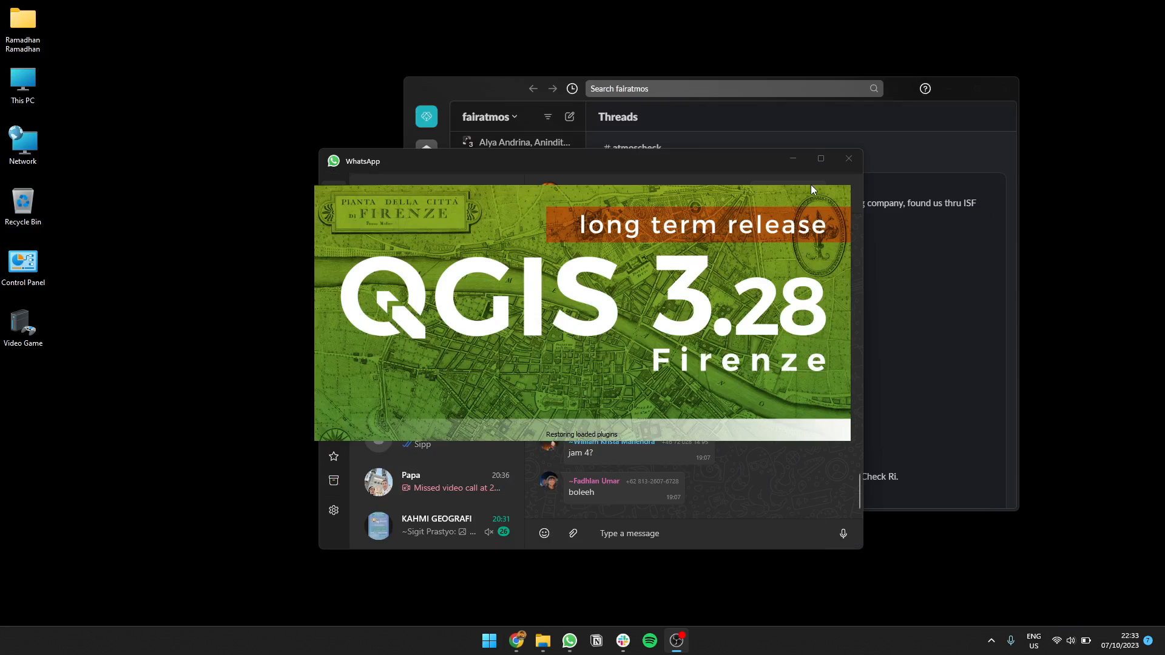
- Browse the Google Drive (G:) disk into My Drive > DL_regression to load AGB.tif into QGIS
{"action": "left_click", "coordinate": [541, 640]}
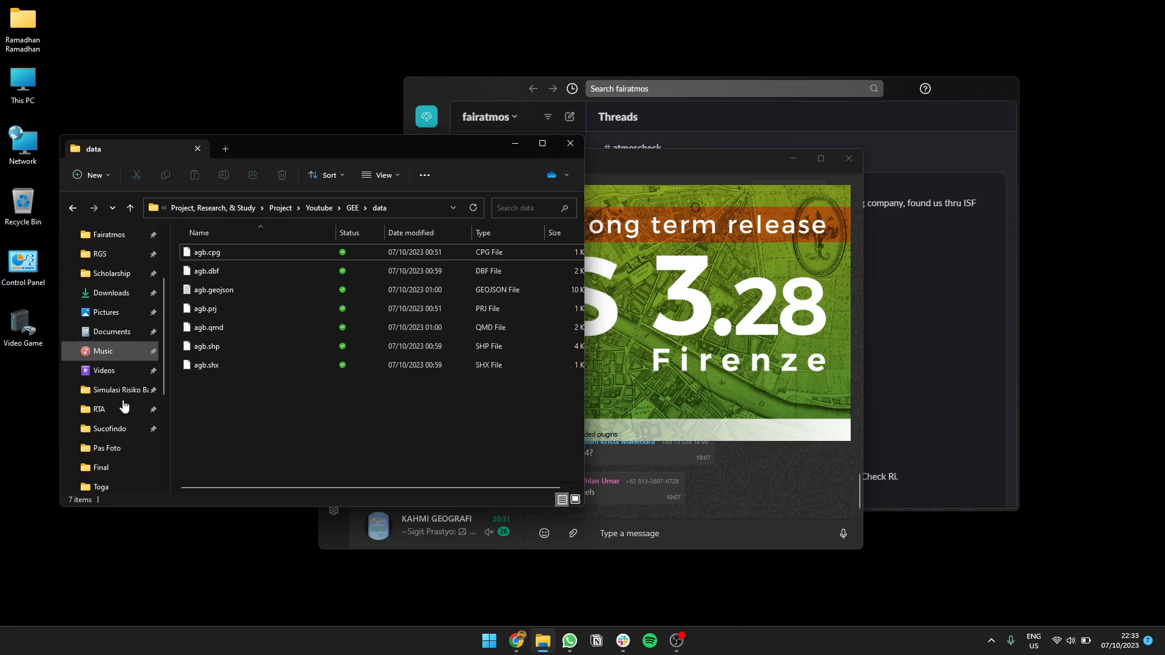
{"action": "left_click", "coordinate": [119, 389]}
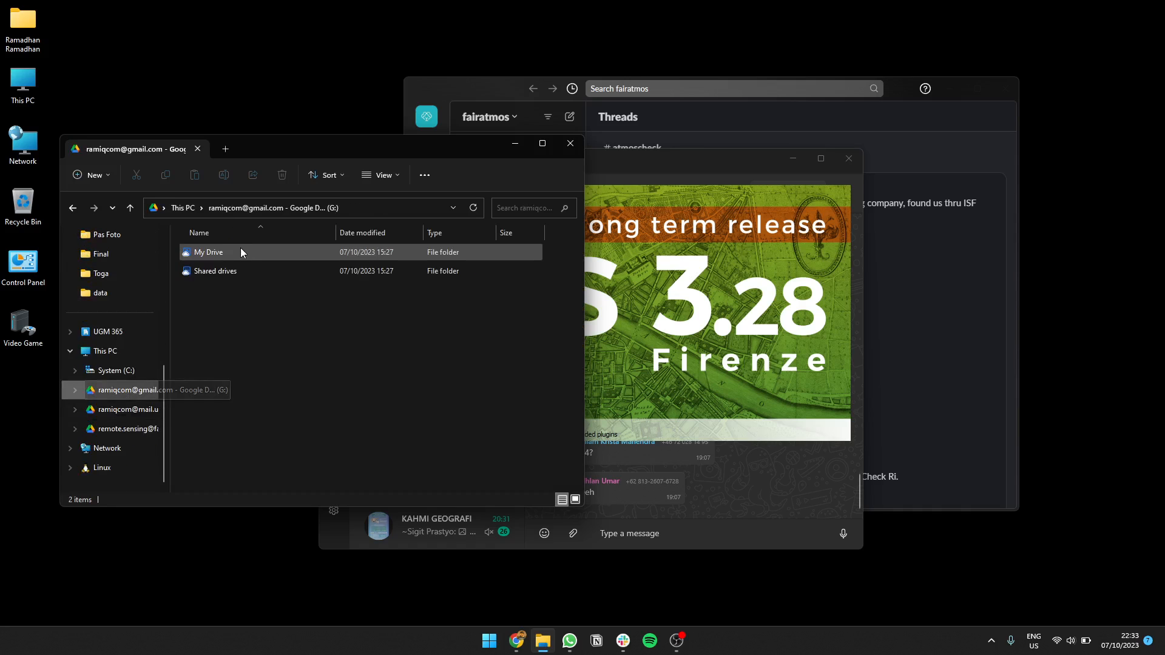
{"action": "double_click", "coordinate": [210, 252]}
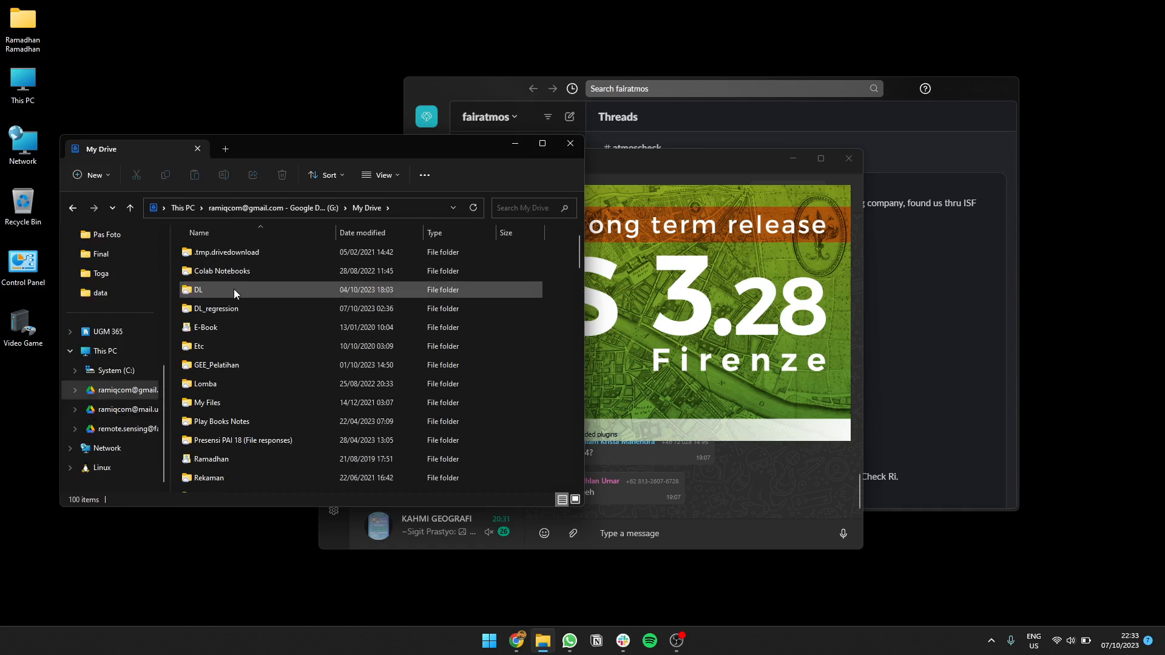
{"action": "double_click", "coordinate": [210, 308]}
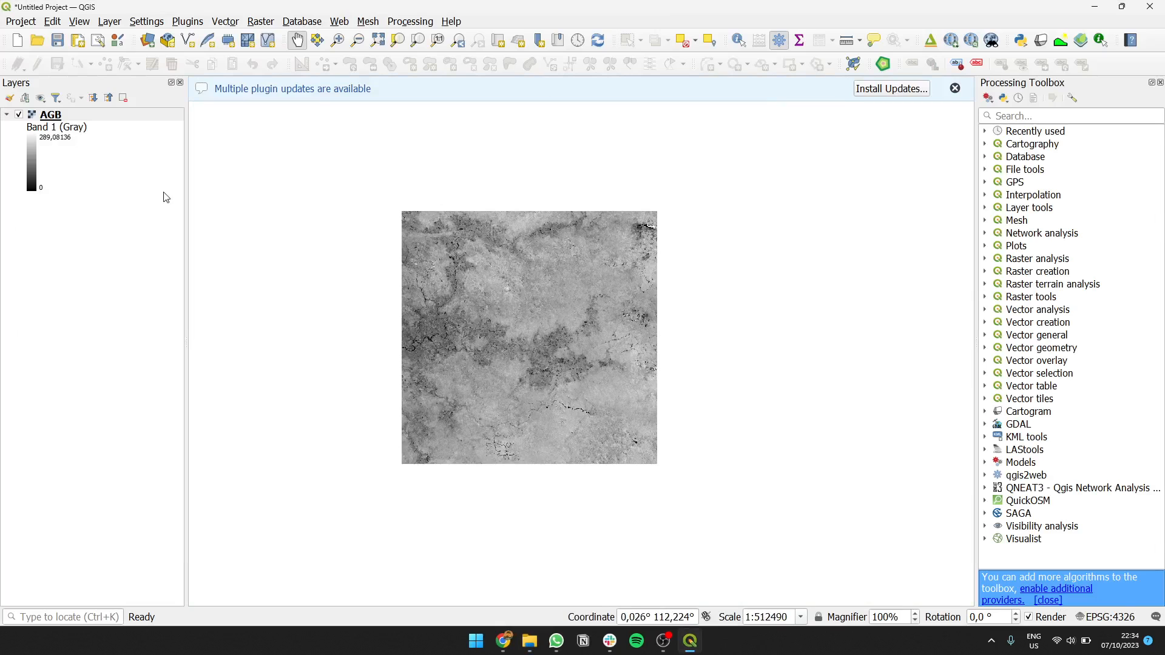
- Style the AGB layer as singleband pseudocolor with a green ramp and zoom in to see individual pixels
{"action": "left_click", "coordinate": [51, 115]}
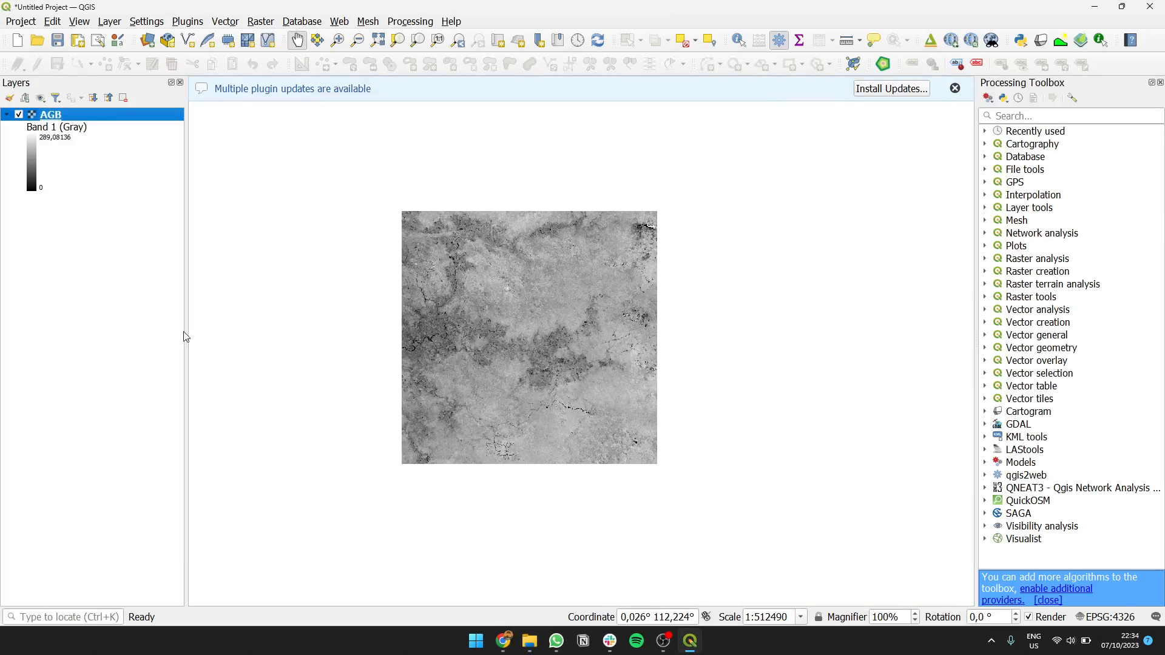
{"action": "left_click", "coordinate": [693, 83]}
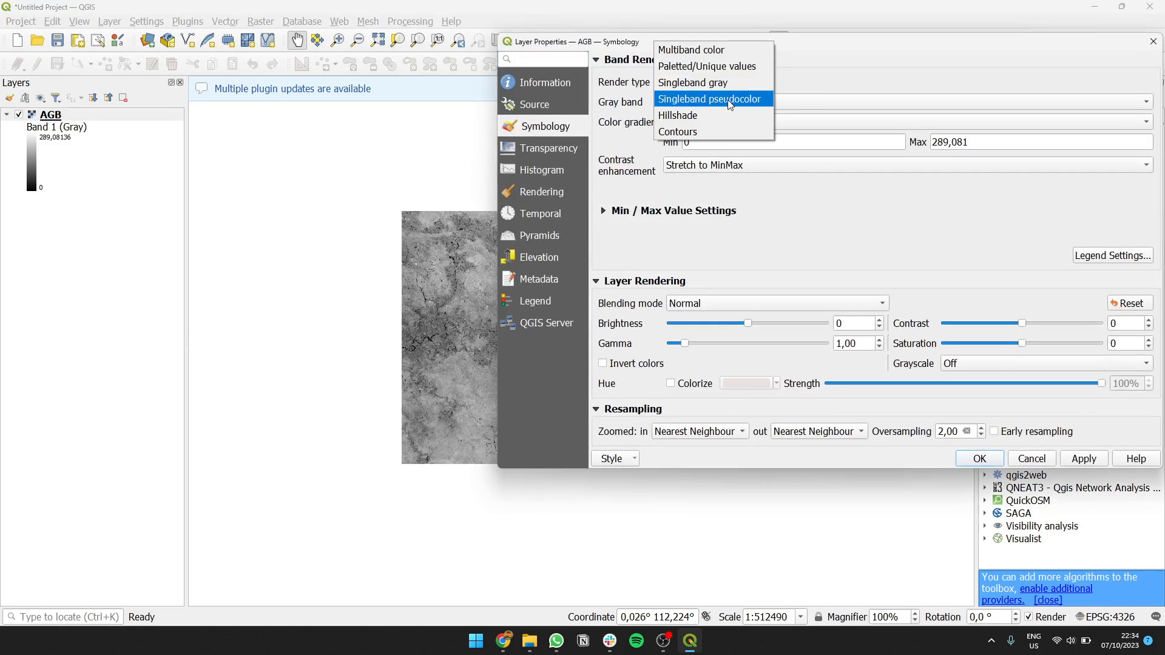
{"action": "left_click", "coordinate": [710, 98]}
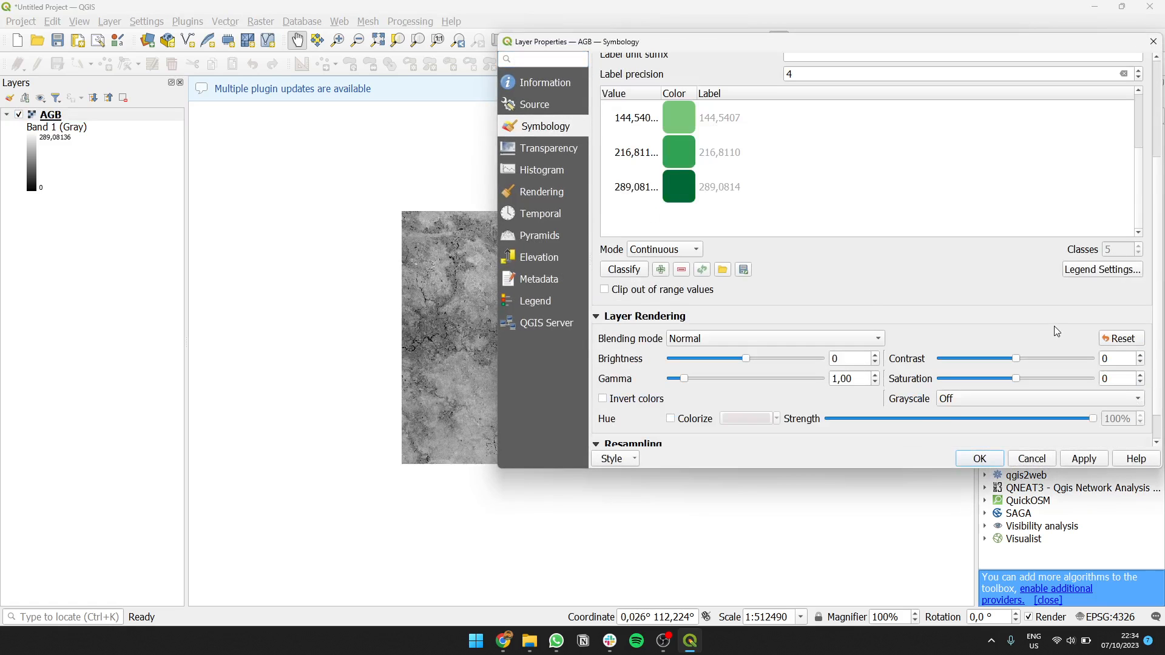
{"action": "left_click", "coordinate": [978, 459]}
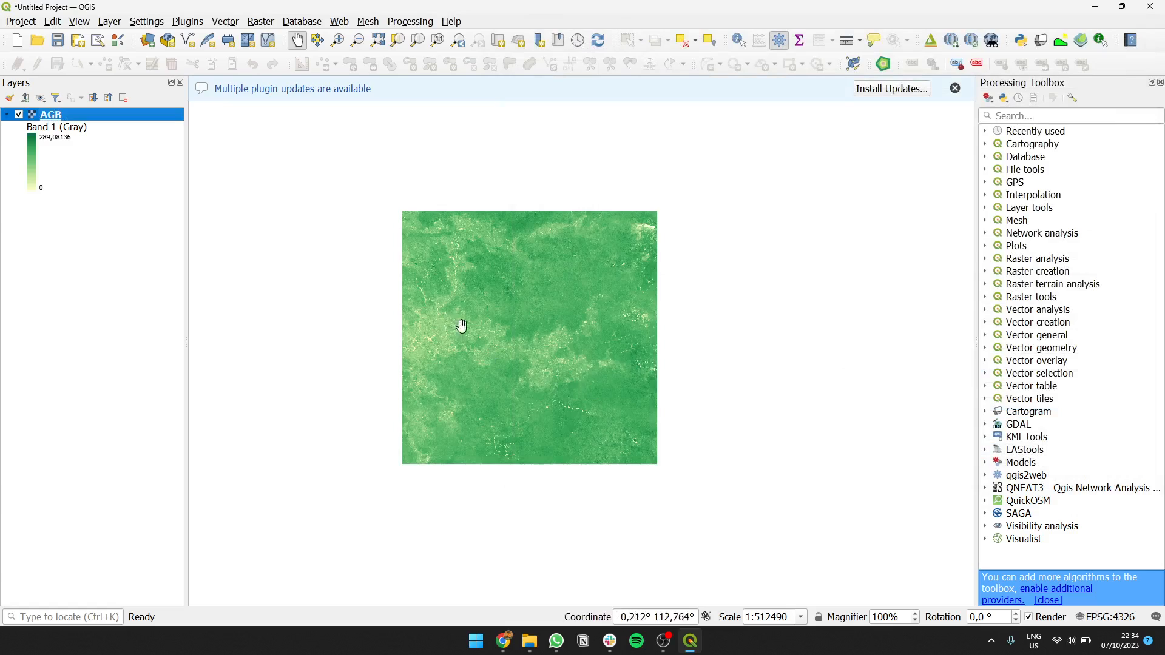
{"action": "left_click_drag", "start_coordinate": [461, 325], "coordinate": [564, 371]}
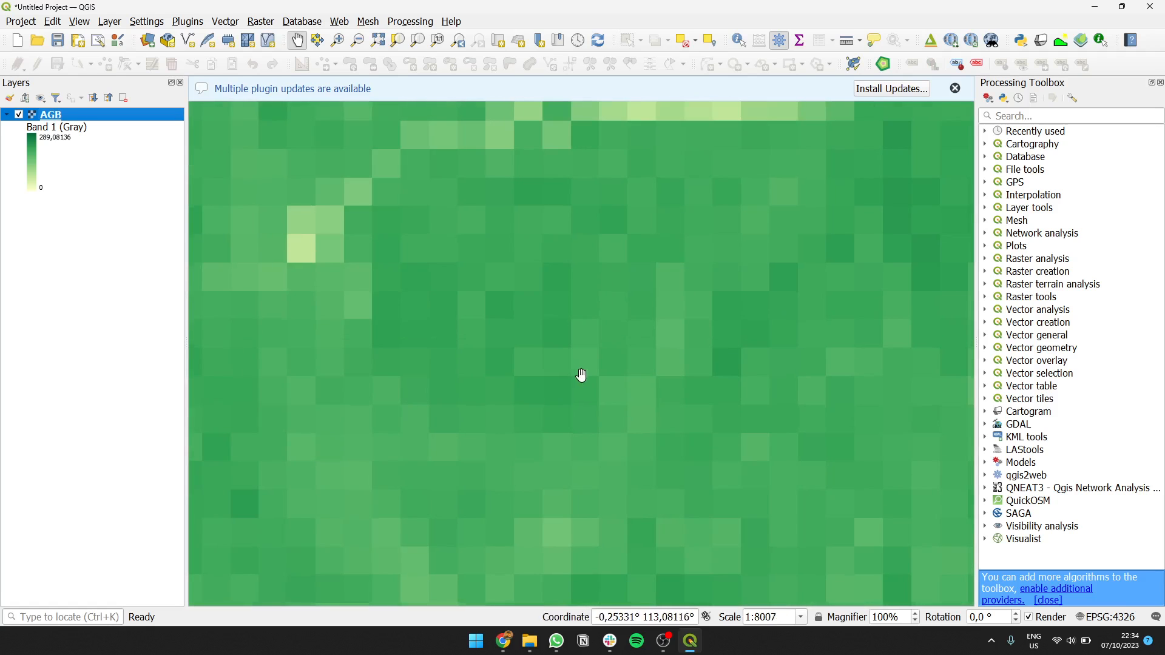
{"action": "mouse_move", "coordinate": [575, 374]}
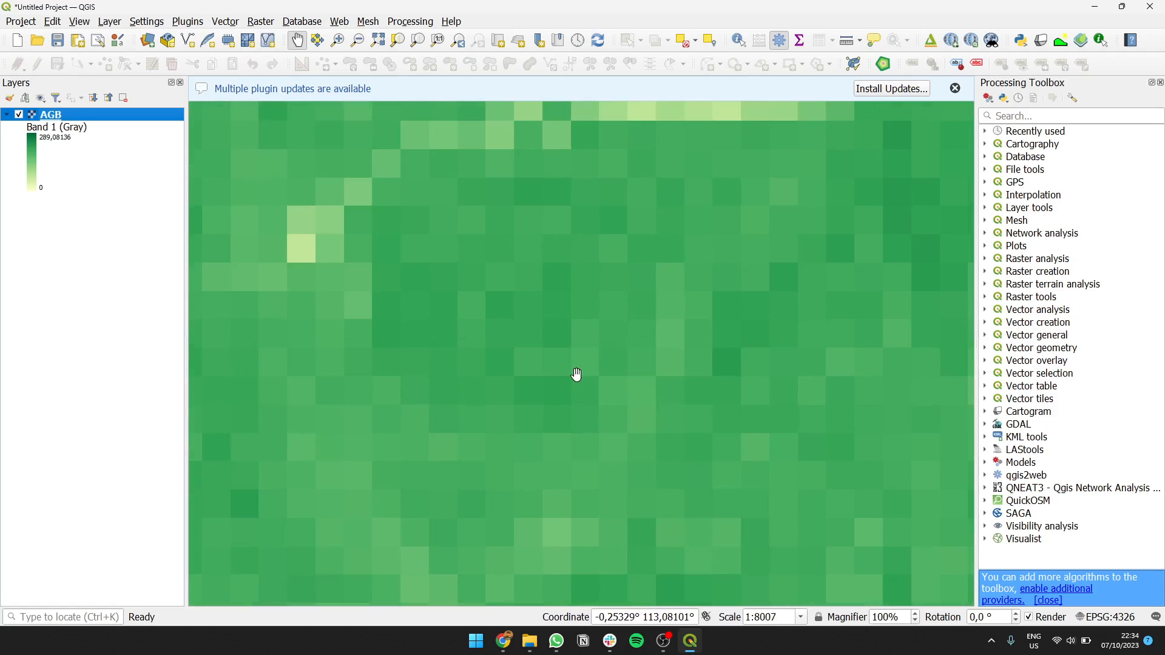
{"action": "scroll", "scroll_direction": "down", "scroll_amount": 3}
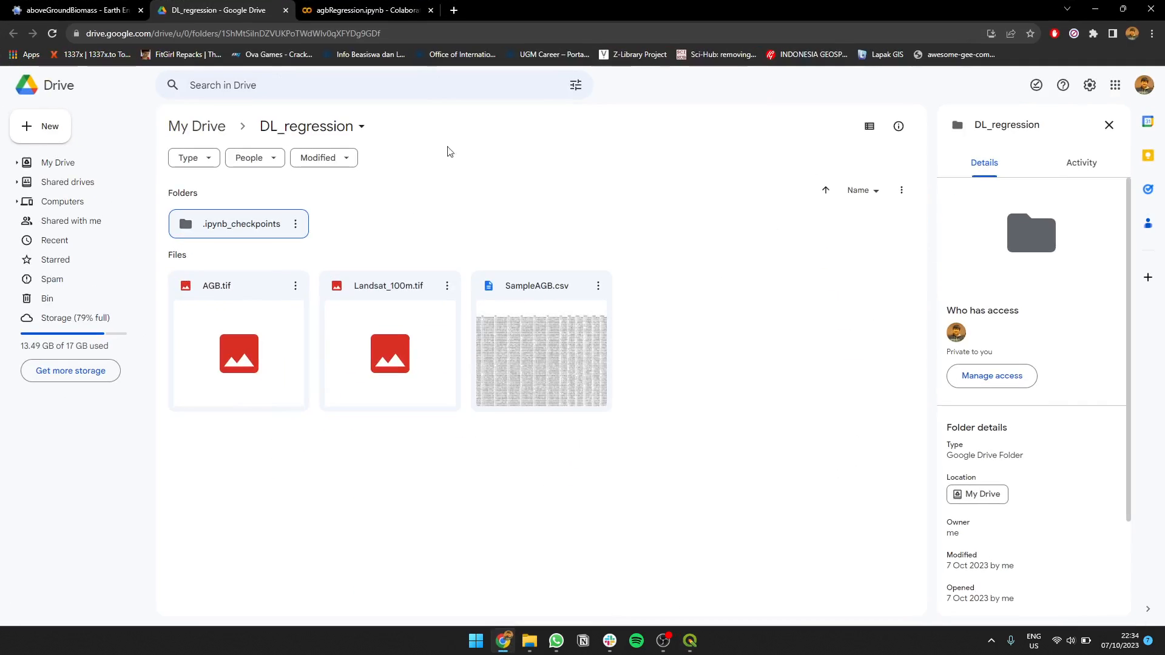
- Replace 'extract' with 'train' in the classifier's .train() call, save the script, and review the code
{"action": "left_click", "coordinate": [70, 10]}
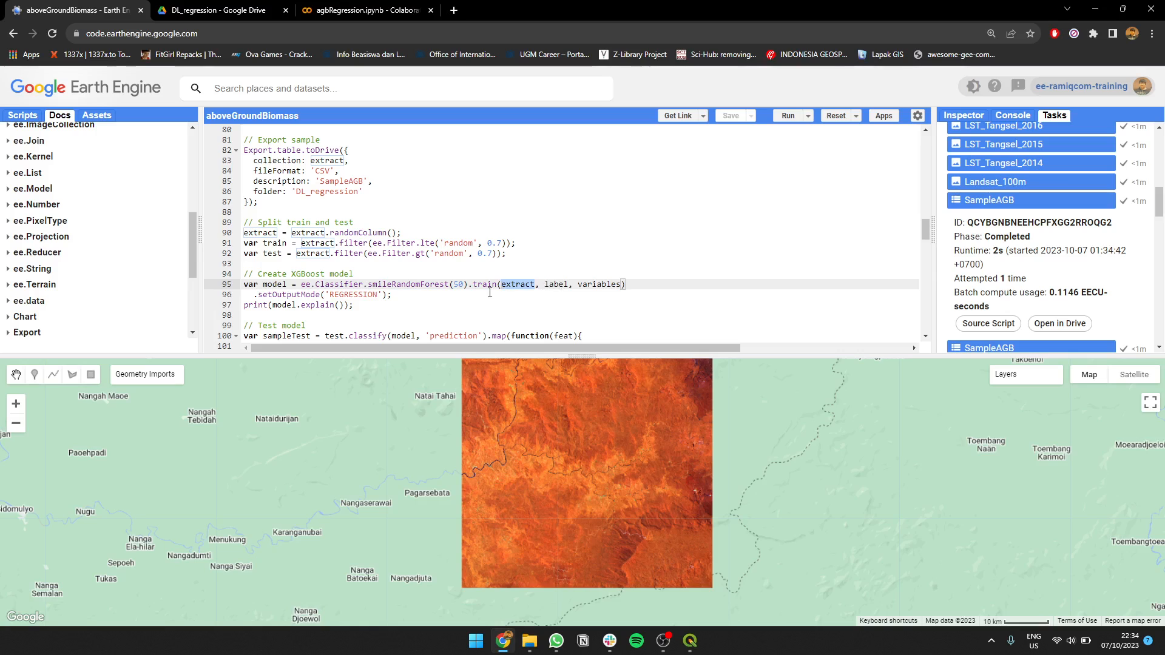
{"action": "type", "text": "train"}
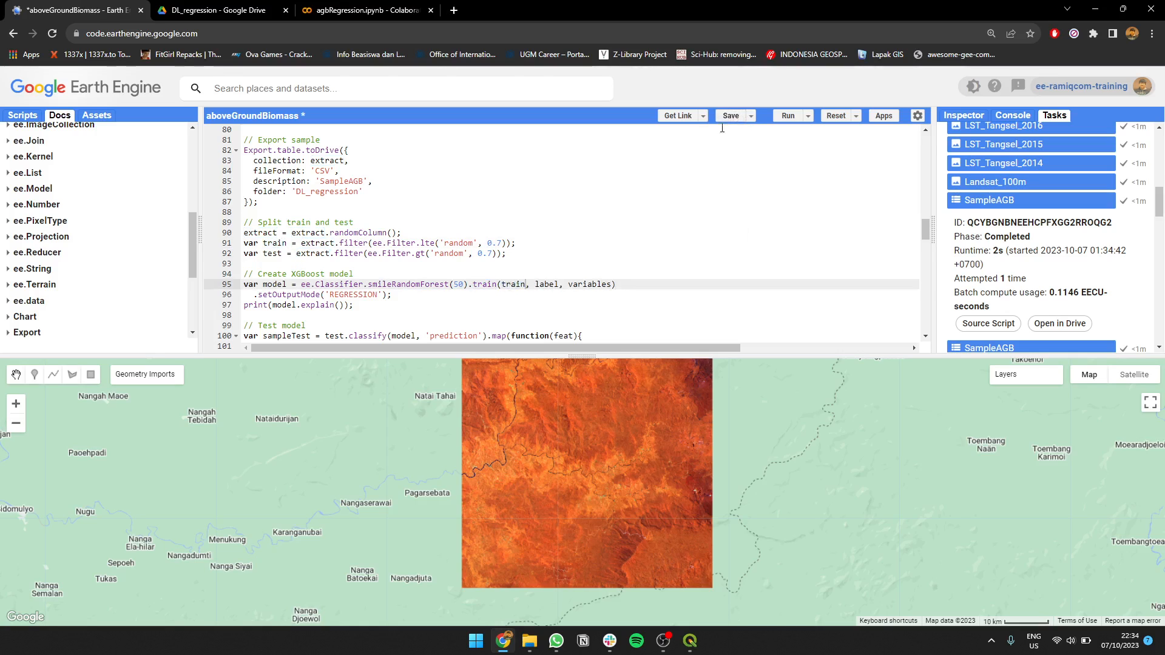
{"action": "double_click", "coordinate": [544, 284]}
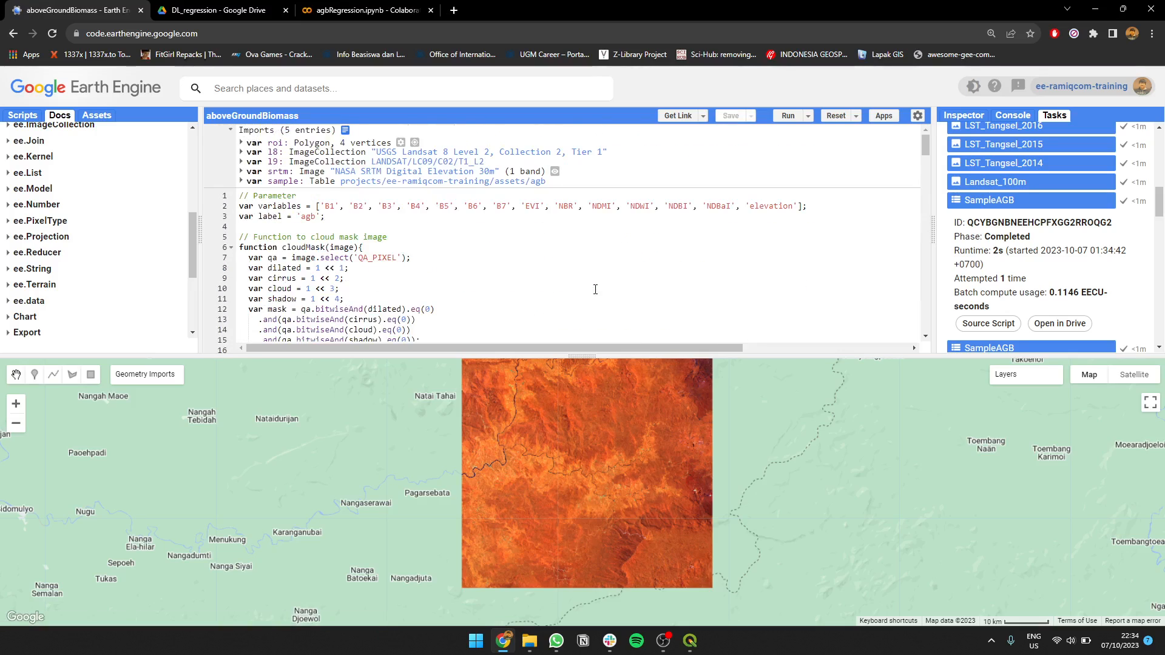
{"action": "scroll", "scroll_direction": "down", "scroll_amount": 3}
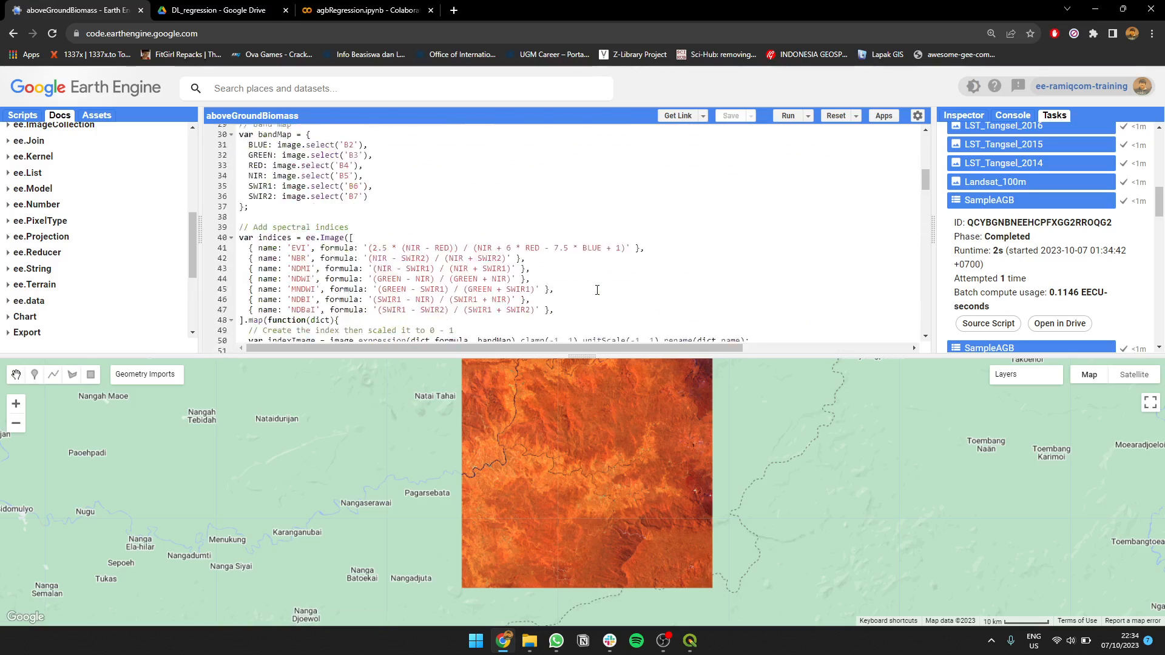
{"action": "scroll", "scroll_direction": "down", "scroll_amount": 3}
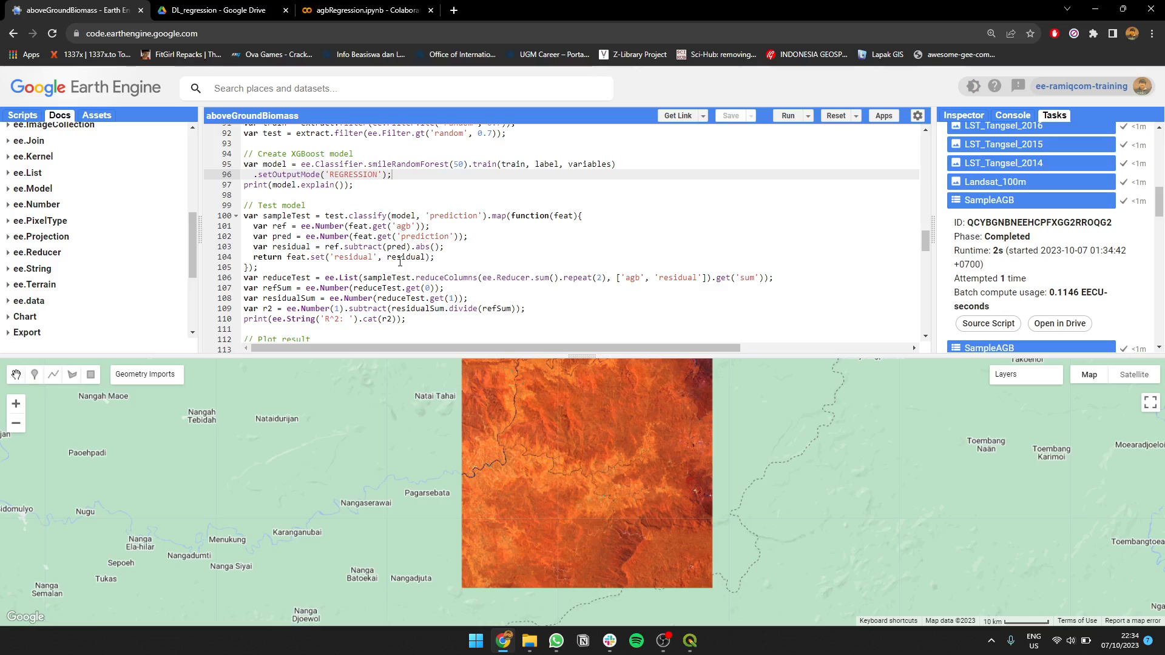
{"action": "scroll", "scroll_direction": "down", "scroll_amount": 3}
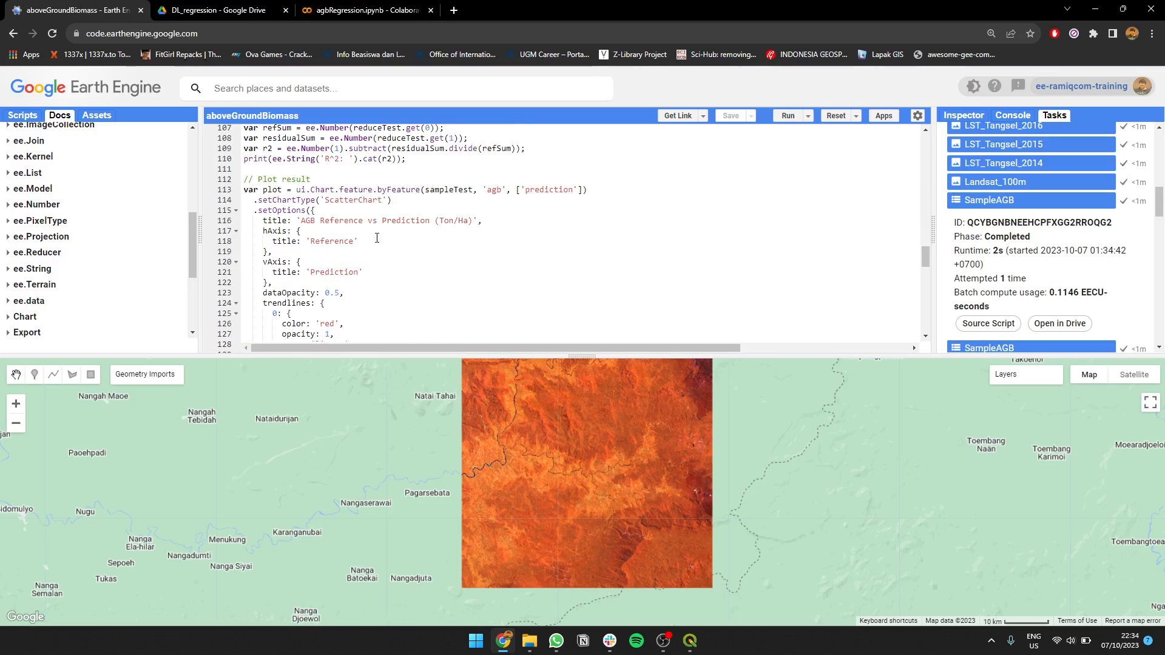
{"action": "scroll", "scroll_direction": "down", "scroll_amount": 3}
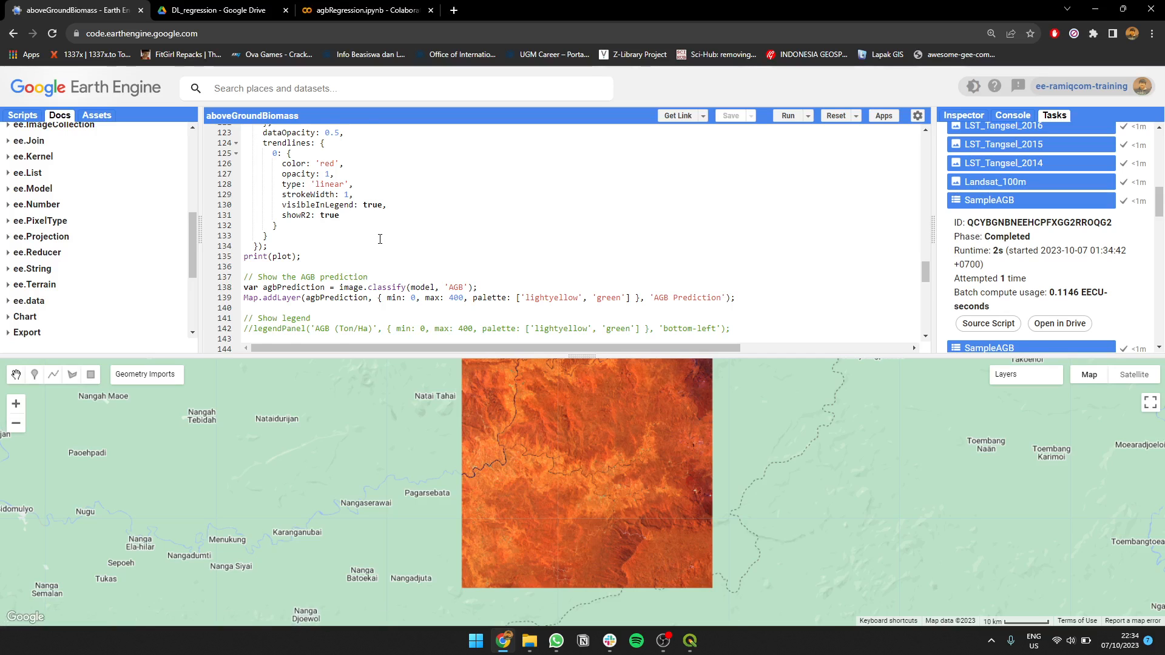
{"action": "scroll", "scroll_direction": "down", "scroll_amount": 3}
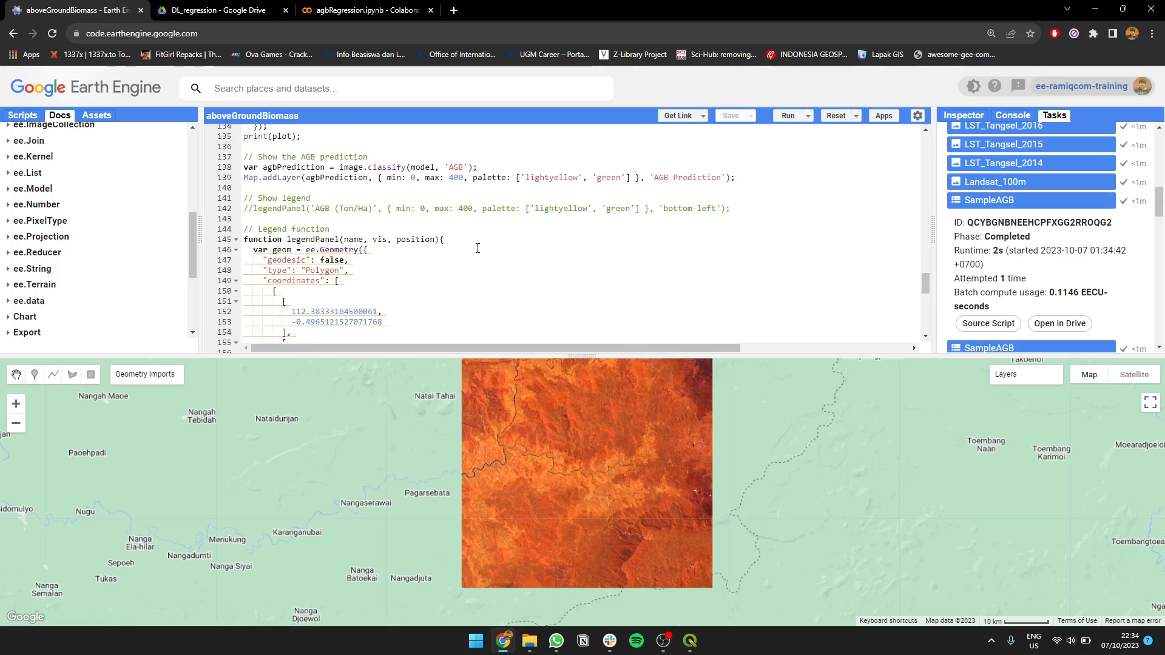
{"action": "scroll", "scroll_direction": "down", "scroll_amount": 3}
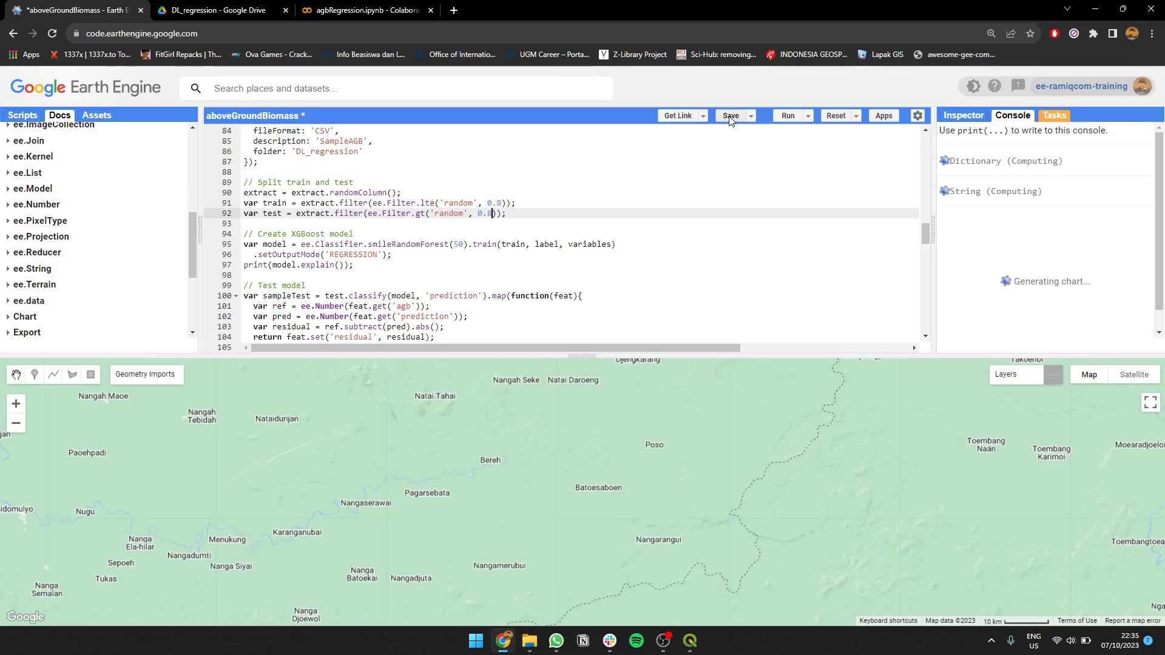
- Save and run the 0.8 split script giving R² about 0.63, and compare it with Colab's 0.82
{"action": "left_click", "coordinate": [787, 115]}
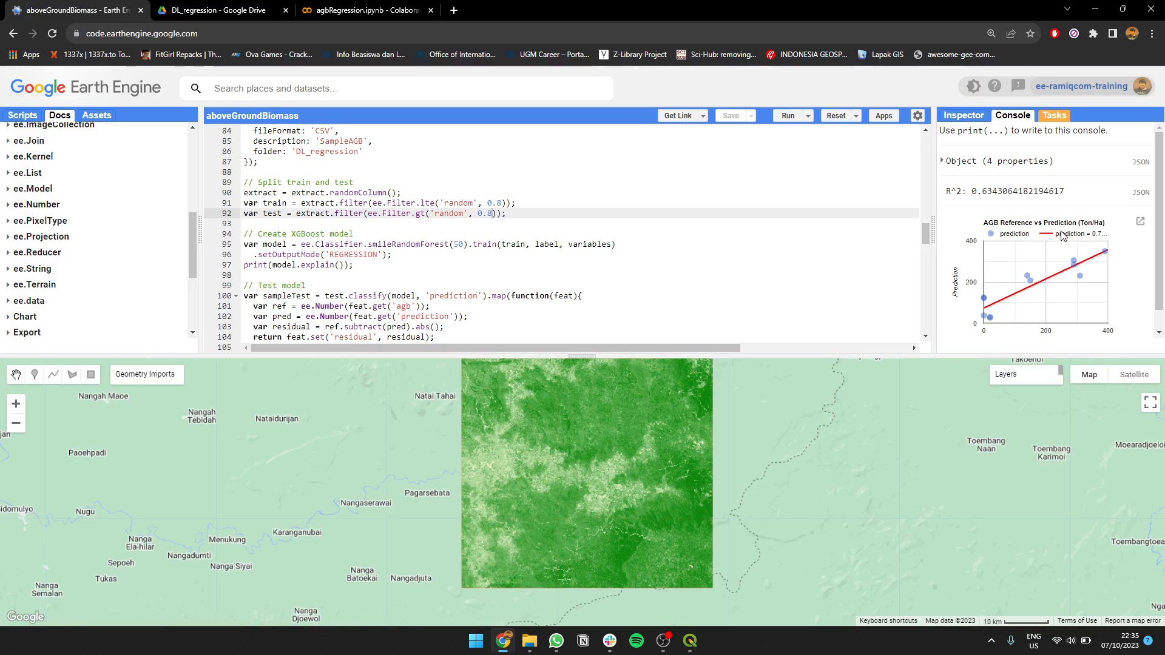
{"action": "left_click", "coordinate": [1140, 221]}
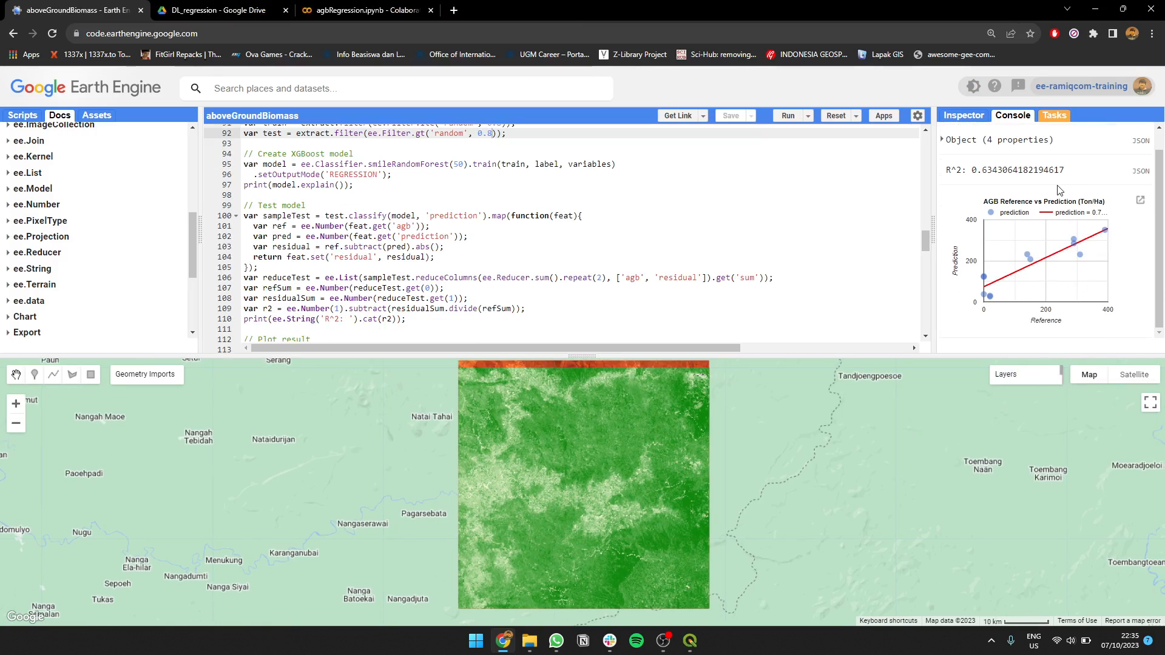
{"action": "left_click", "coordinate": [364, 9]}
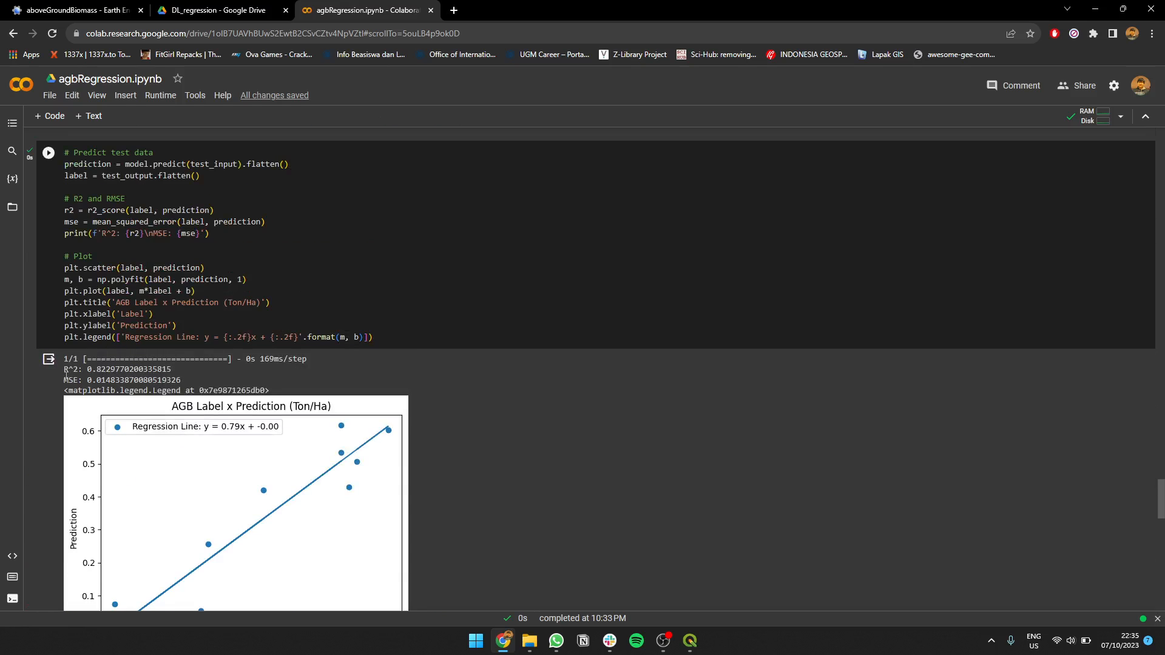
{"action": "scroll", "scroll_direction": "down", "scroll_amount": 3}
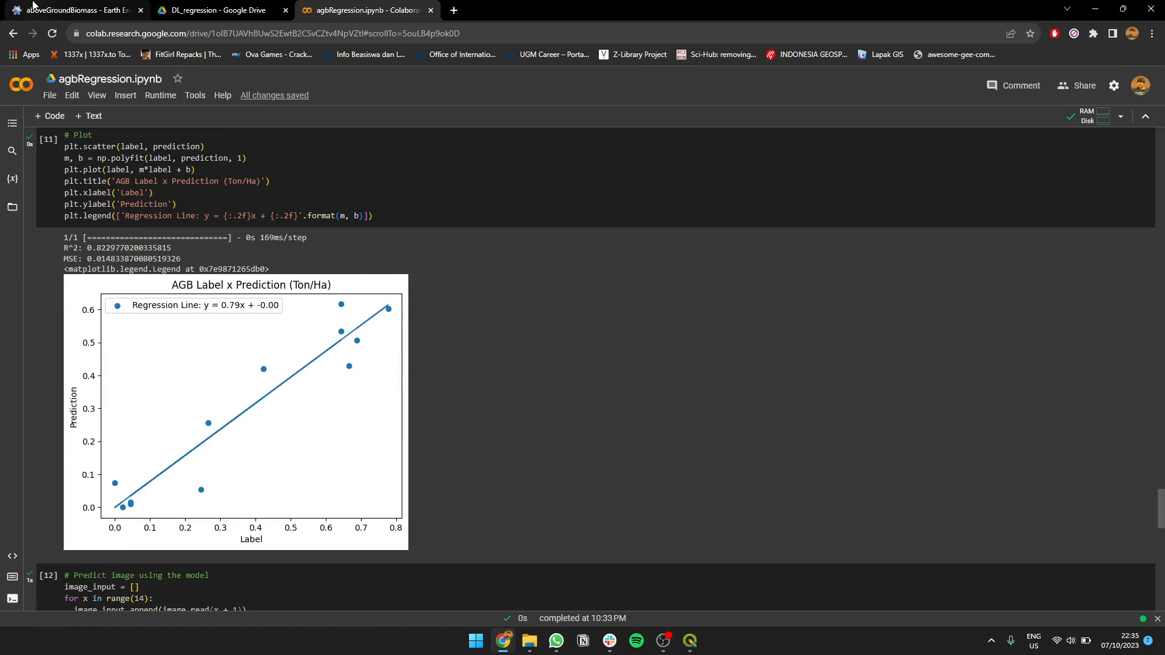
{"action": "left_click", "coordinate": [70, 9]}
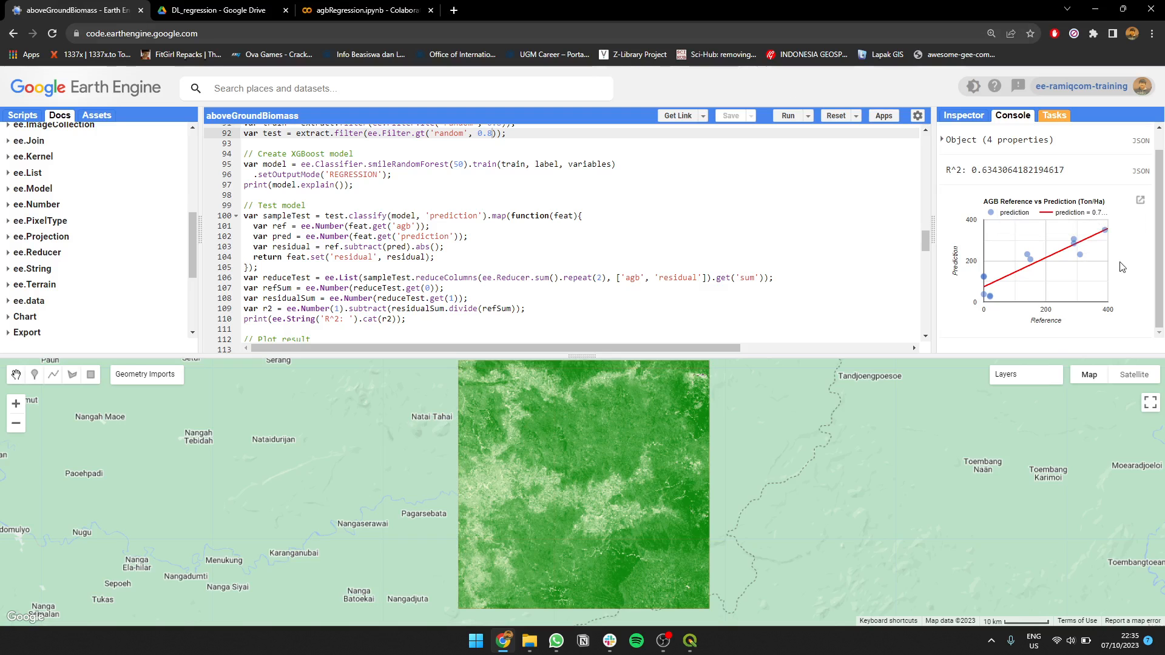
{"action": "mouse_move", "coordinate": [770, 350]}
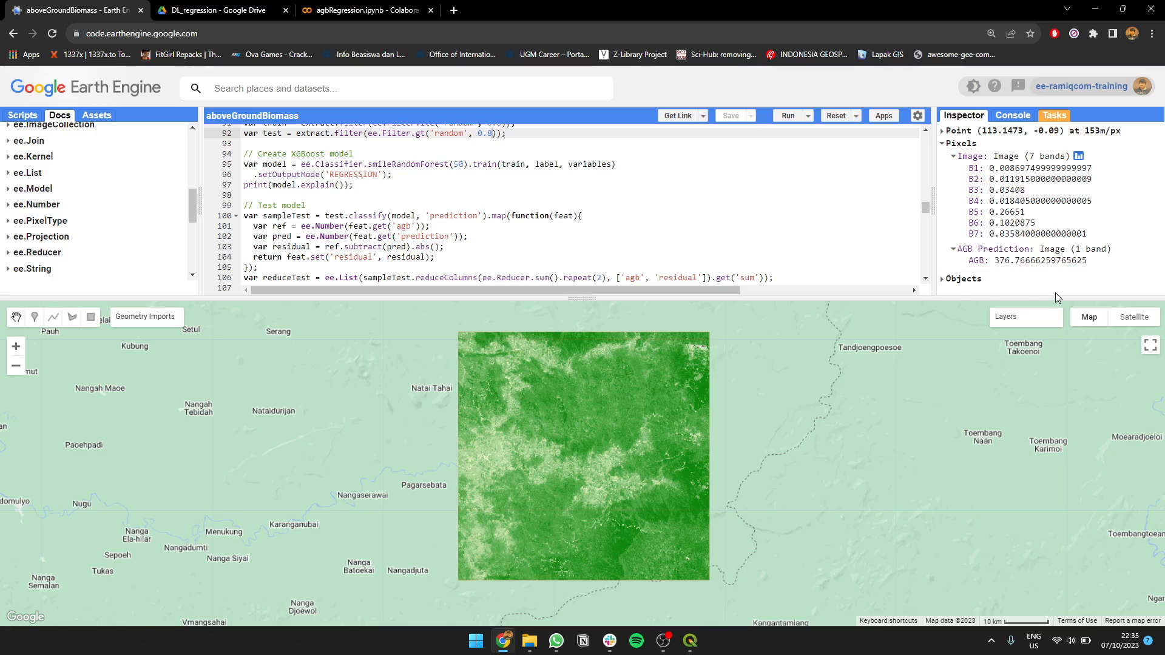
- Inspect clicked points on the AGB Prediction layer, reading values of roughly 377 and 357
{"action": "left_click", "coordinate": [487, 459]}
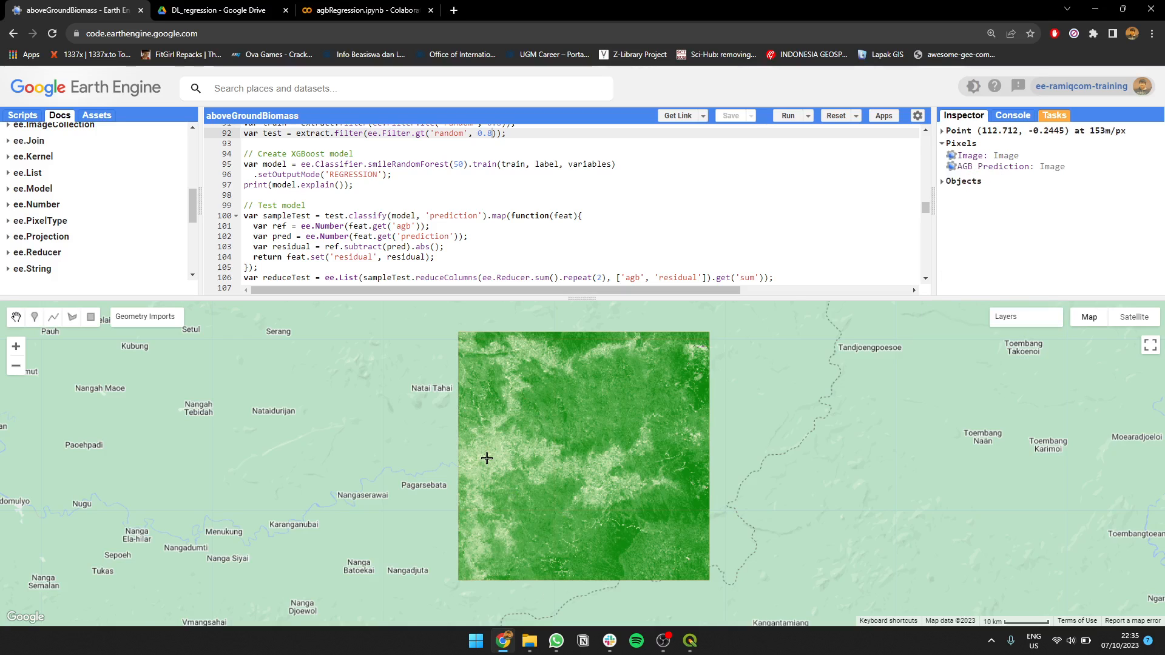
{"action": "left_click", "coordinate": [679, 521]}
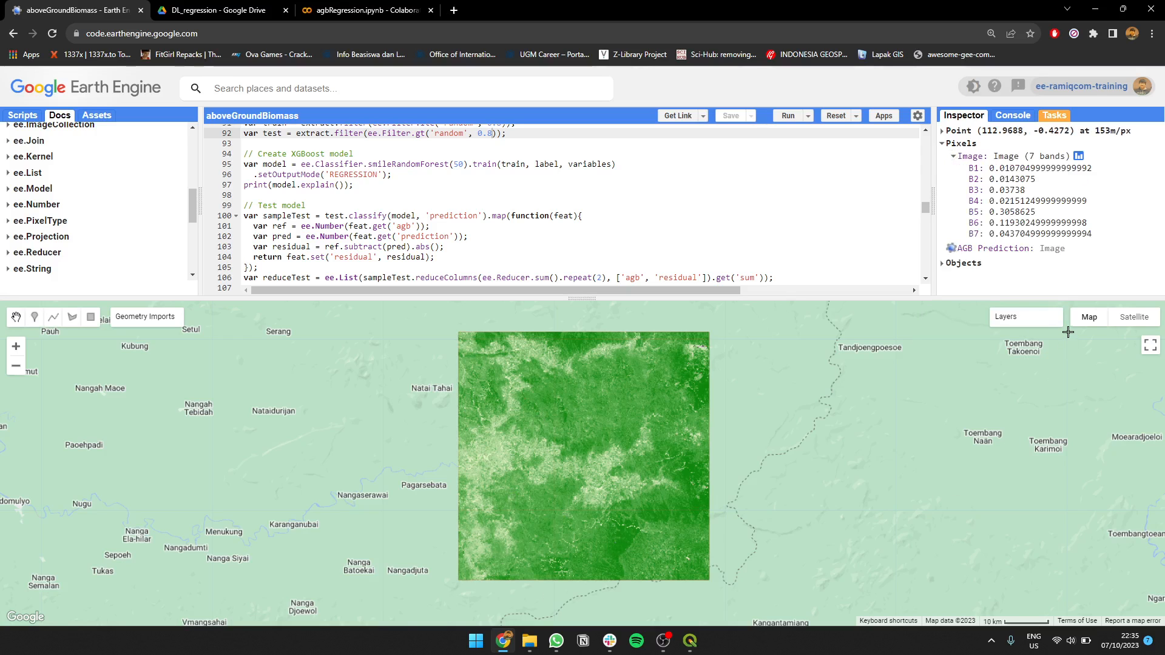
{"action": "left_click", "coordinate": [958, 247]}
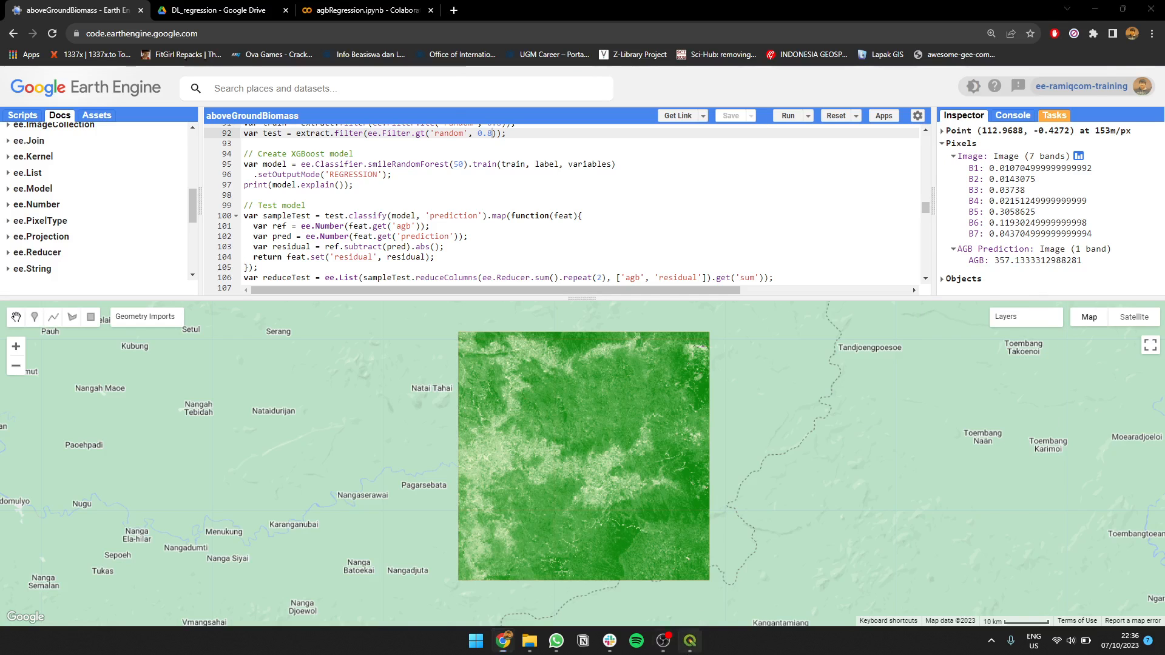
{"action": "left_click", "coordinate": [687, 641]}
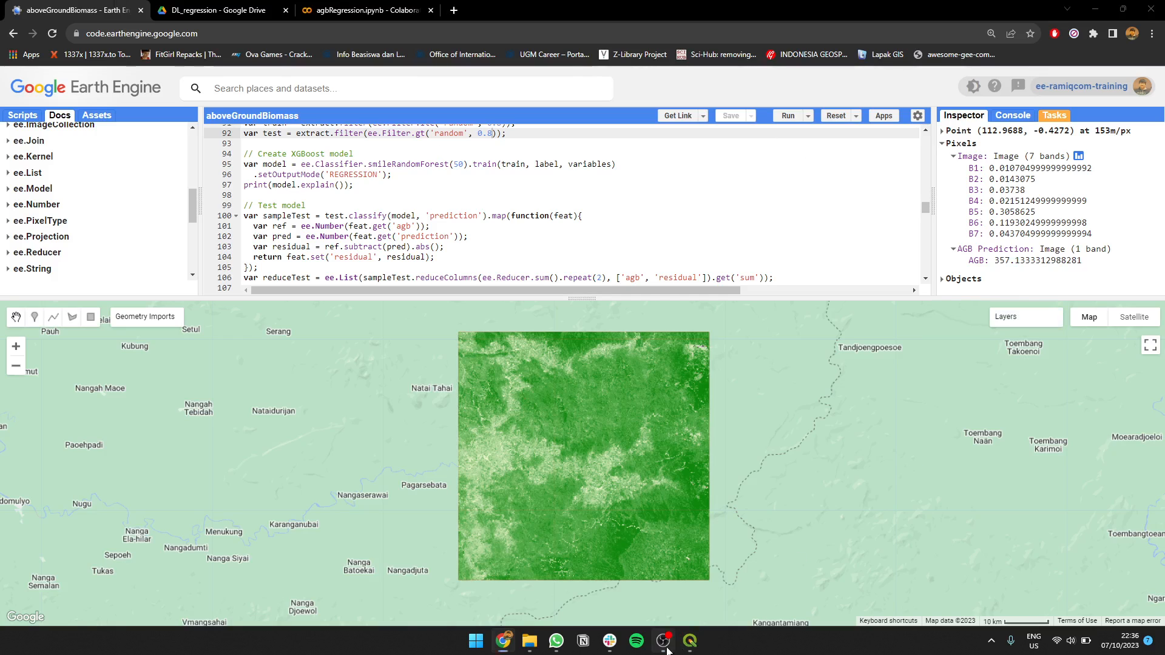
{"action": "mouse_move", "coordinate": [761, 290]}
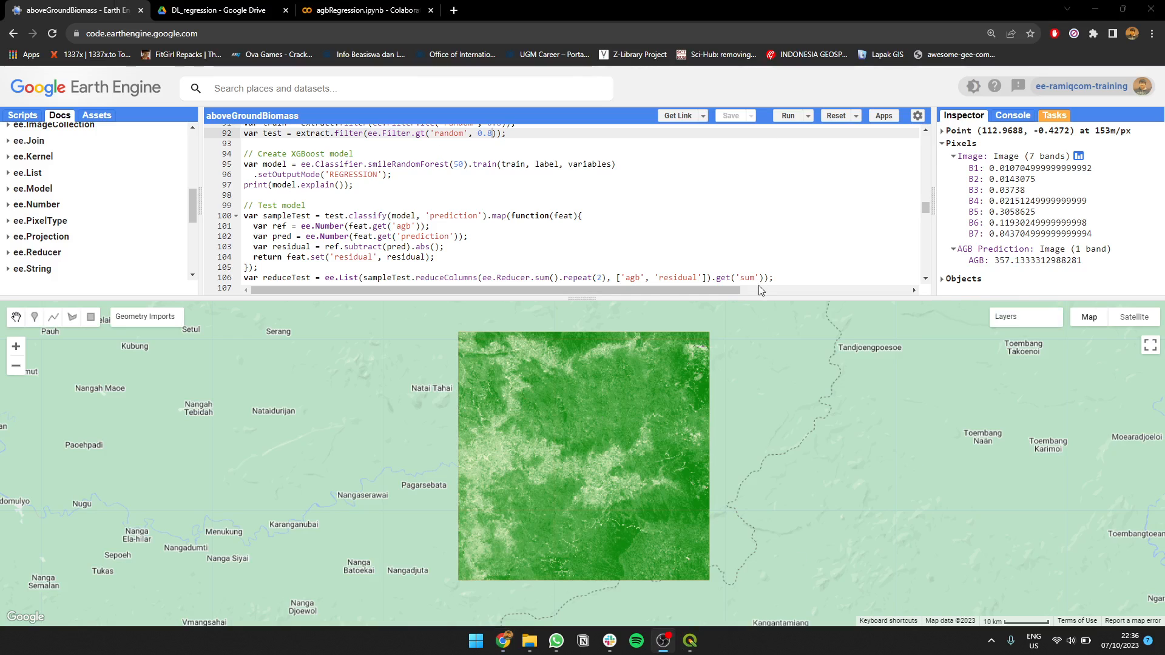
{"action": "mouse_move", "coordinate": [825, 352]}
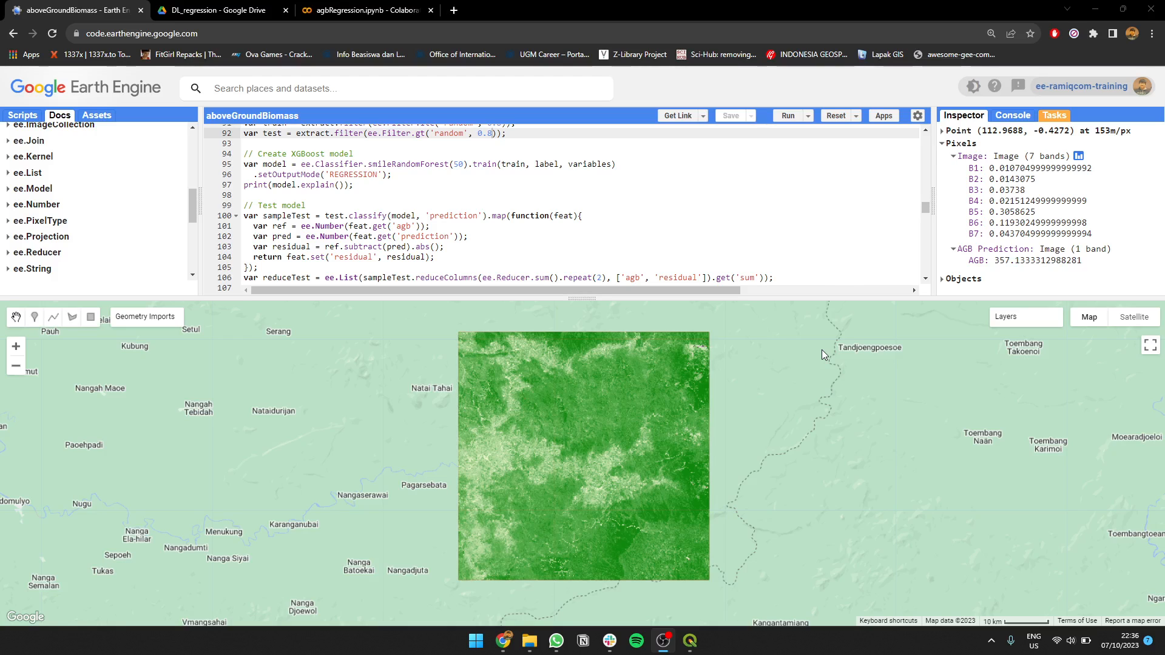
{"action": "mouse_move", "coordinate": [754, 436]}
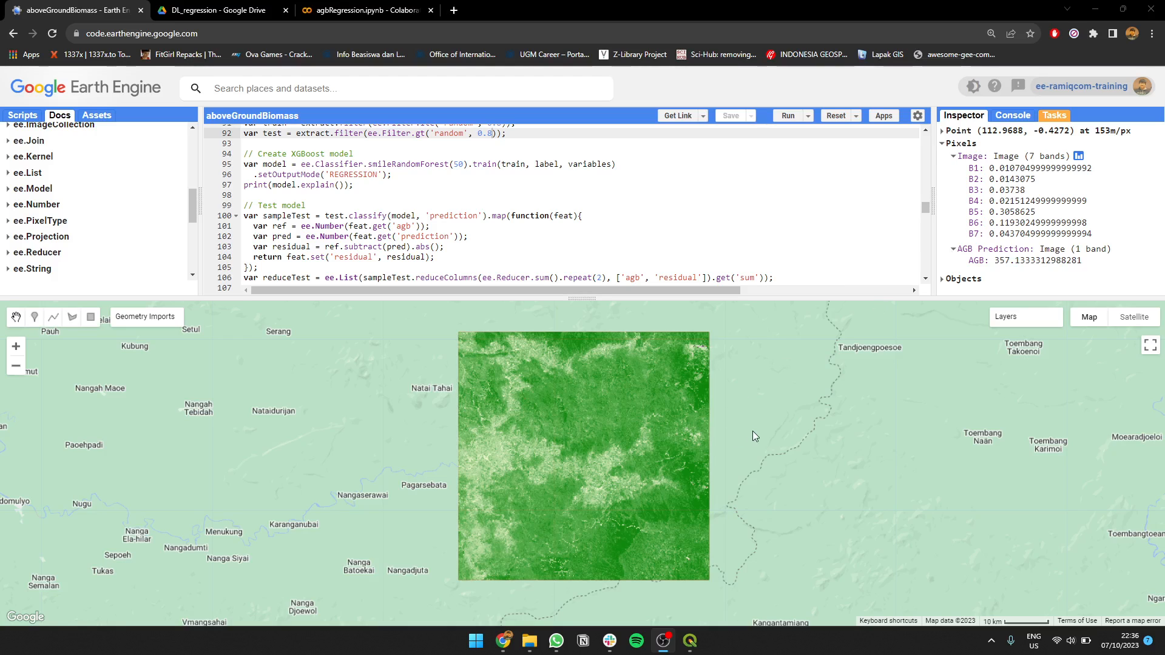